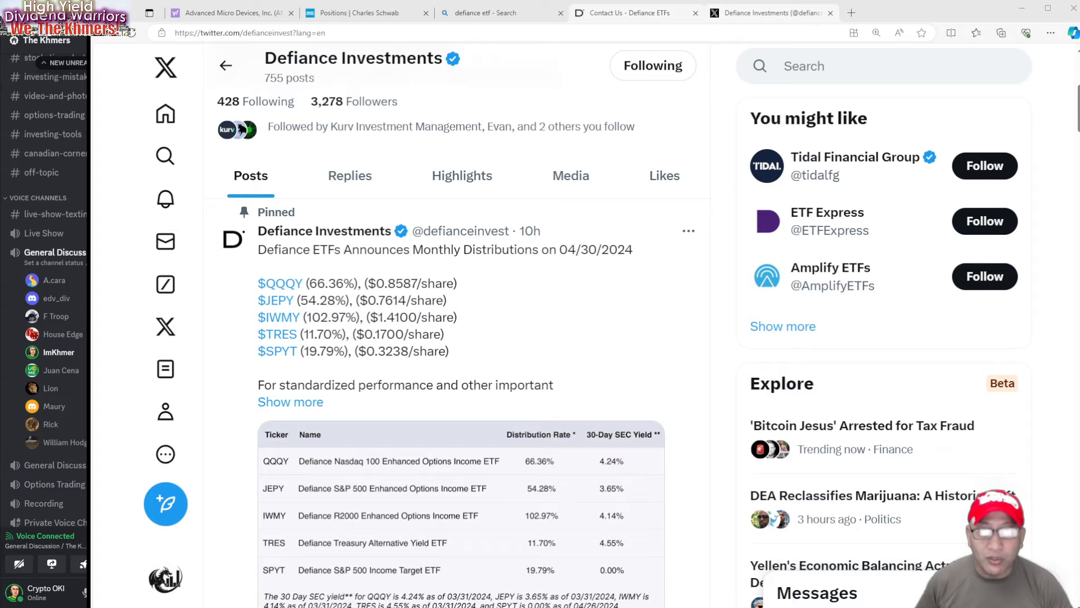
Step: Go to the QQQY fund page on Defiance ETFs and scroll through performance and top holdings
left_click(634, 12)
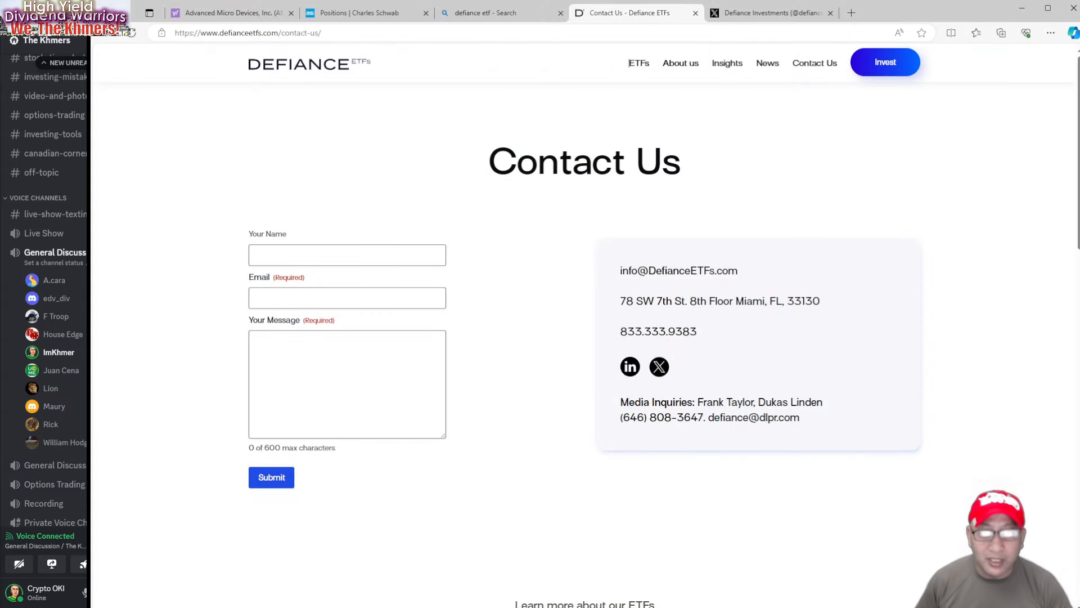
mouse_move(638, 63)
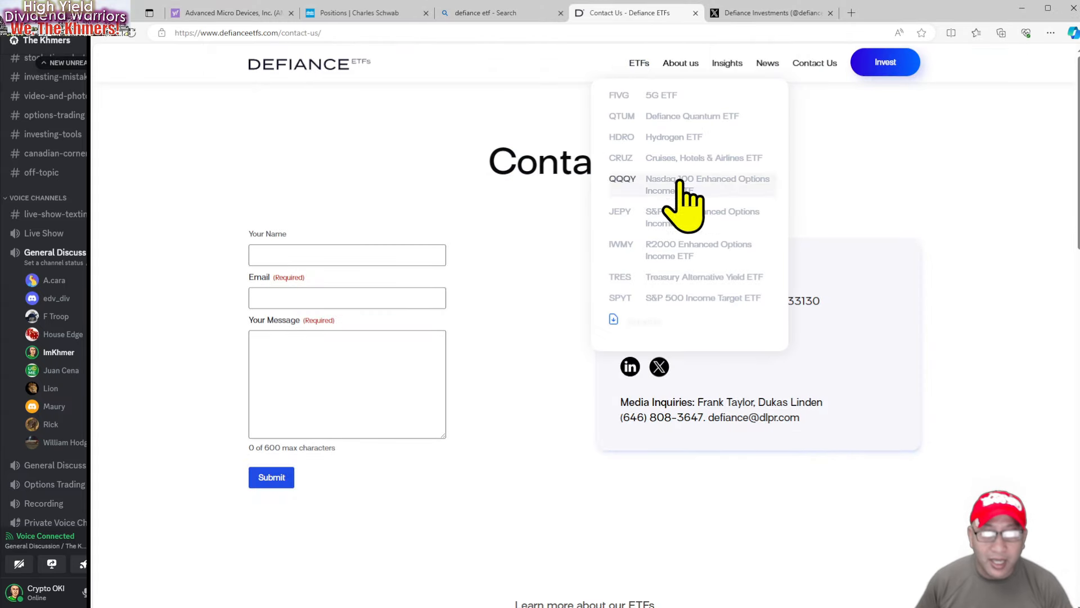
left_click(690, 184)
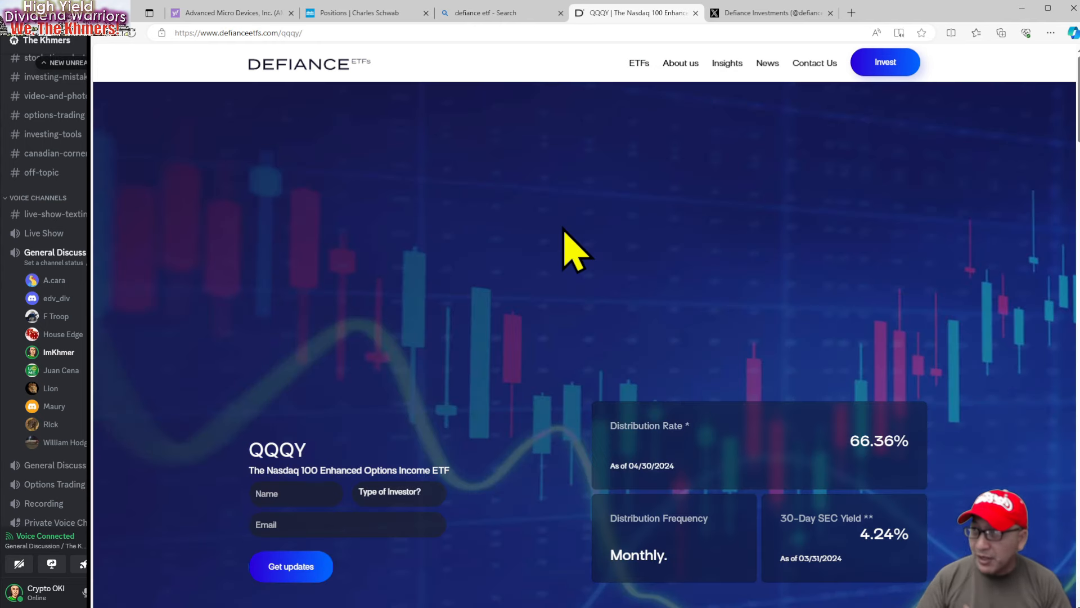
mouse_move(605, 257)
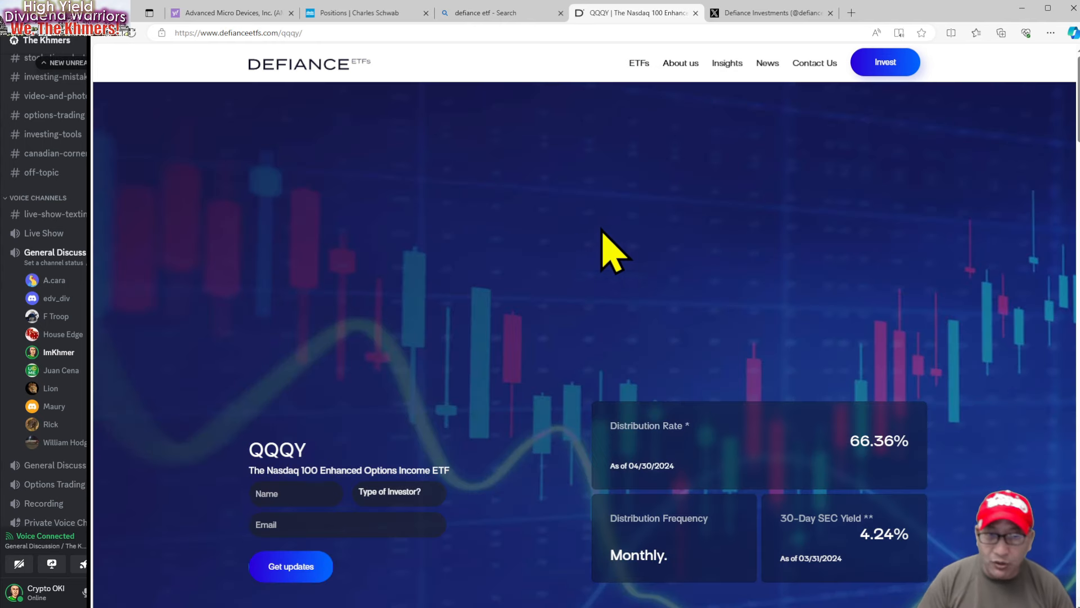
scroll("down", 3)
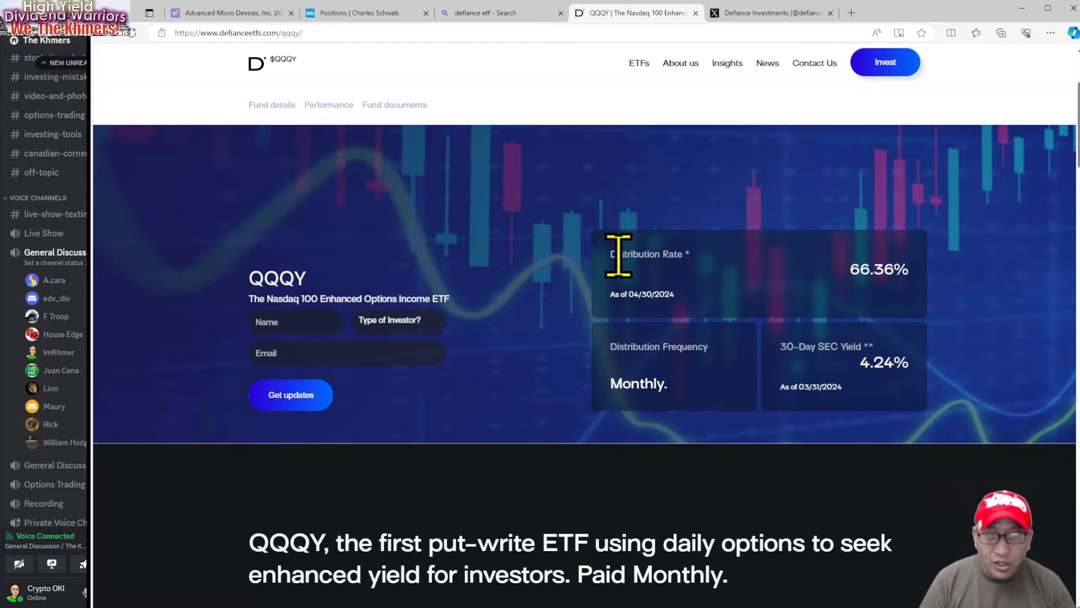
scroll("down", 3)
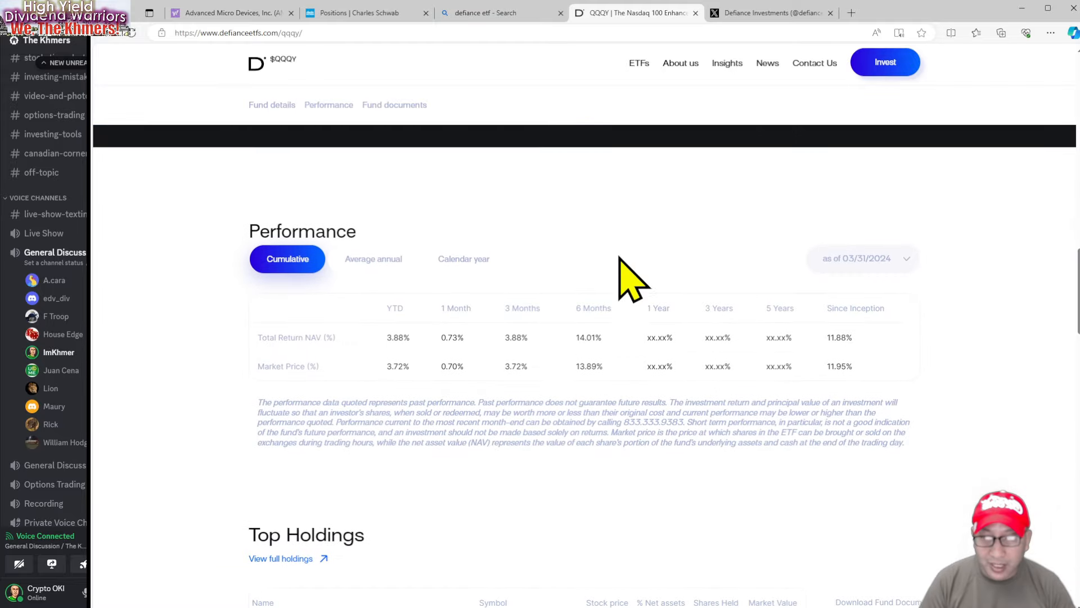
scroll("down", 3)
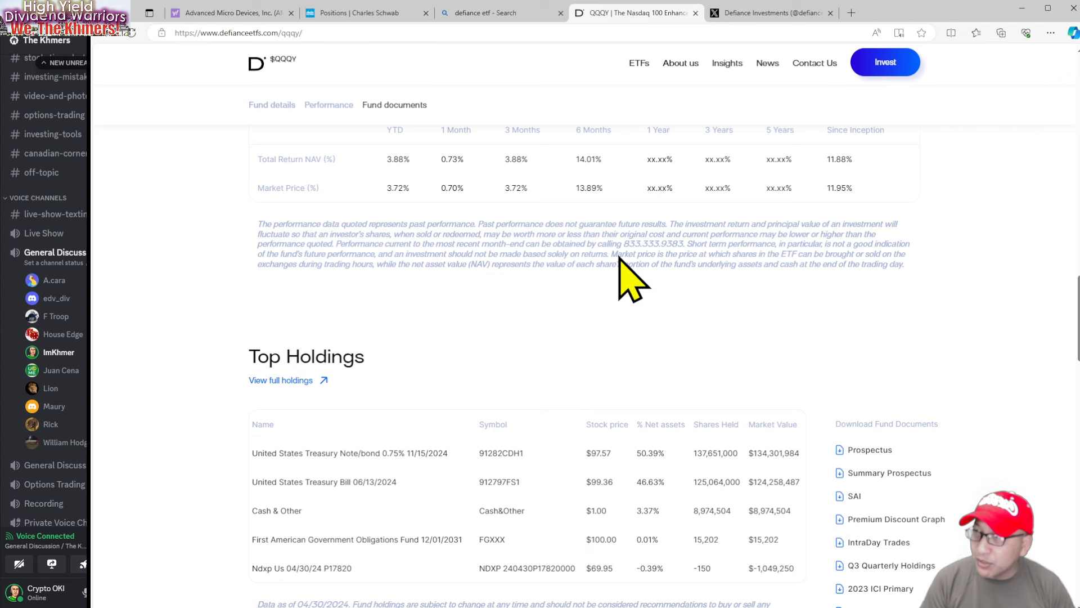
mouse_move(619, 259)
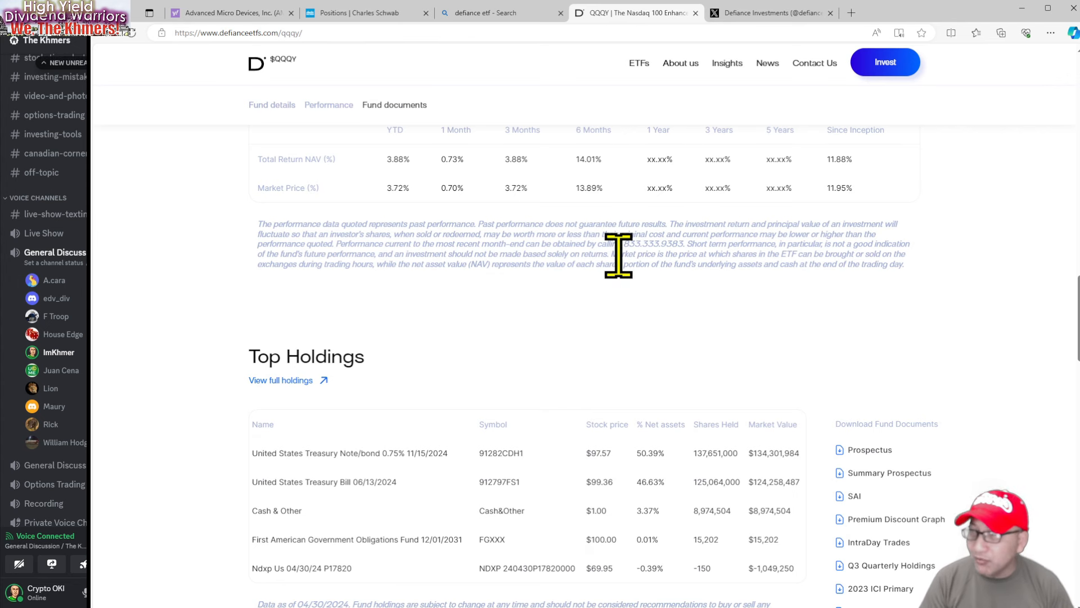
scroll("down", 3)
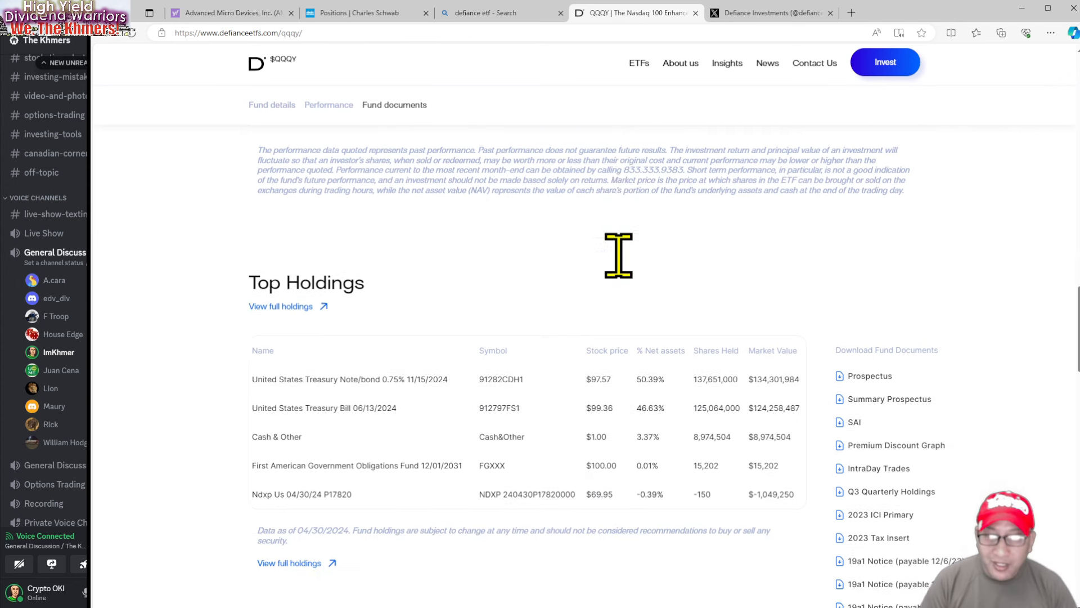
scroll("down", 3)
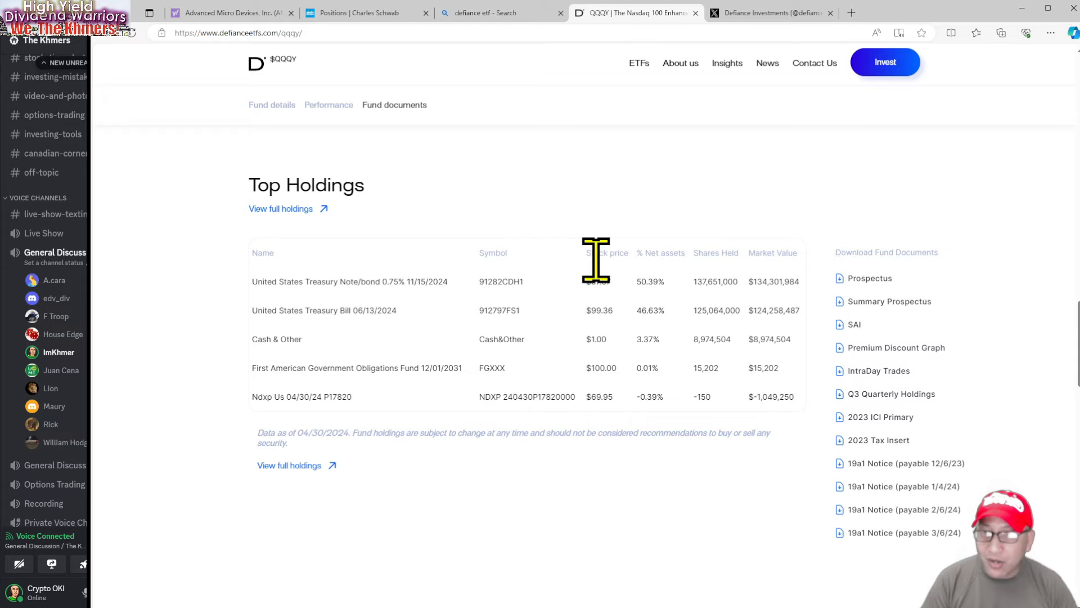
scroll("down", 3)
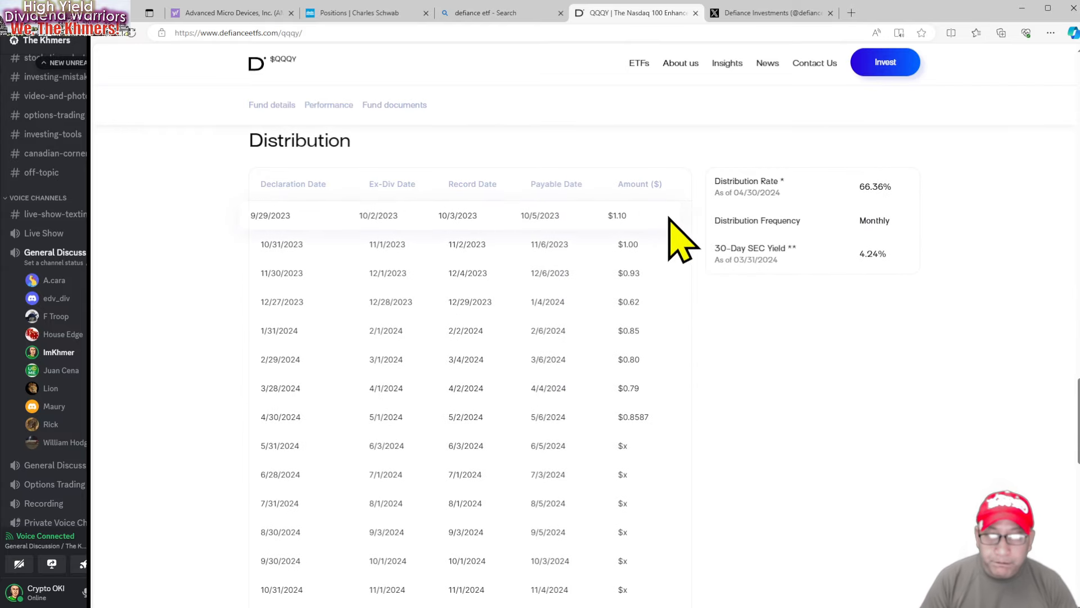
mouse_move(700, 248)
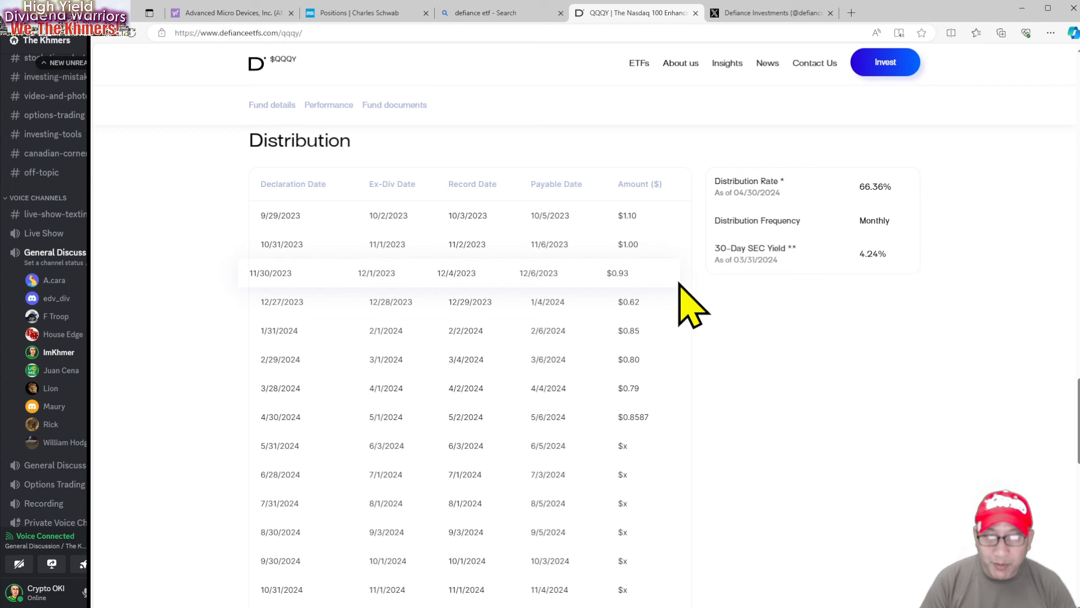
mouse_move(703, 330)
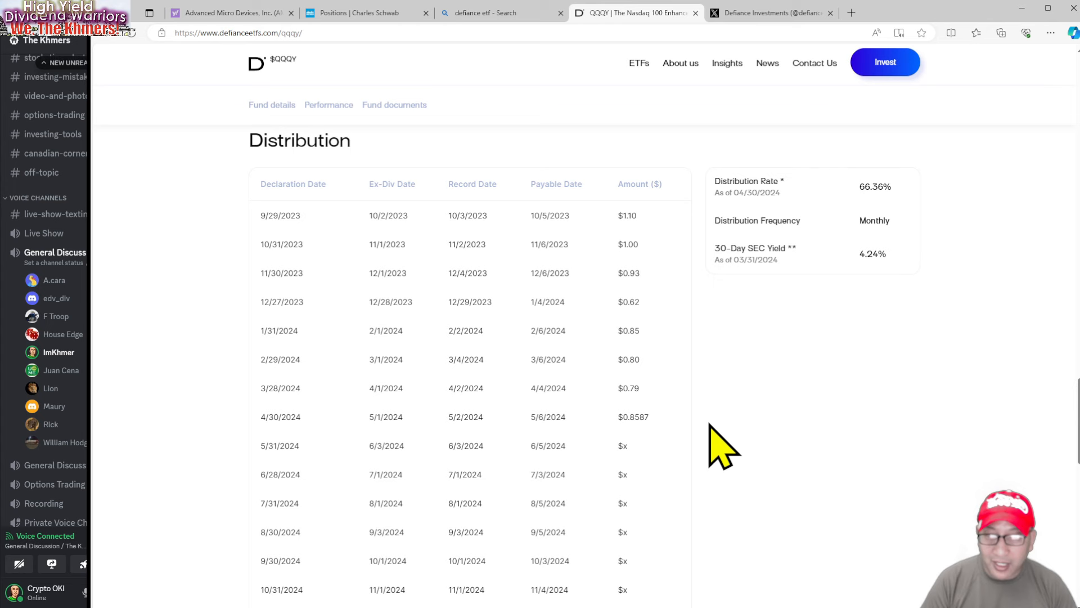
mouse_move(720, 441)
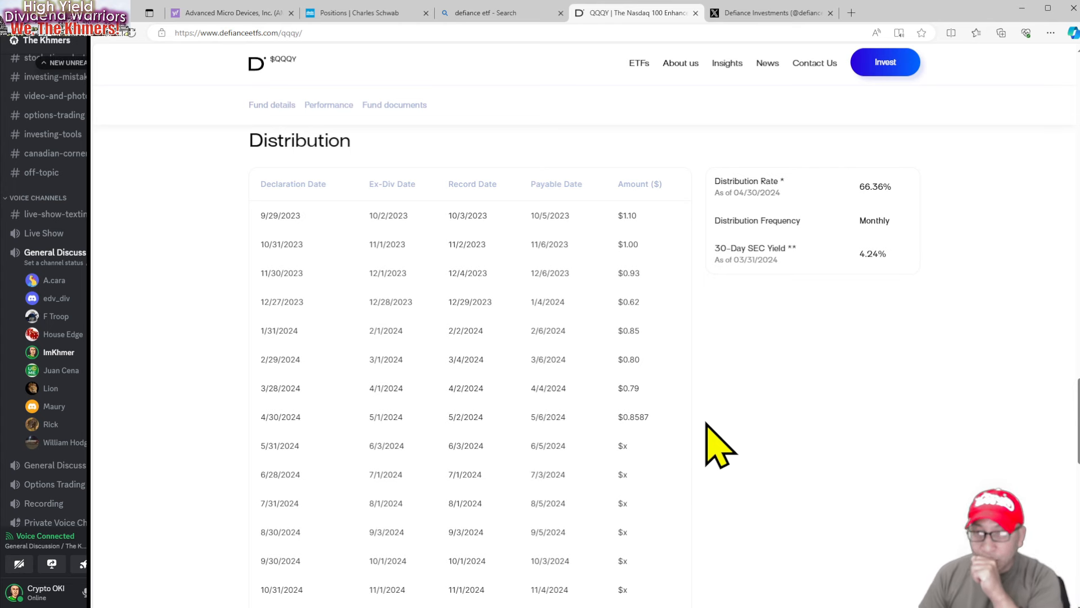
mouse_move(866, 37)
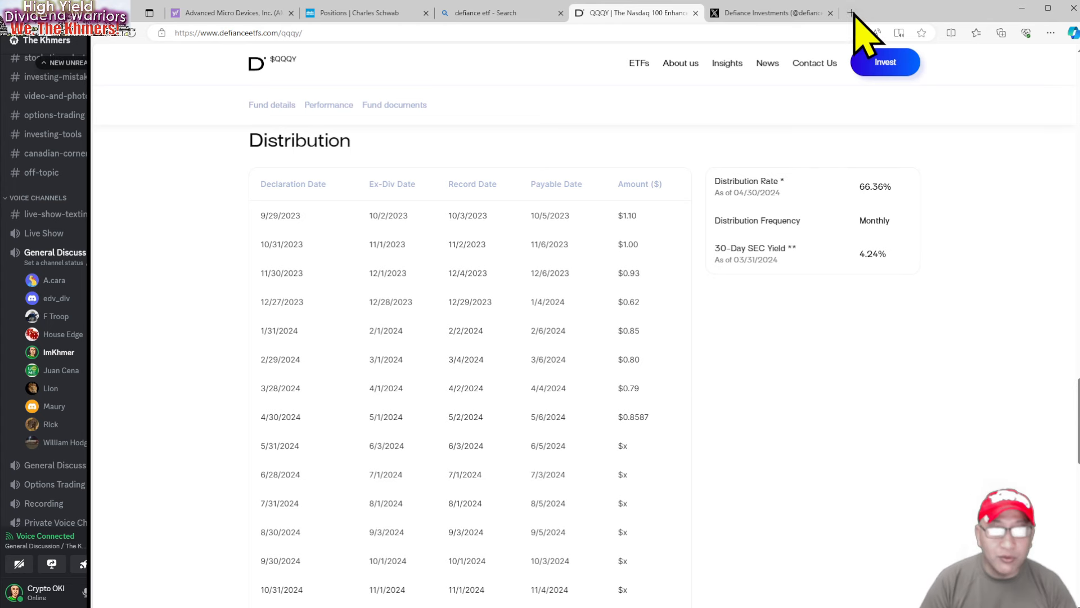
Step: Switch to the Schwab positions tab and scroll toward the ETF holdings with 1,100 QQQY shares
left_click(365, 13)
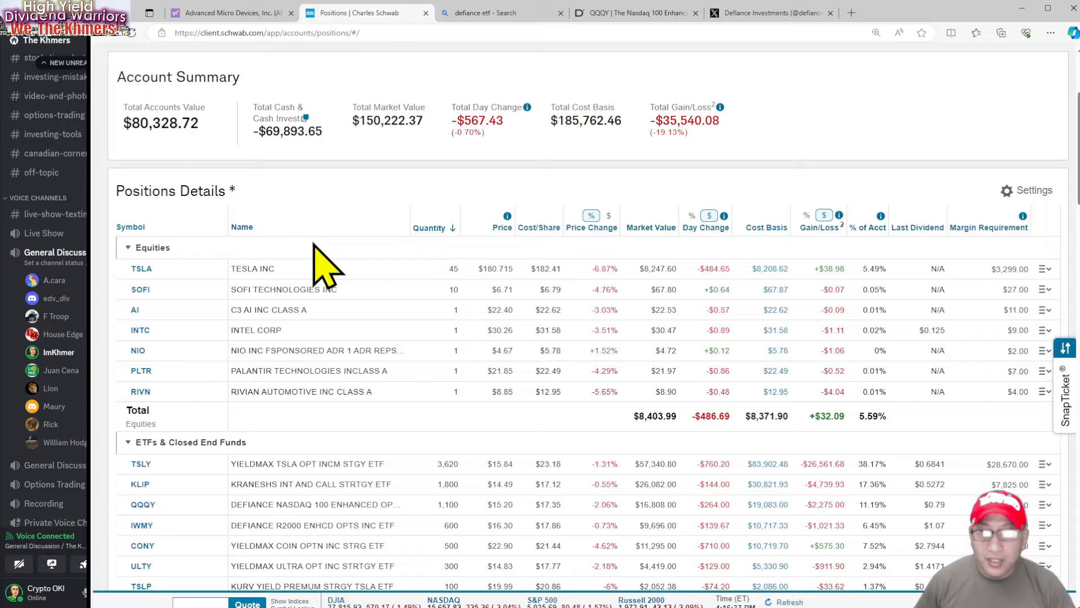
scroll("down", 3)
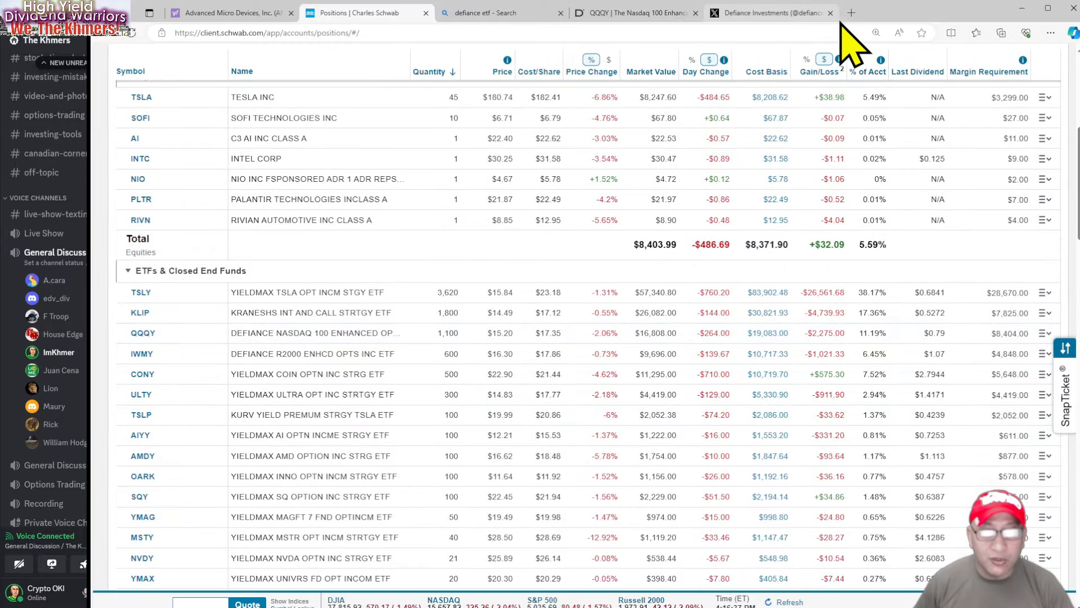
Step: Search Bing for 'calculator' in a new tab and open Online Calculator's full-screen calculator
left_click(851, 12)
type("ca")
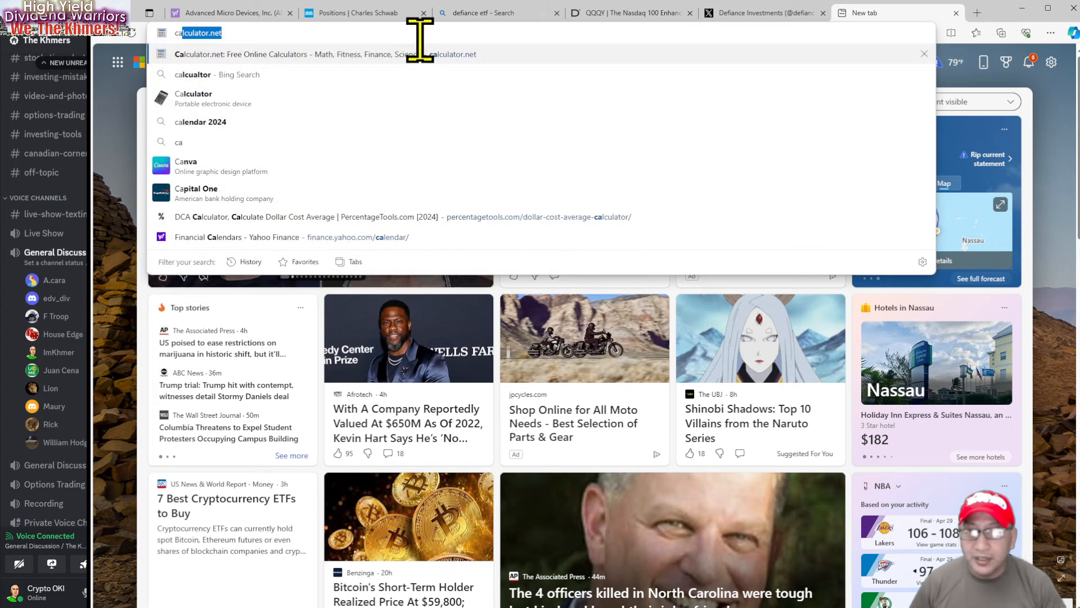
mouse_move(386, 111)
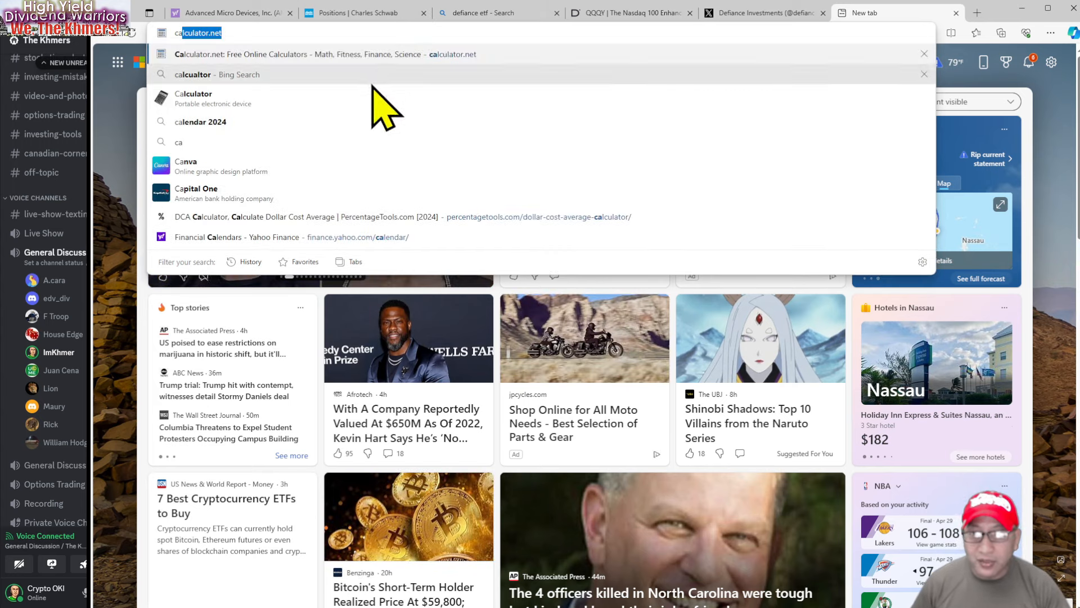
mouse_move(427, 175)
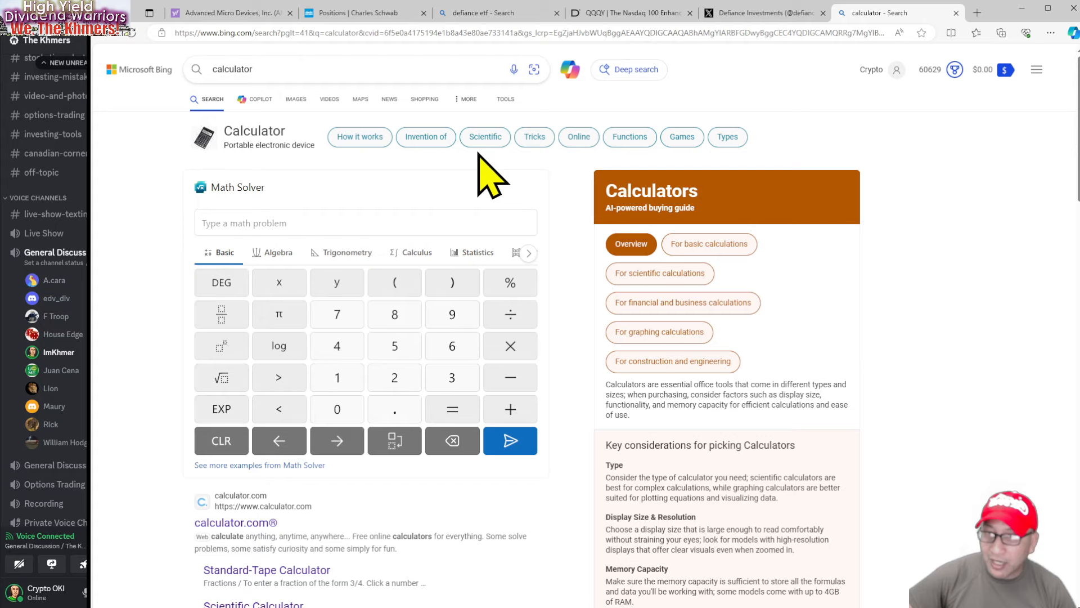
scroll("down", 3)
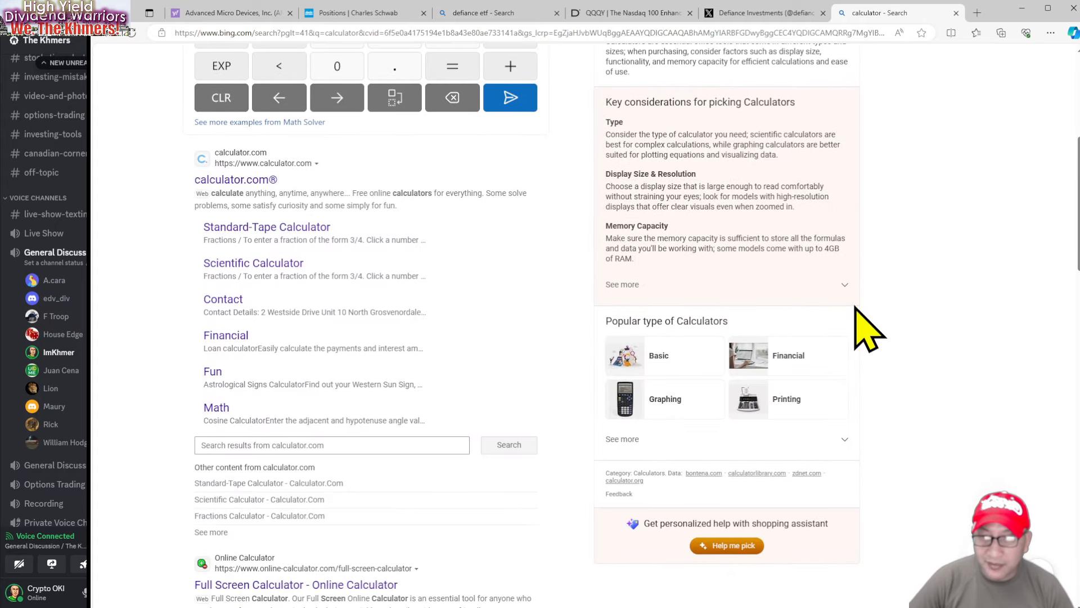
scroll("down", 3)
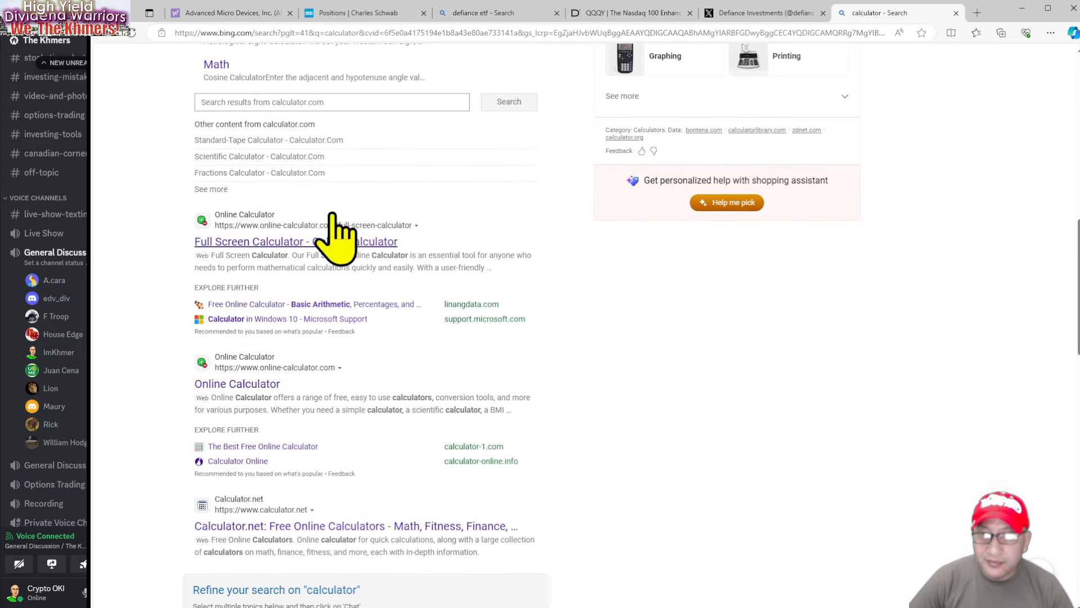
left_click(296, 242)
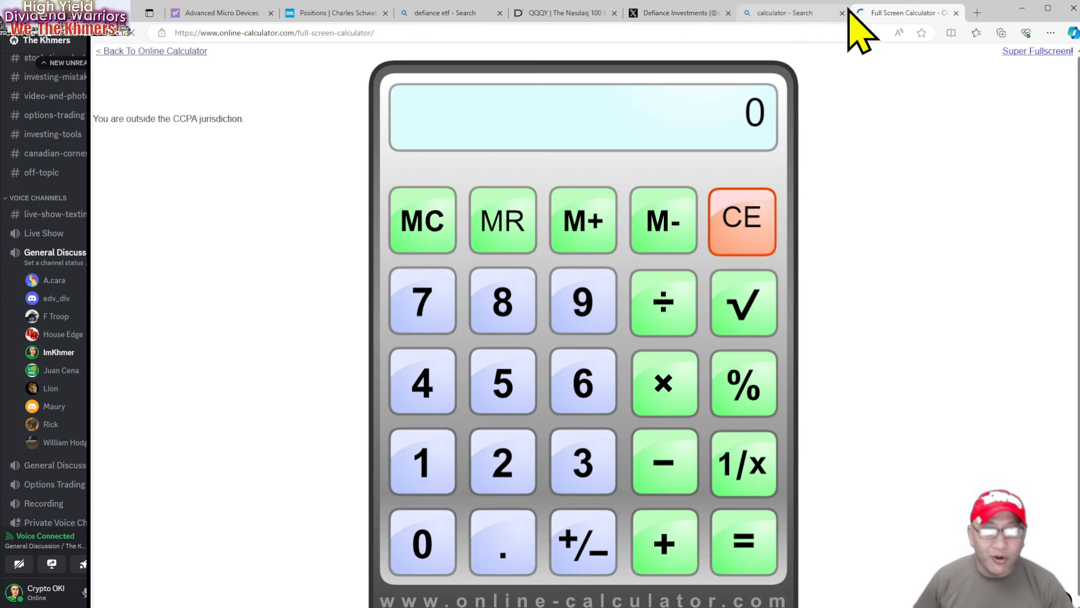
Step: Check the Schwab positions, then return to the calculator and dismiss the full-page advert
left_click(839, 13)
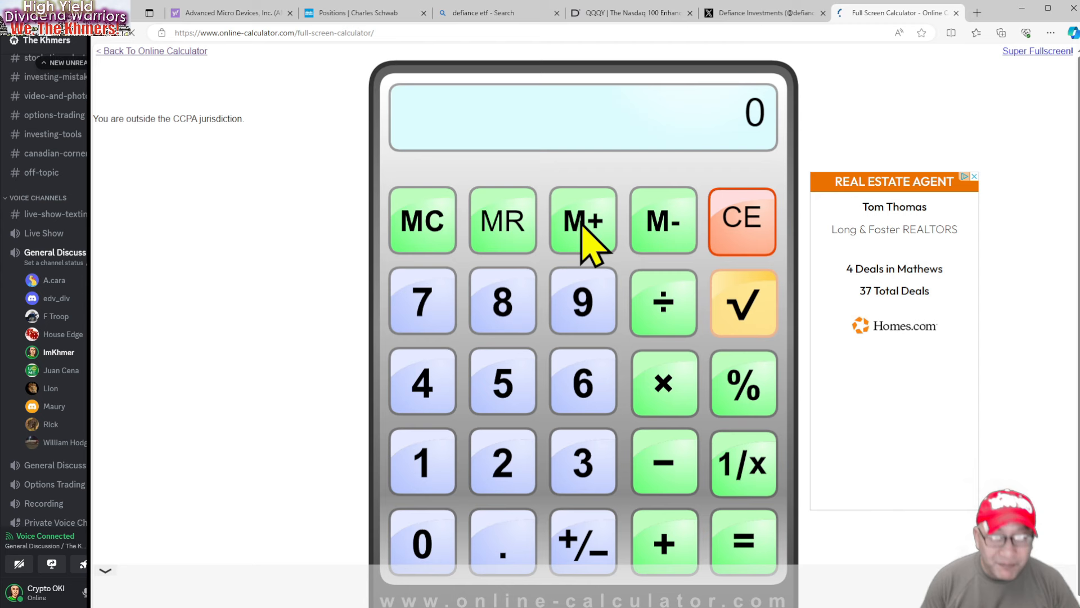
left_click(364, 12)
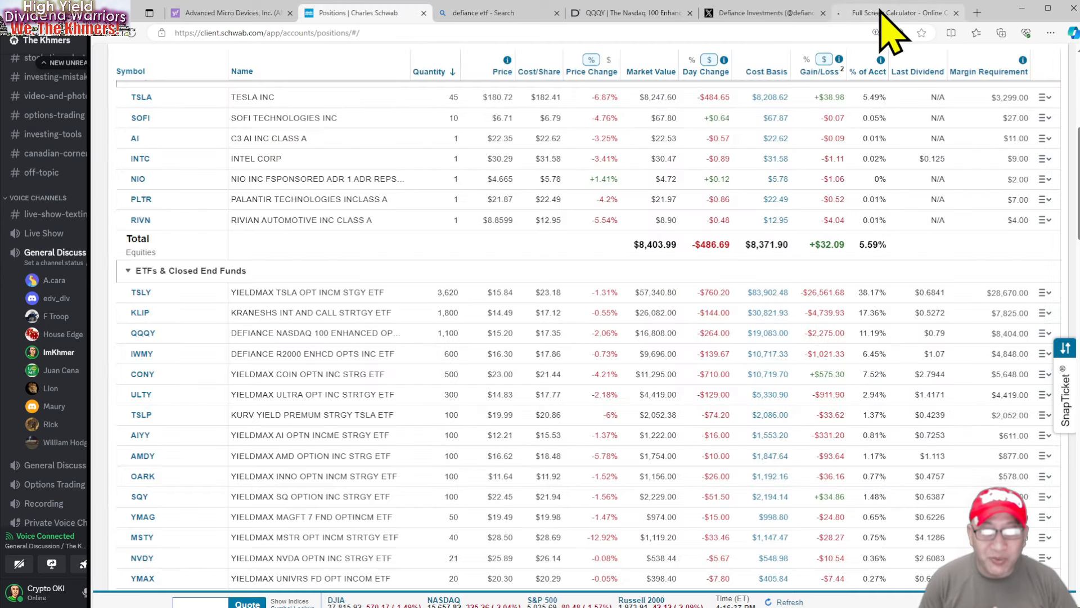
mouse_move(472, 353)
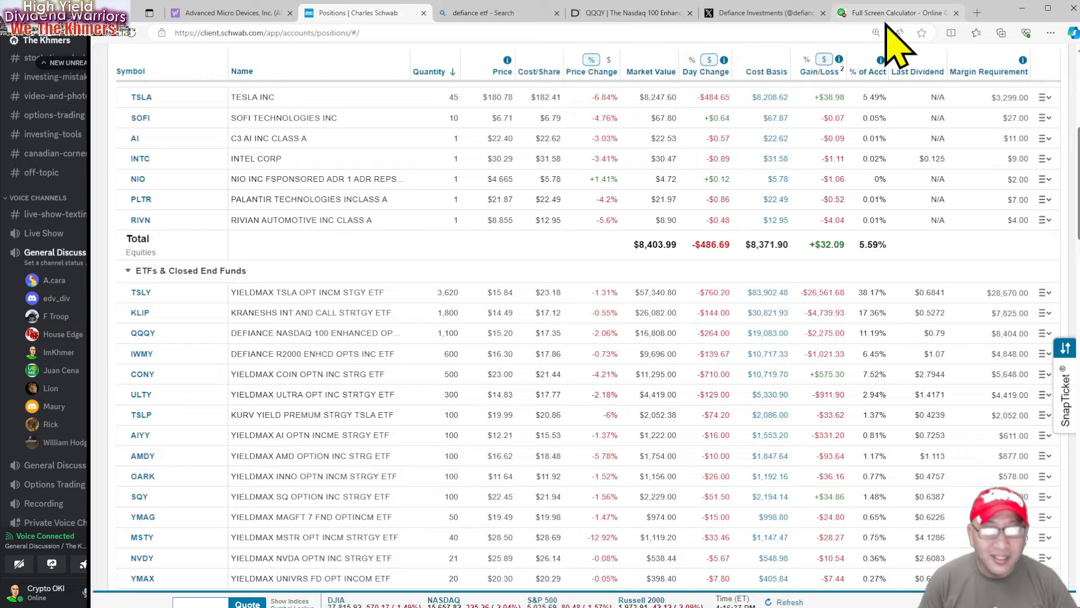
left_click(898, 12)
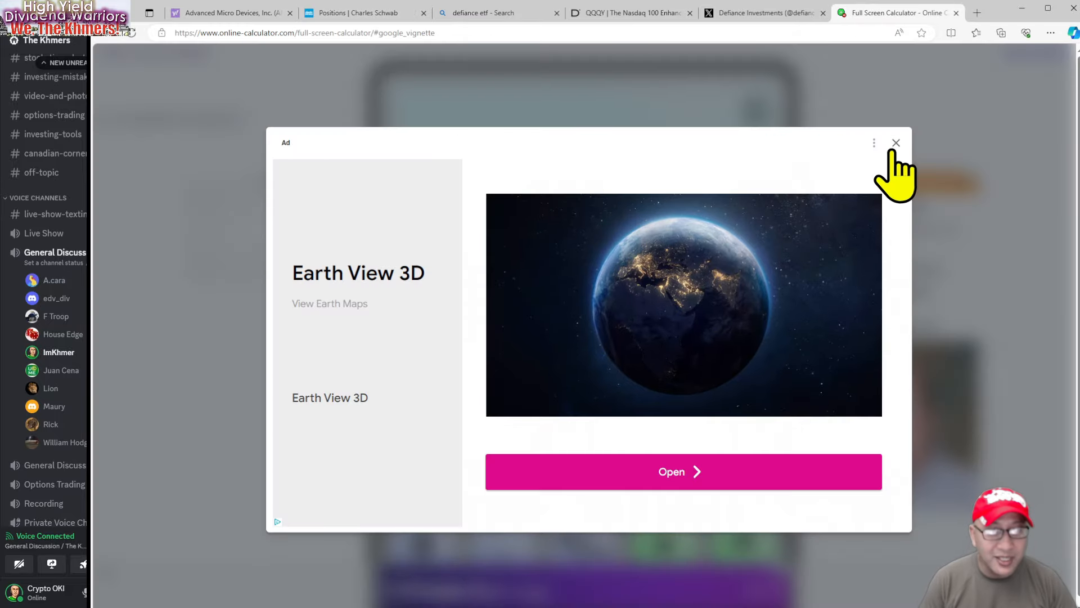
left_click(896, 143)
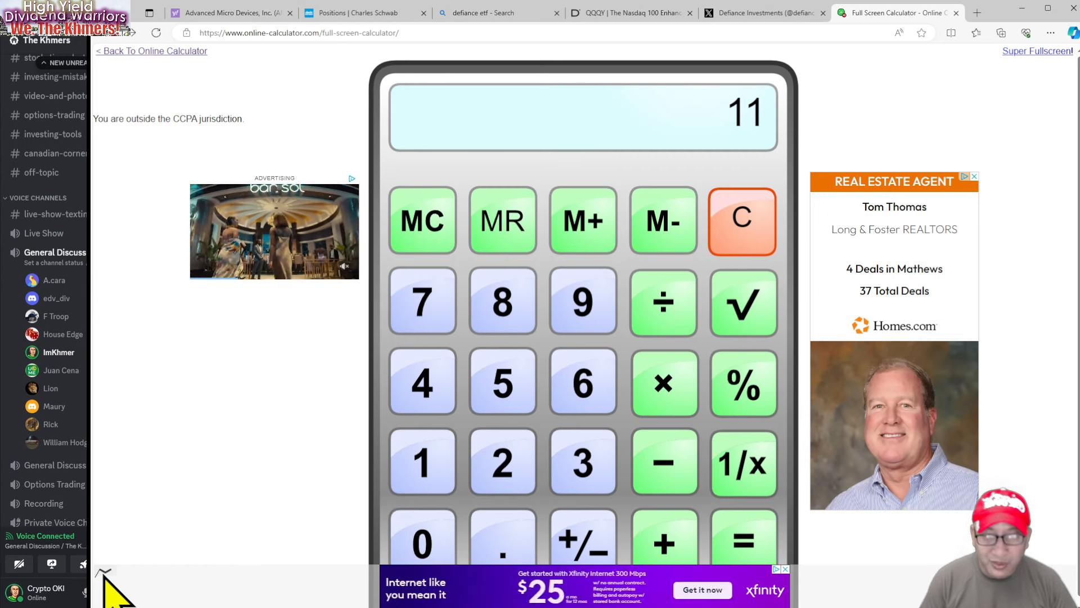
Step: Clear the calculator and key in the 1,100 QQQY shares and per-share payout amount
left_click(423, 543)
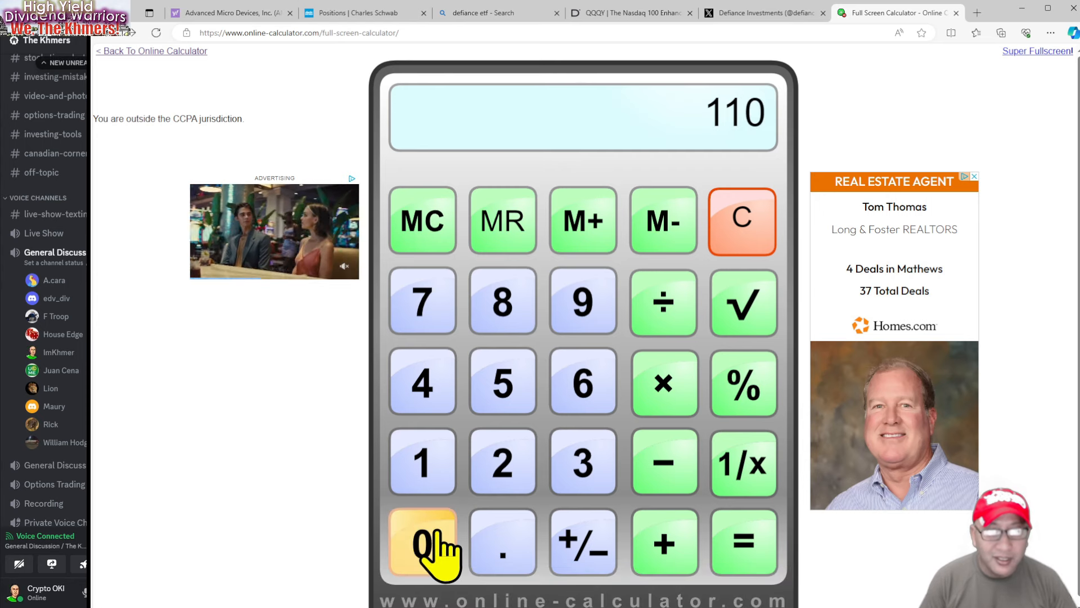
left_click(421, 542)
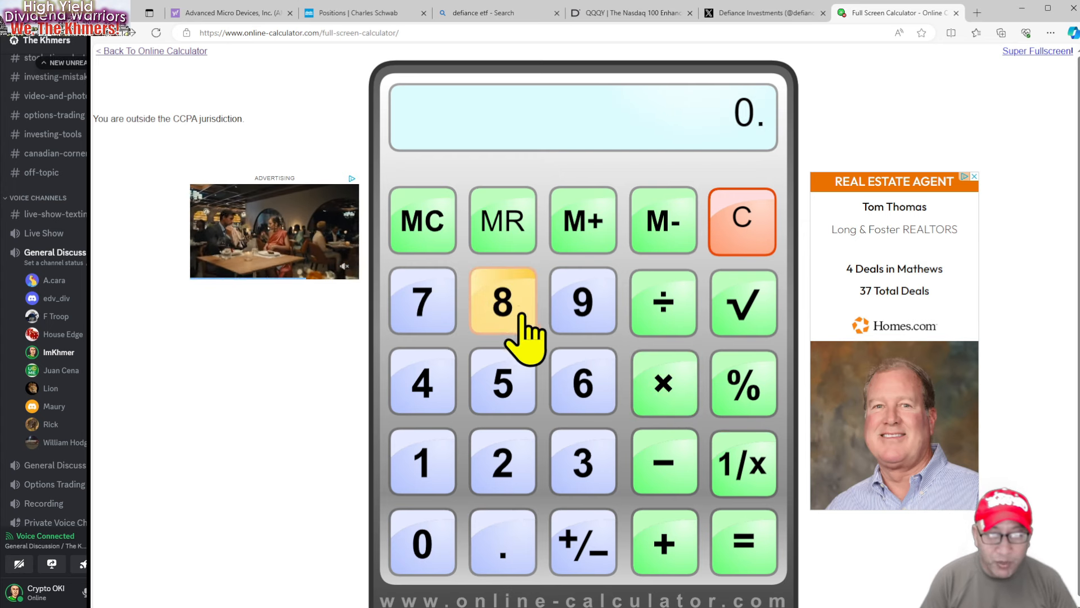
left_click(502, 301)
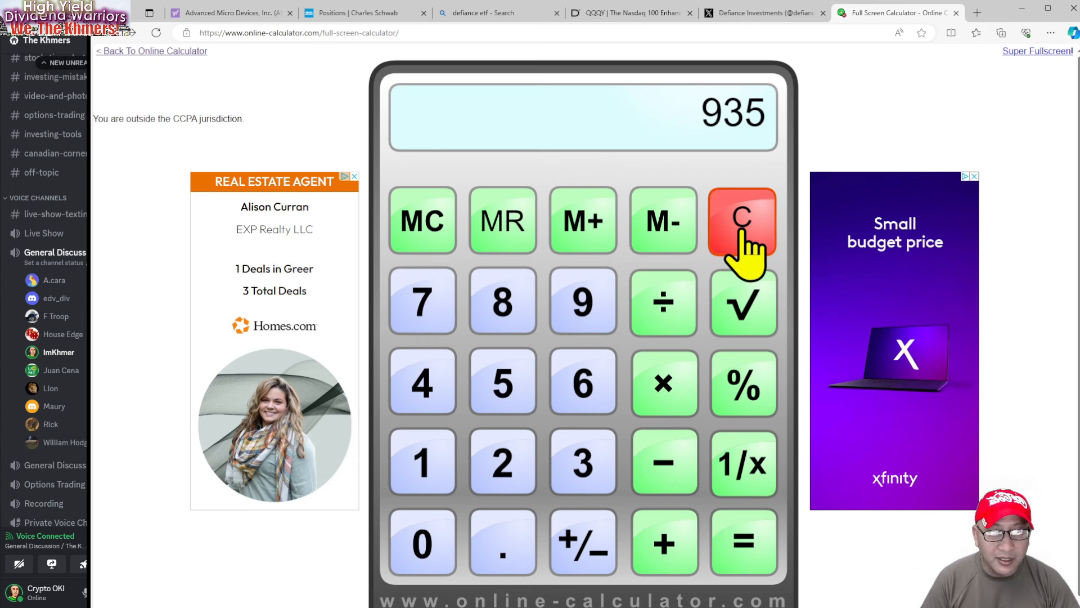
left_click(743, 221)
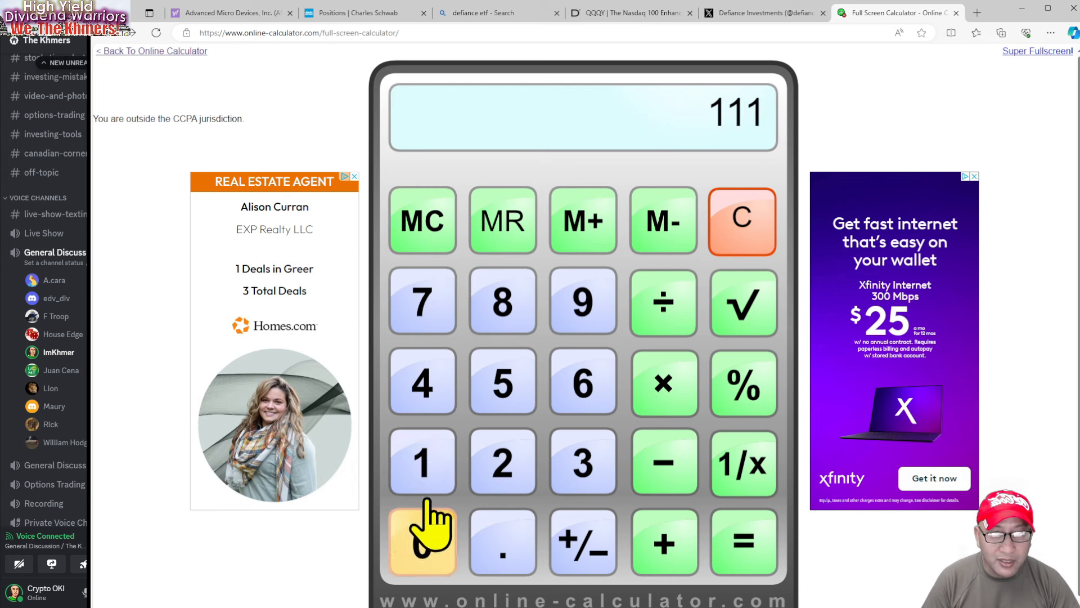
left_click(741, 221)
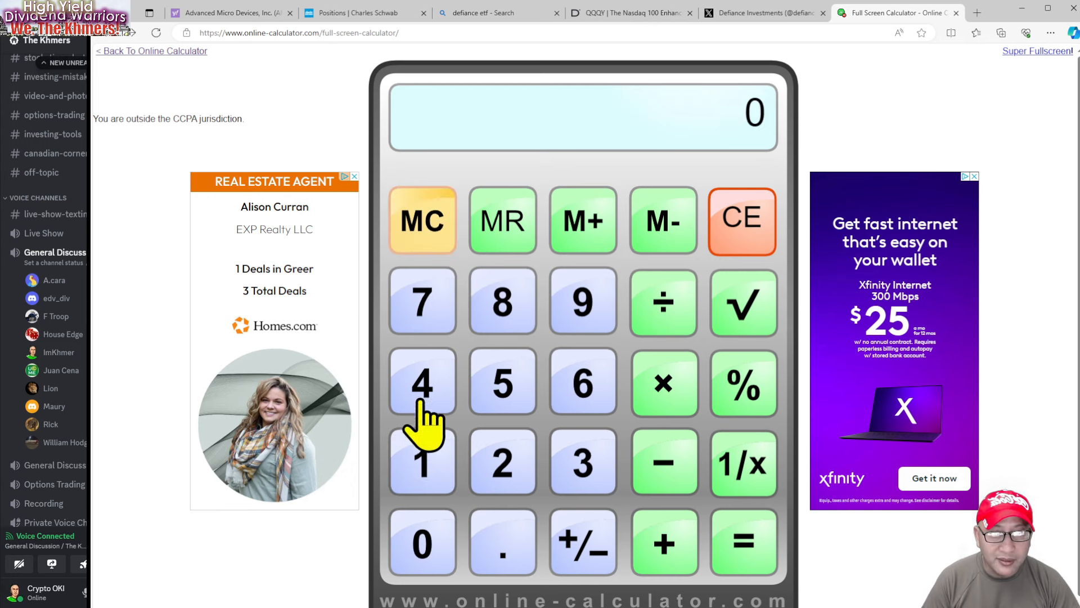
left_click(503, 462)
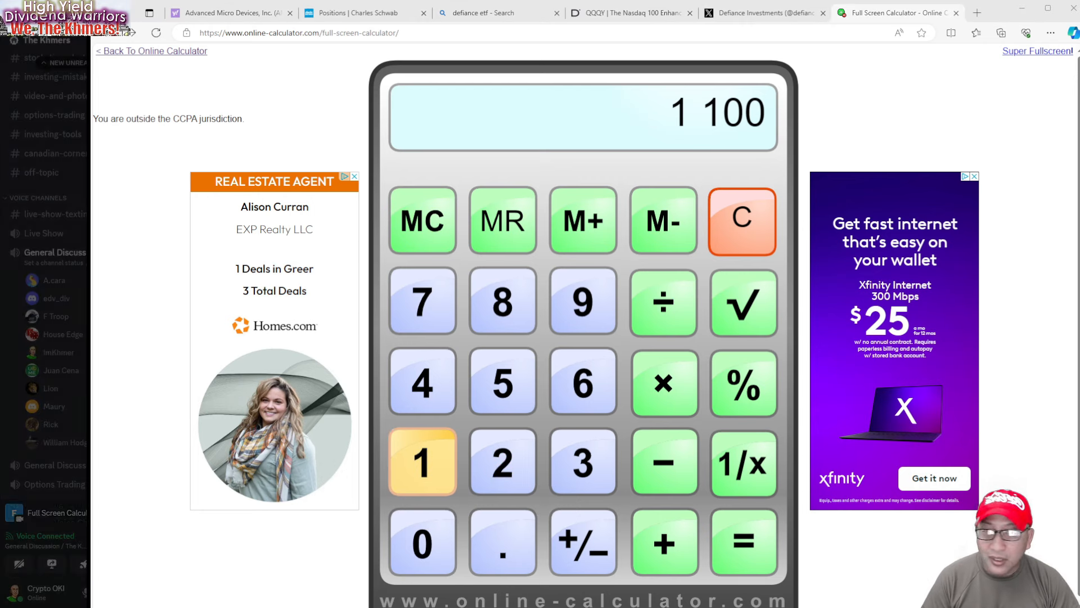
left_click(742, 220)
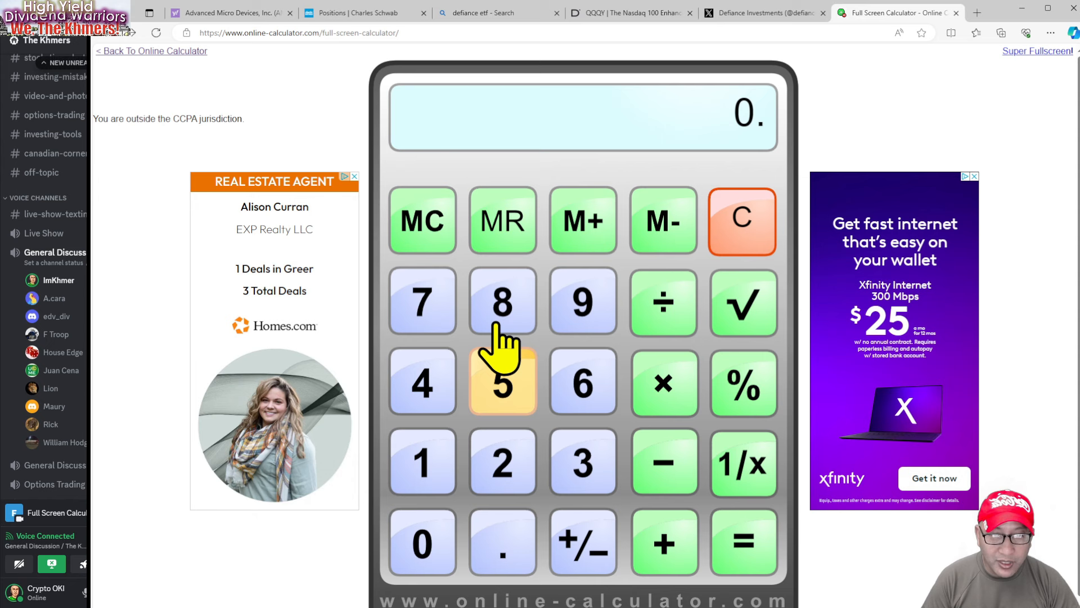
left_click(743, 542)
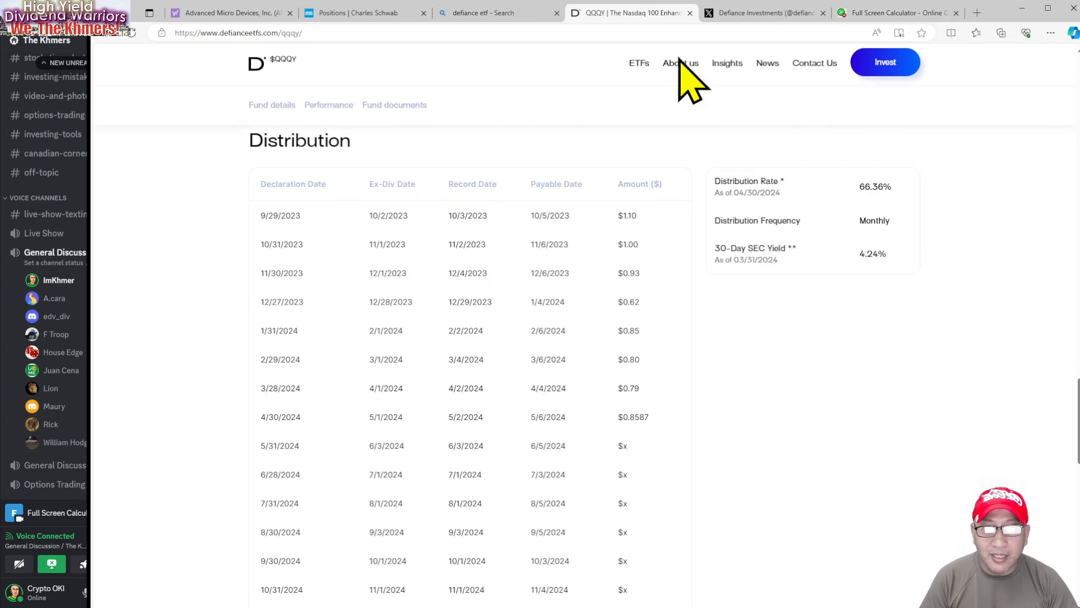
Step: Open the IWMY Russell 2000 ETF page and scroll to its distribution table with the $1.4100 payout
left_click(638, 63)
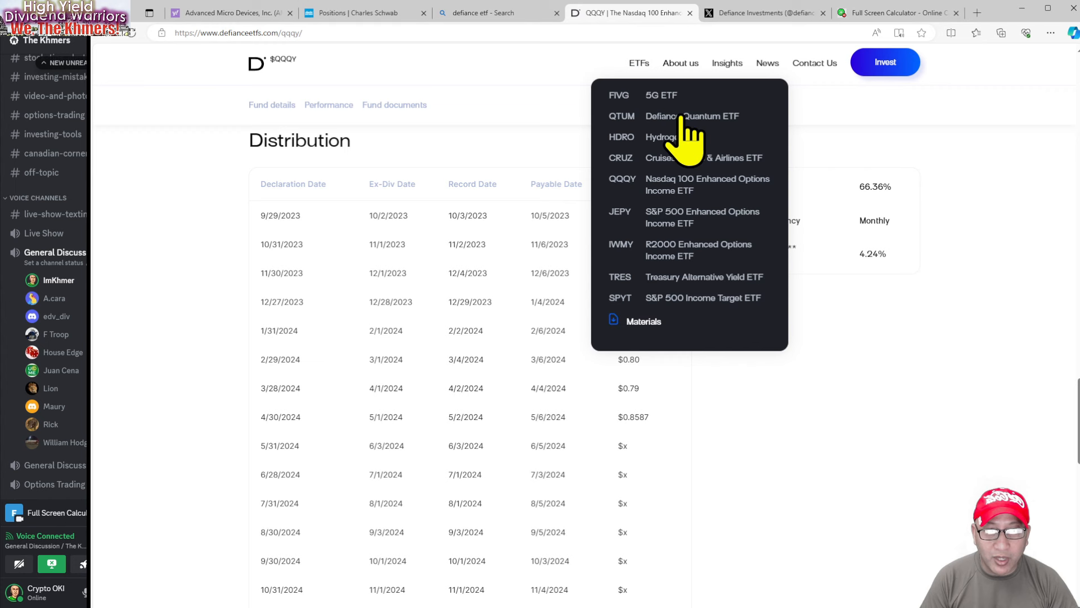
left_click(621, 244)
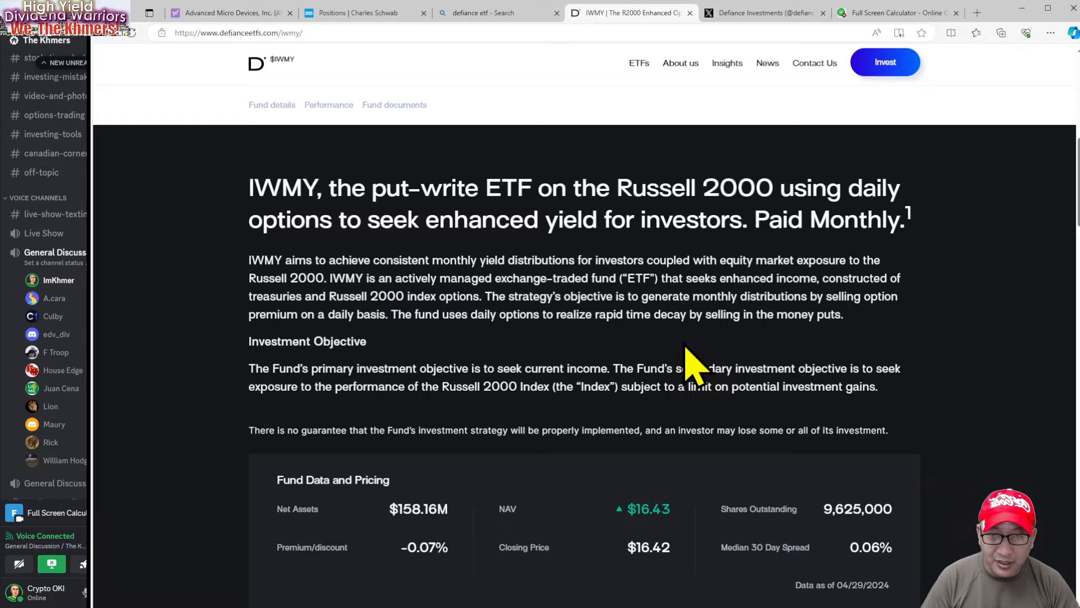
scroll("down", 3)
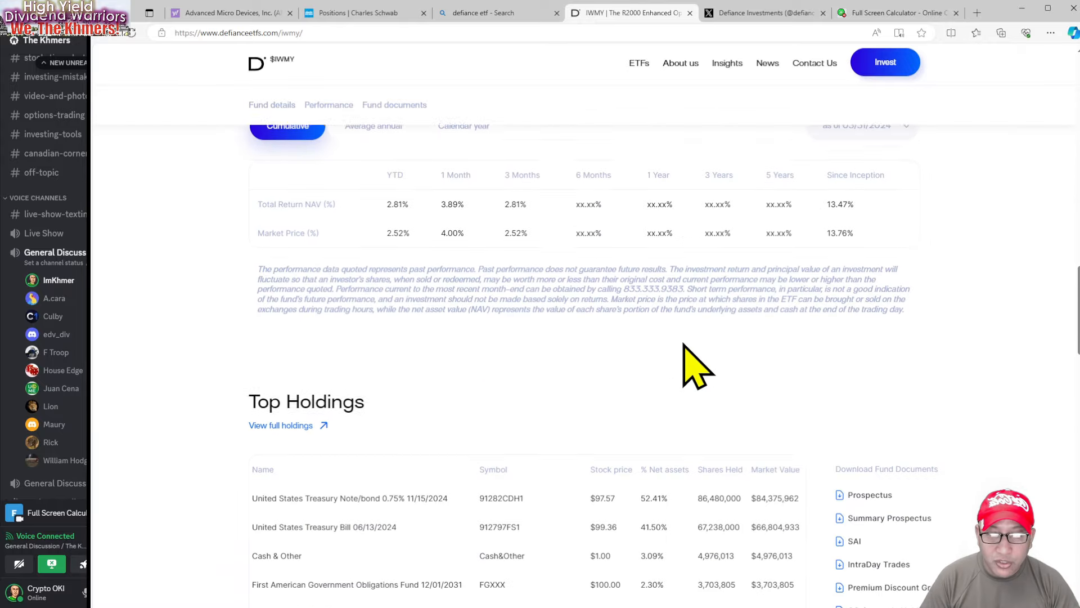
scroll("down", 3)
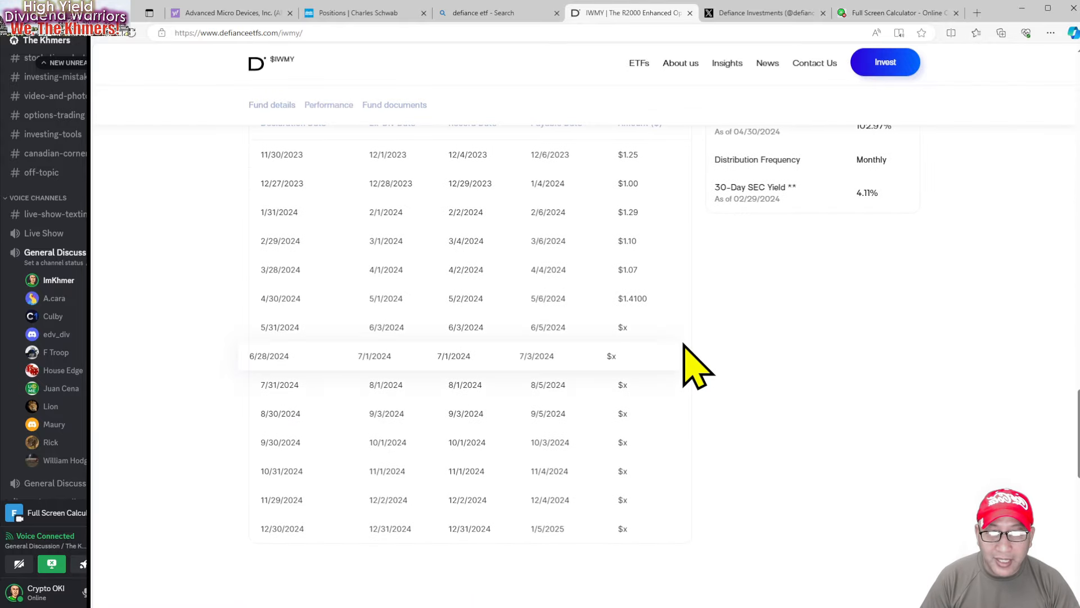
mouse_move(844, 458)
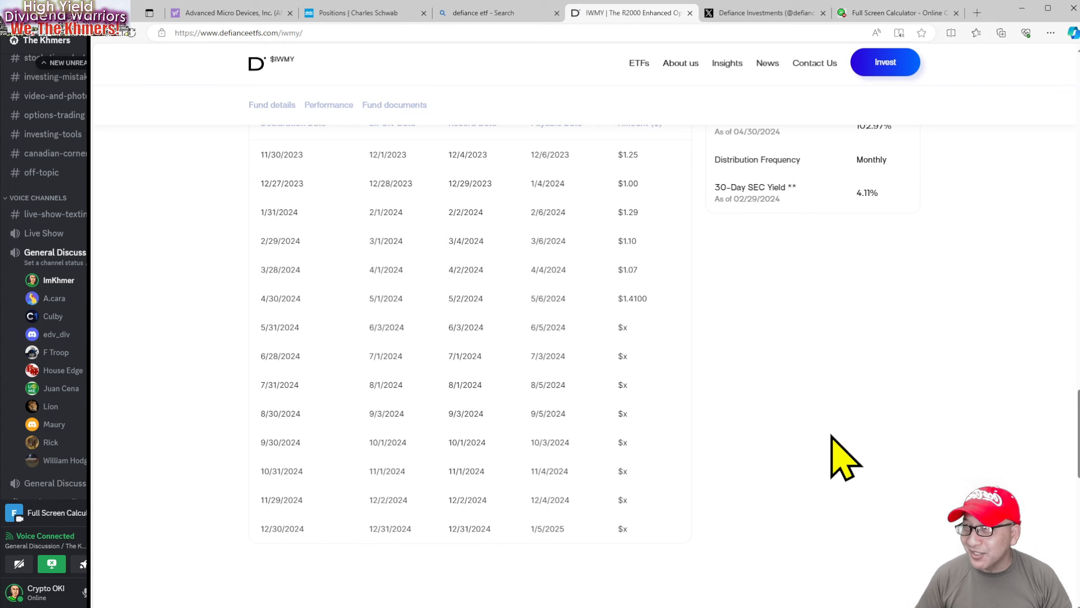
mouse_move(682, 172)
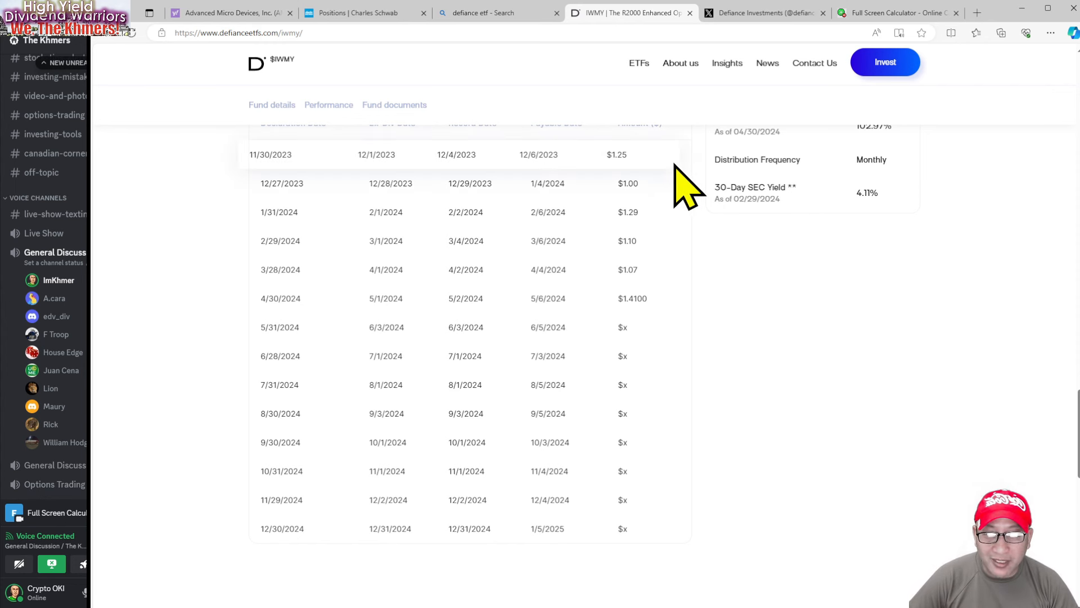
scroll("up", 3)
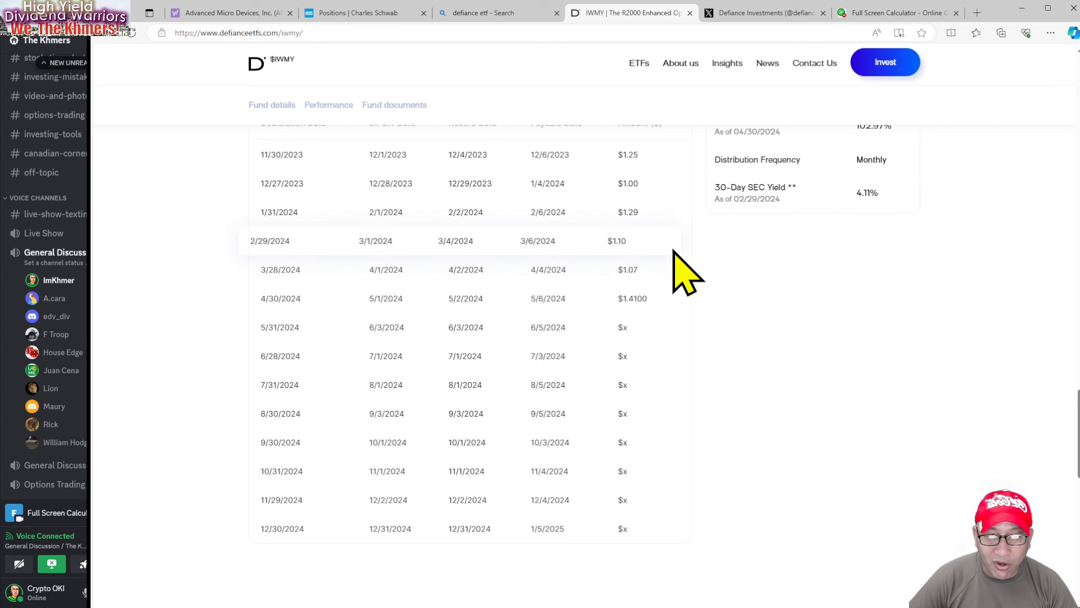
mouse_move(869, 359)
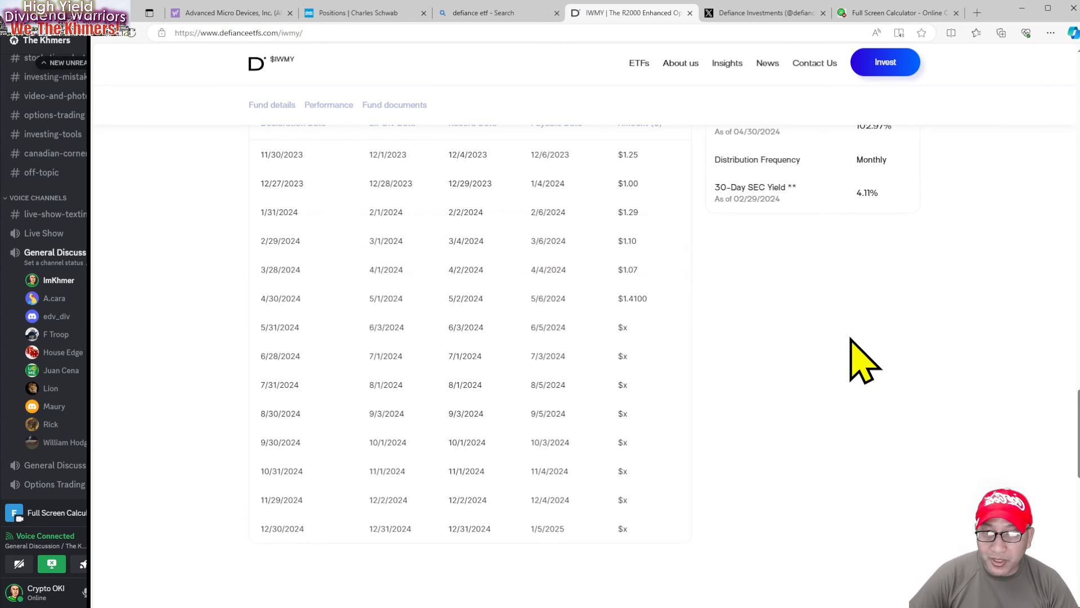
mouse_move(851, 365)
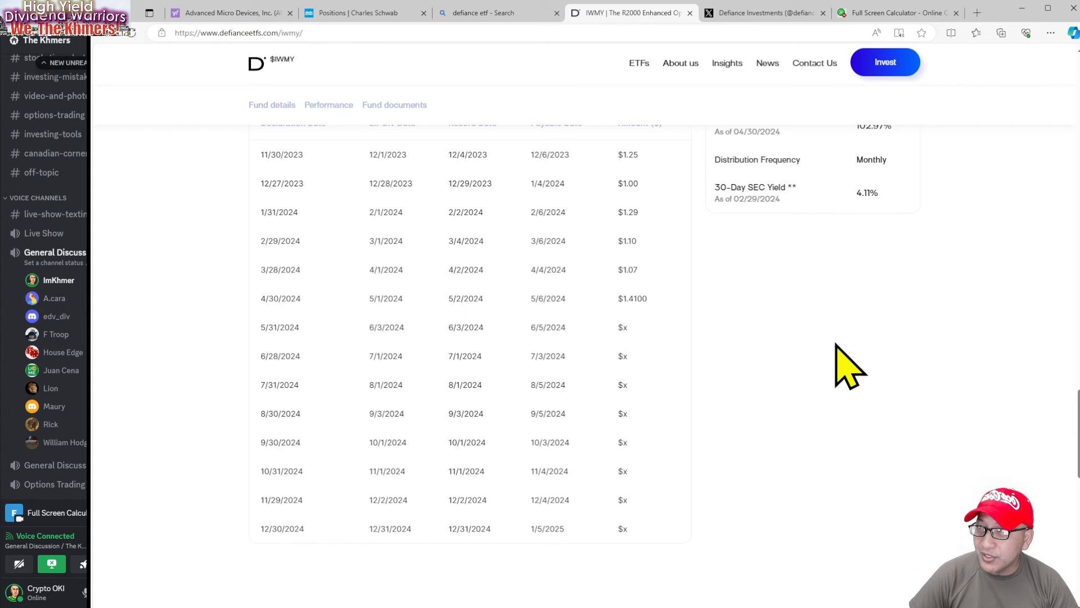
mouse_move(693, 358)
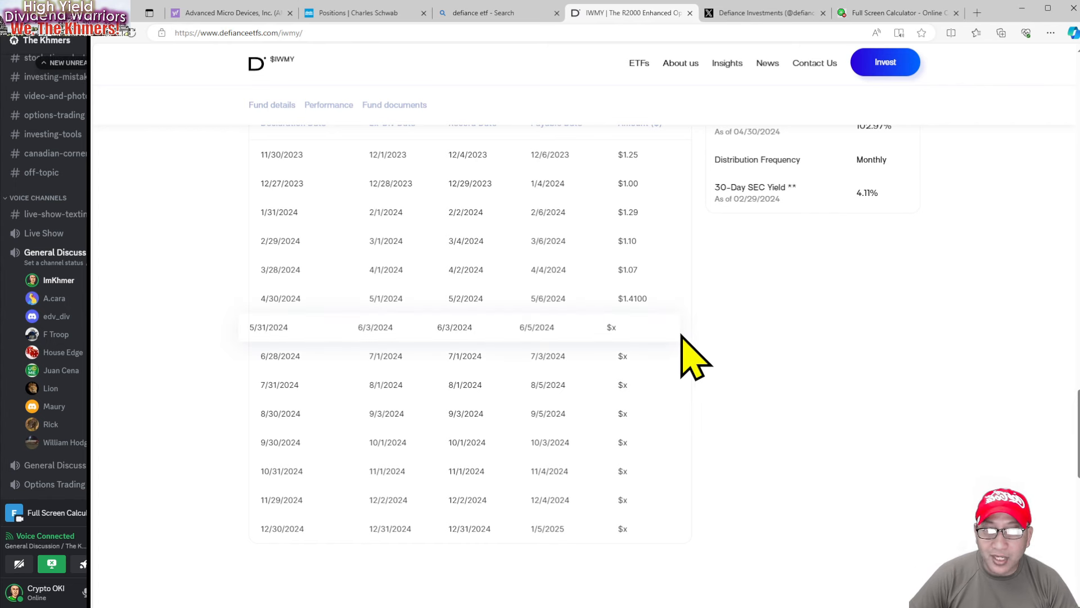
scroll("up", 3)
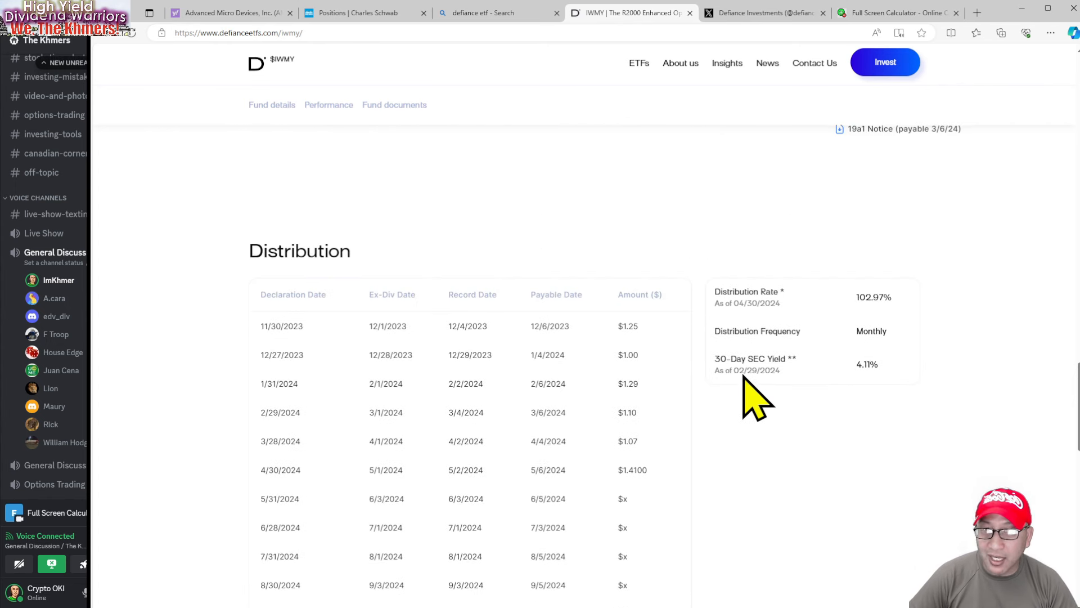
scroll("up", 3)
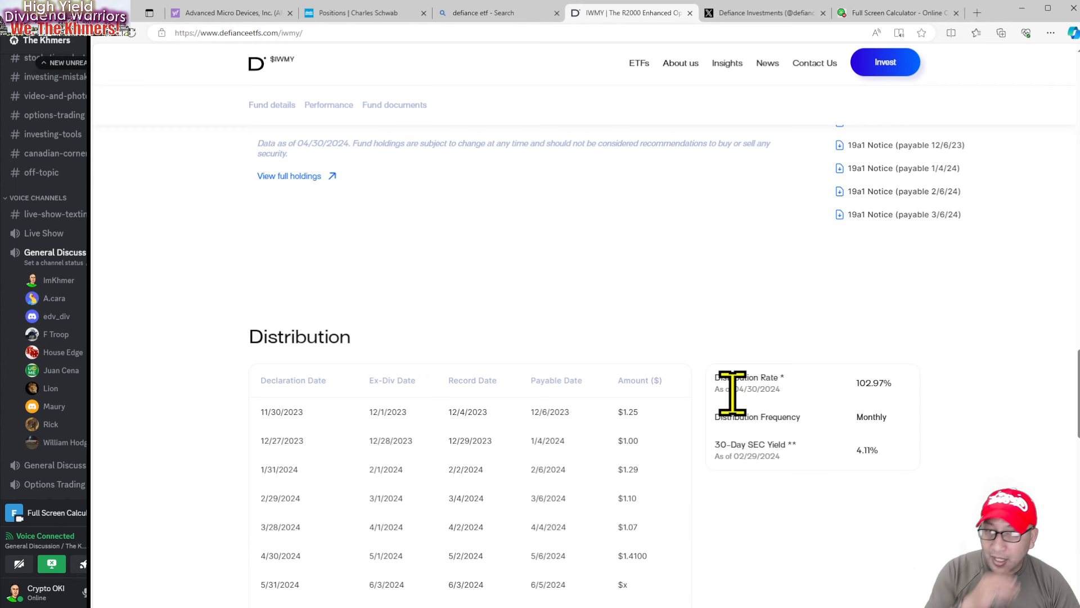
mouse_move(716, 390)
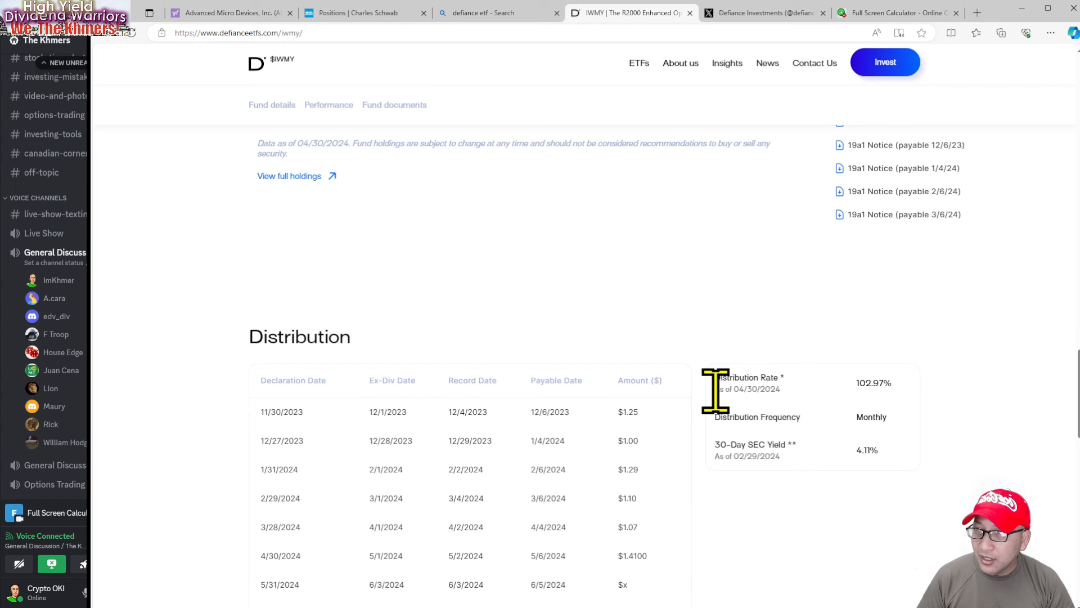
mouse_move(706, 469)
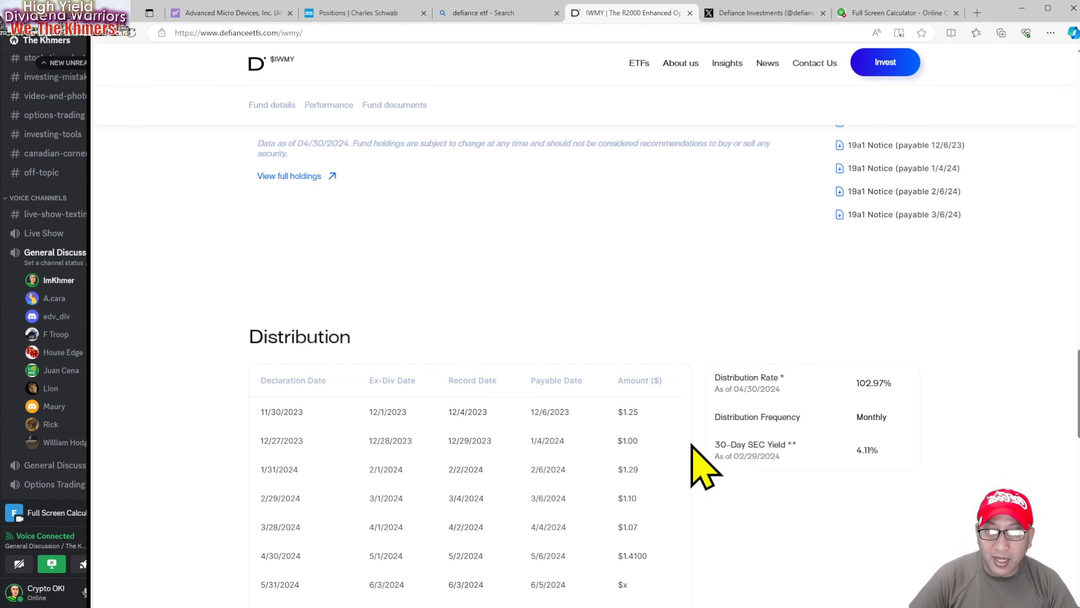
mouse_move(716, 513)
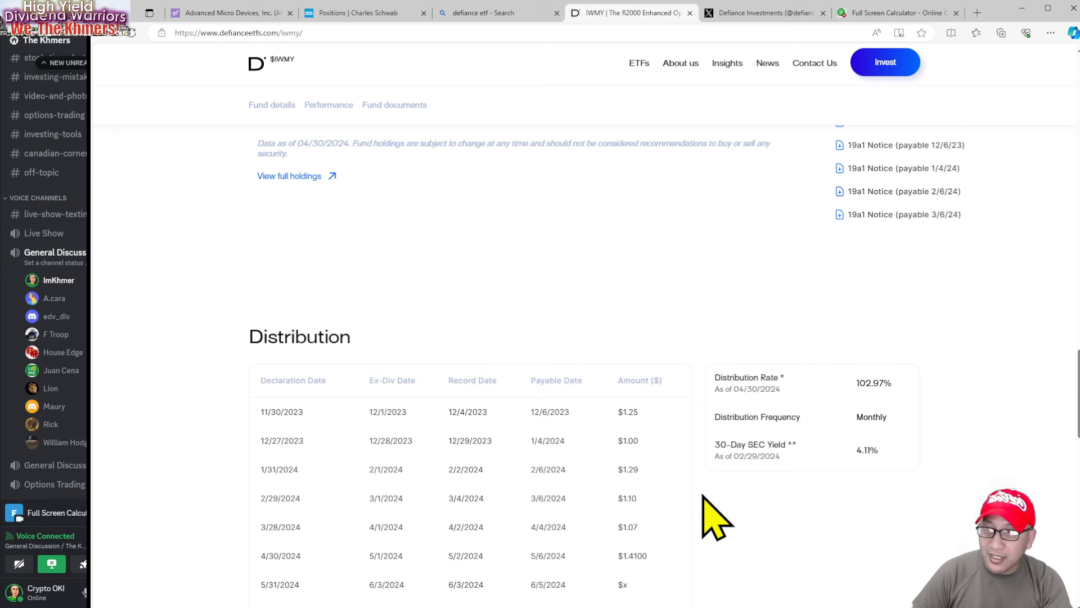
mouse_move(751, 572)
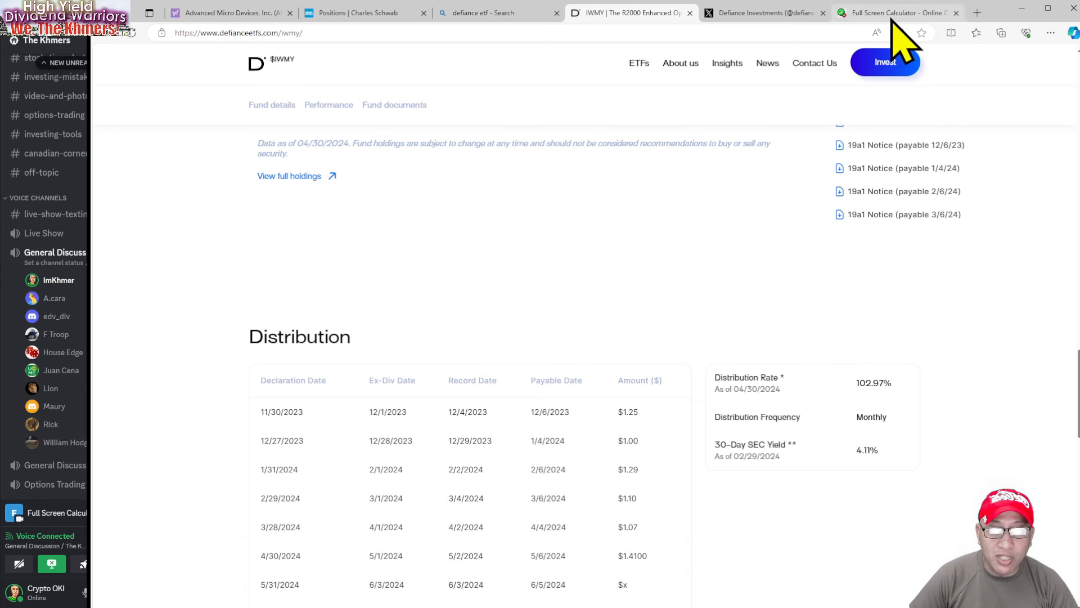
Step: Return to the Schwab positions tab and scroll to the ETF holdings showing 600 IWMY shares
left_click(365, 12)
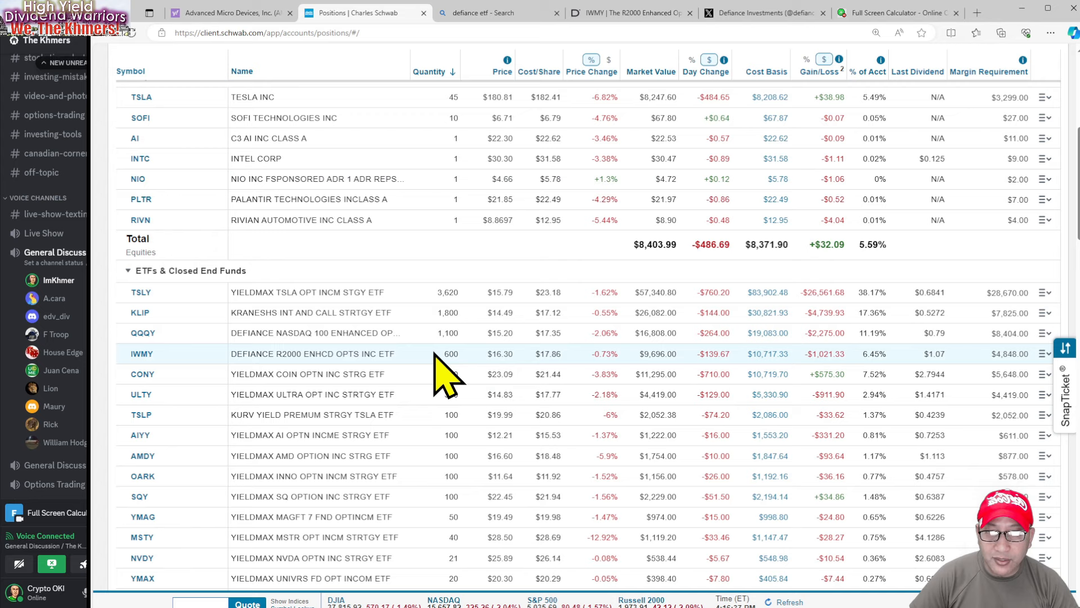
scroll("up", 3)
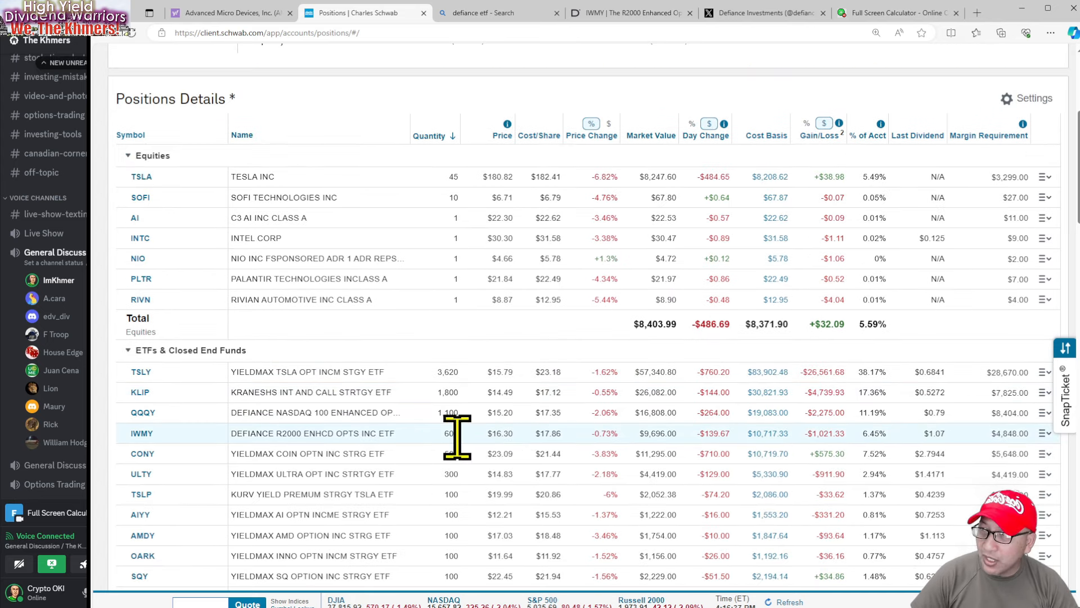
mouse_move(472, 461)
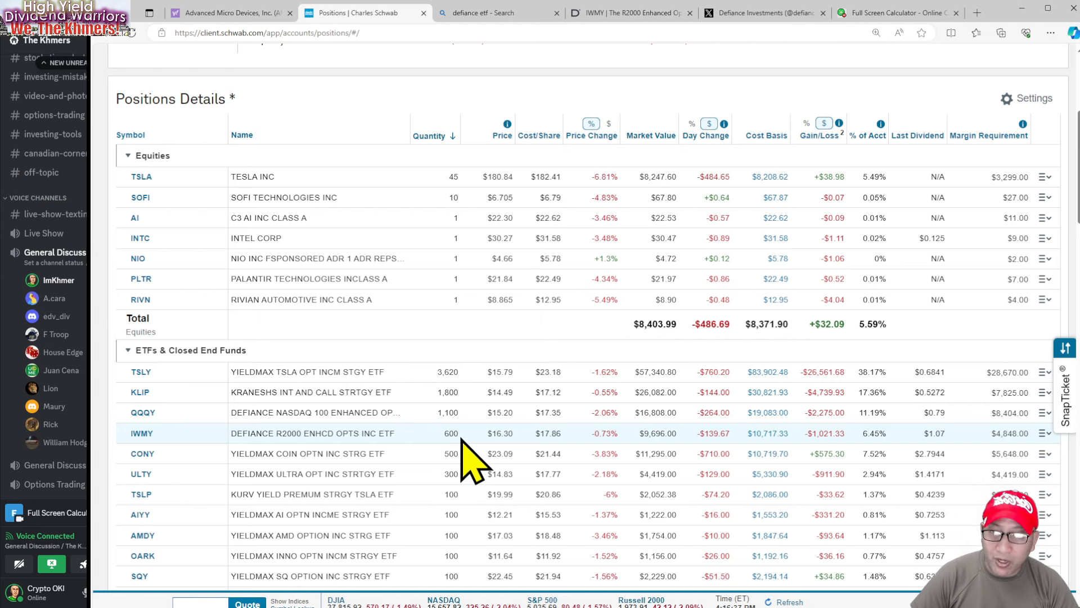
mouse_move(572, 461)
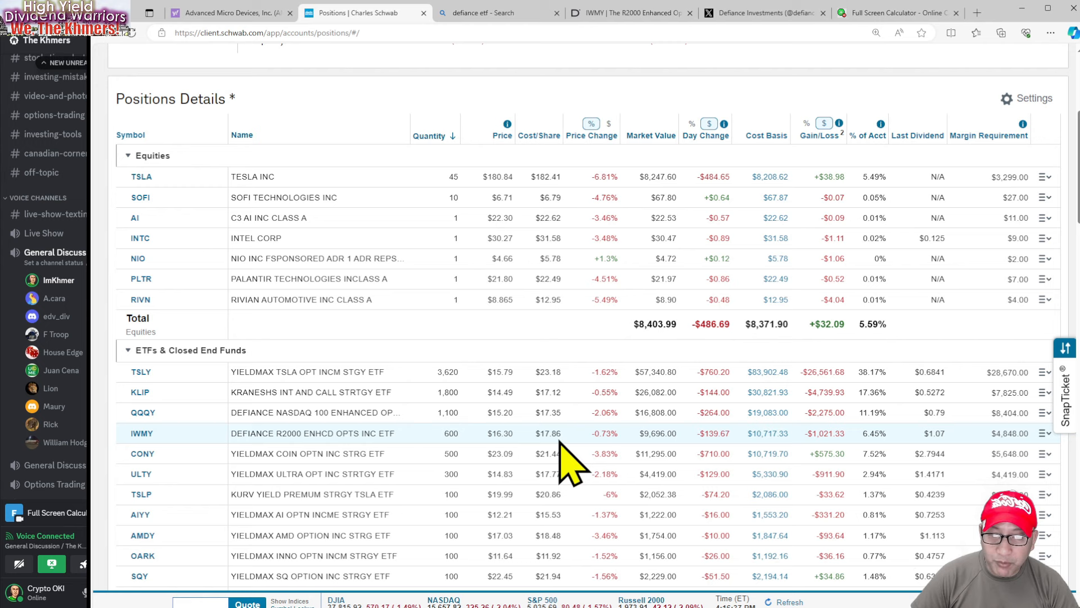
mouse_move(558, 468)
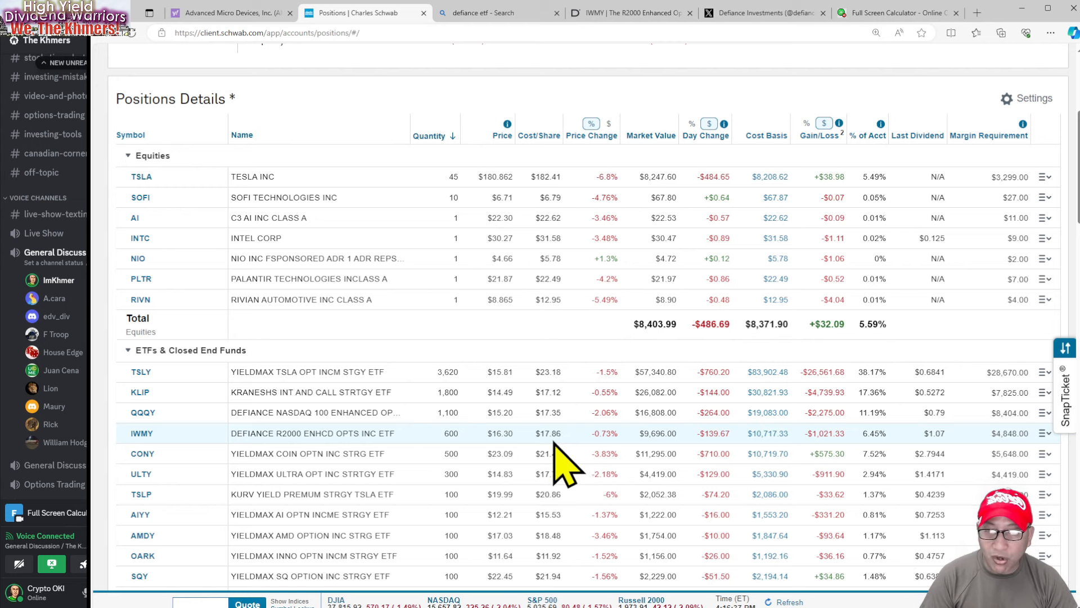
mouse_move(489, 461)
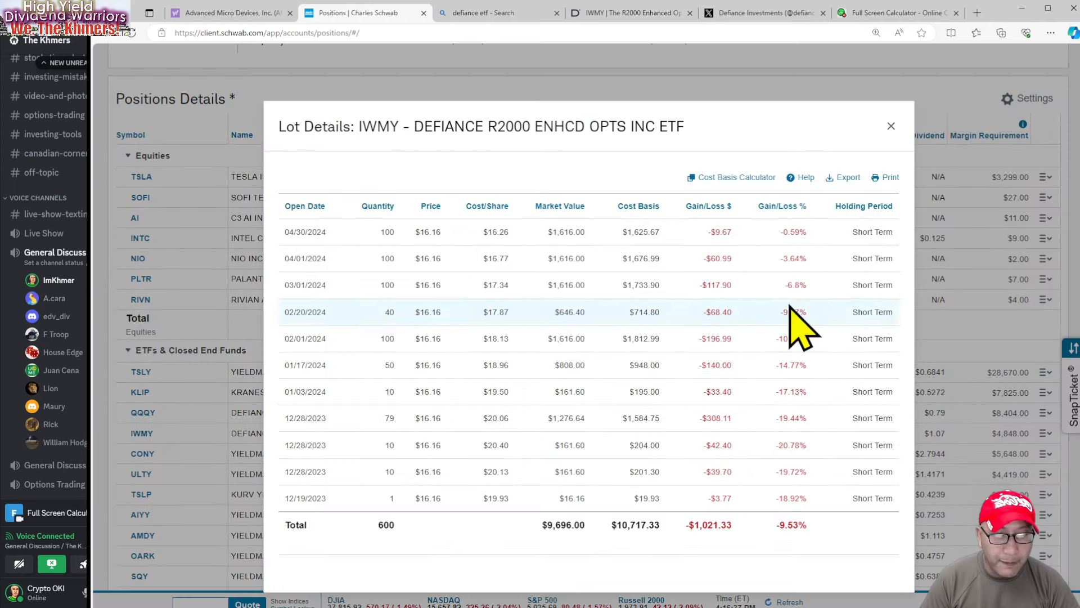
mouse_move(531, 286)
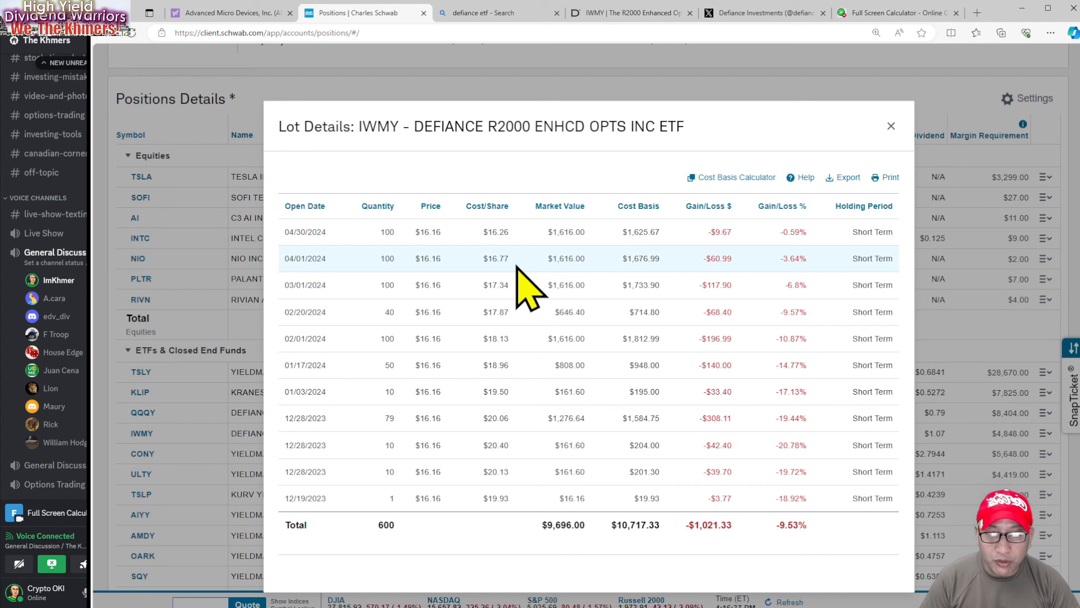
mouse_move(485, 289)
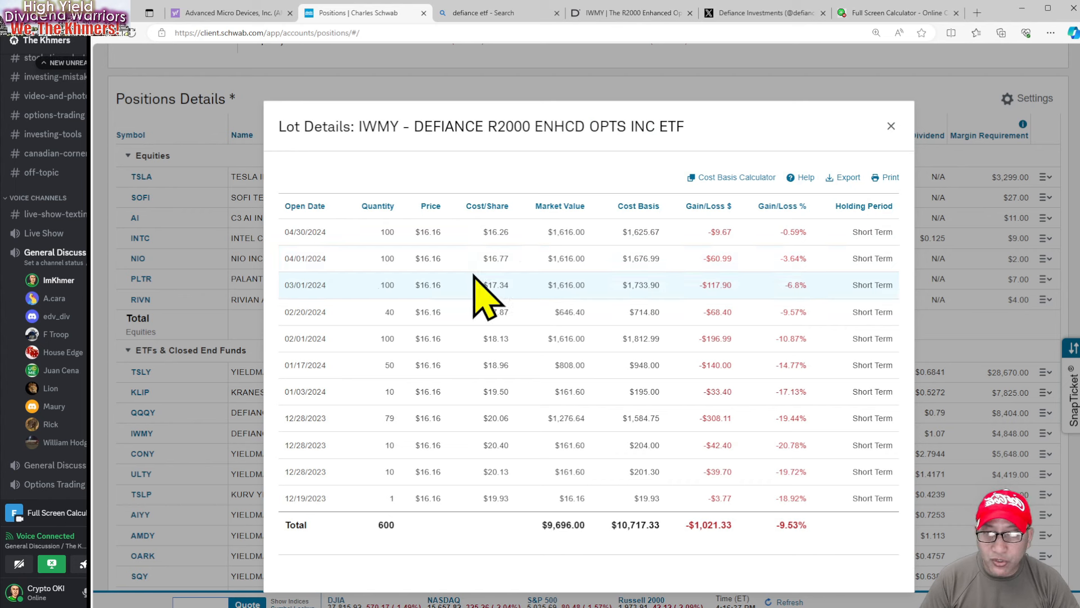
mouse_move(513, 285)
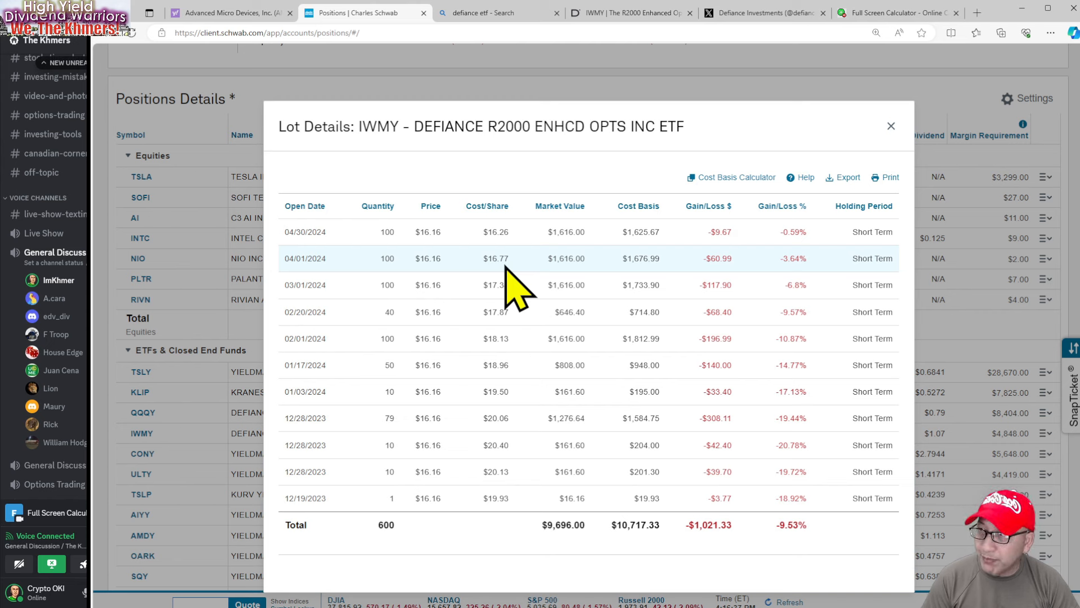
mouse_move(530, 231)
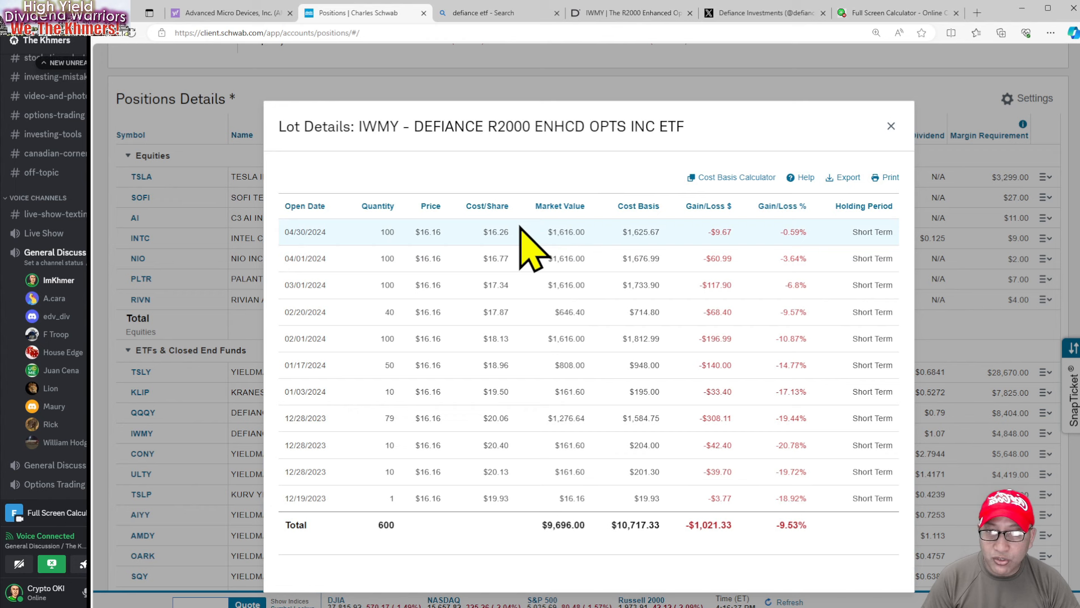
mouse_move(527, 289)
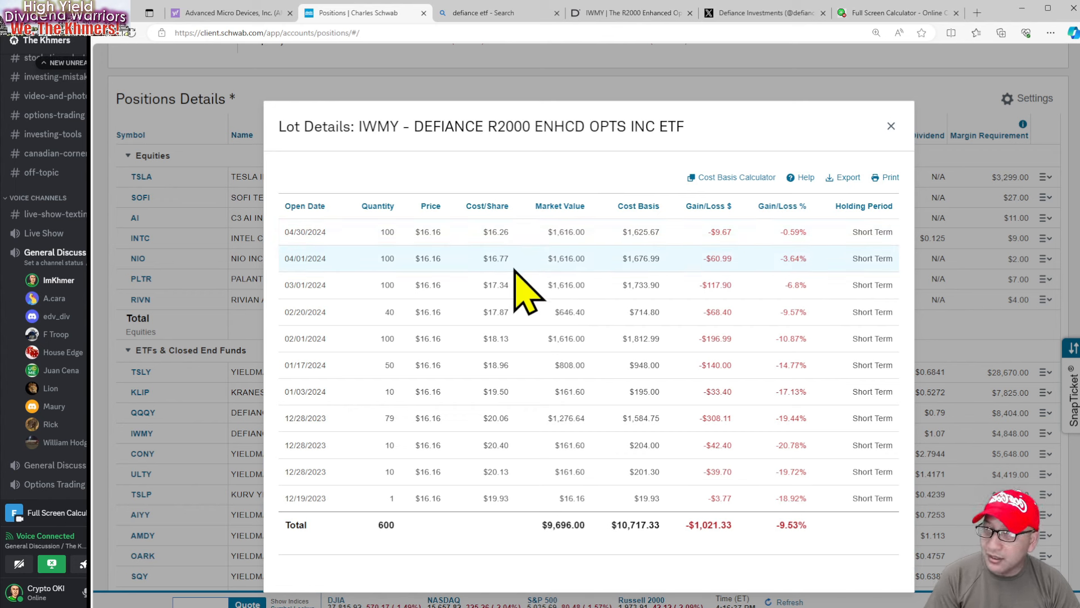
mouse_move(510, 265)
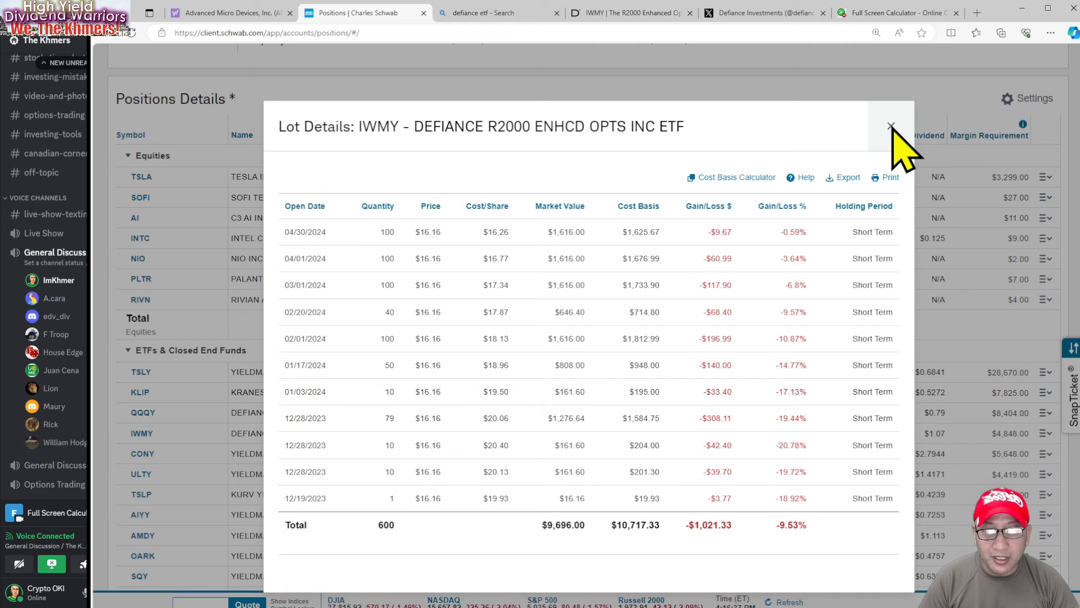
Step: Close the IWMY Lot Details dialog
left_click(891, 126)
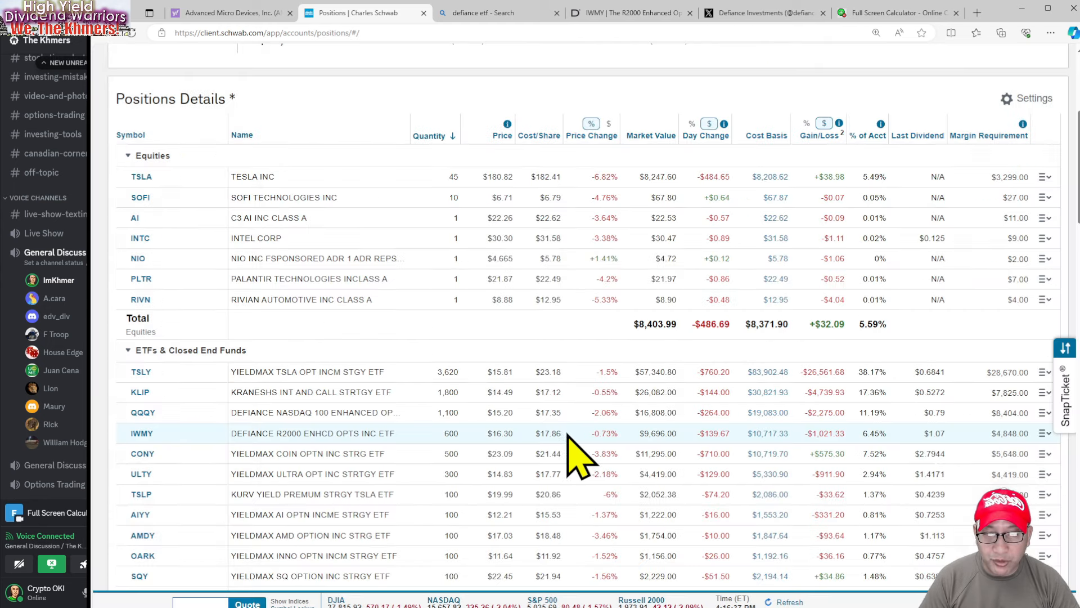
mouse_move(555, 473)
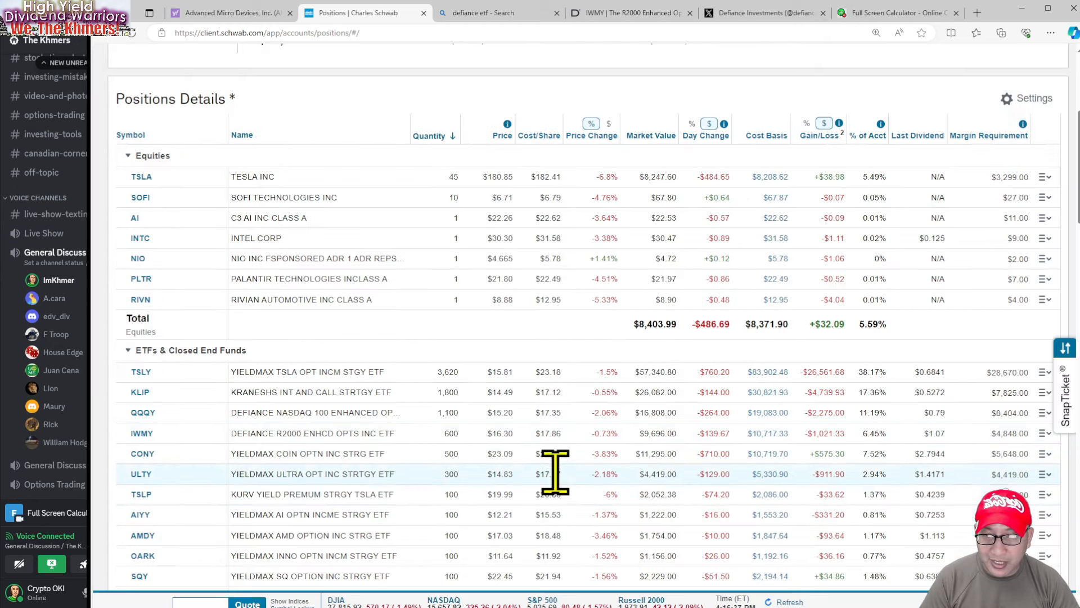
mouse_move(575, 462)
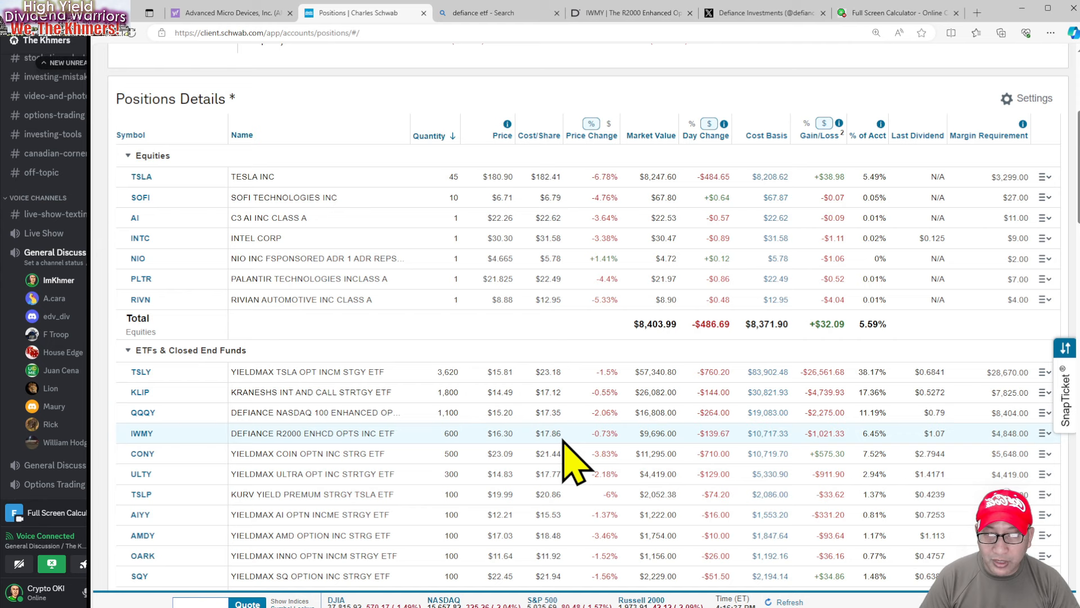
mouse_move(543, 433)
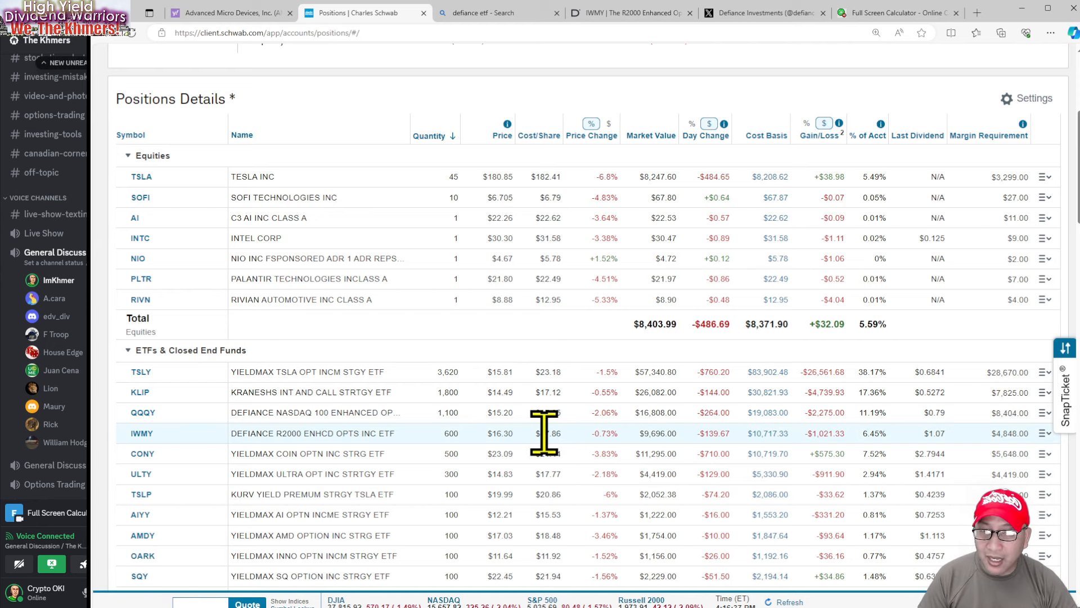
mouse_move(520, 461)
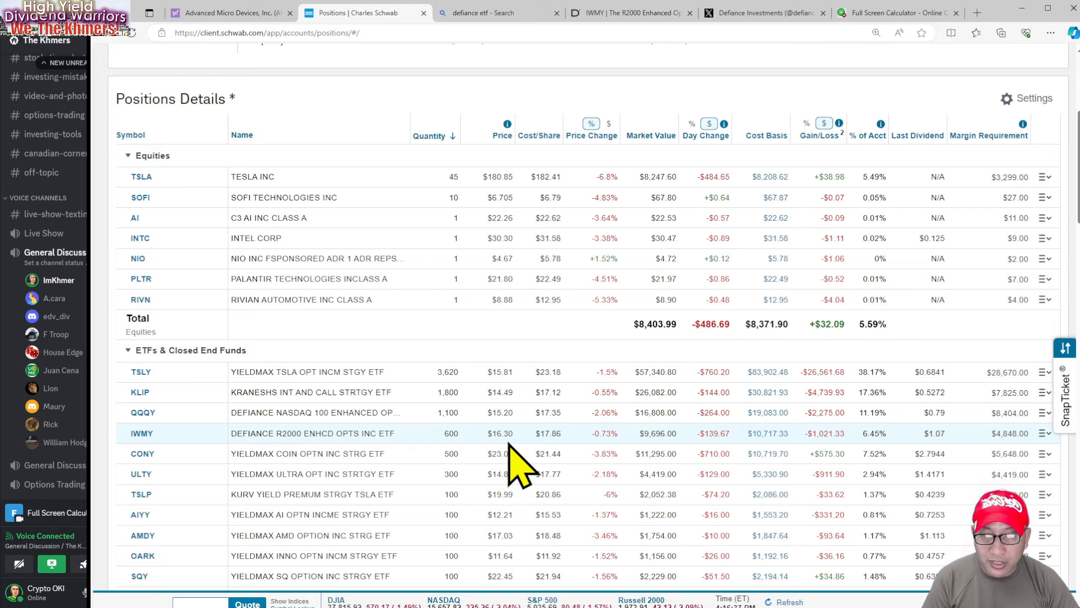
mouse_move(875, 31)
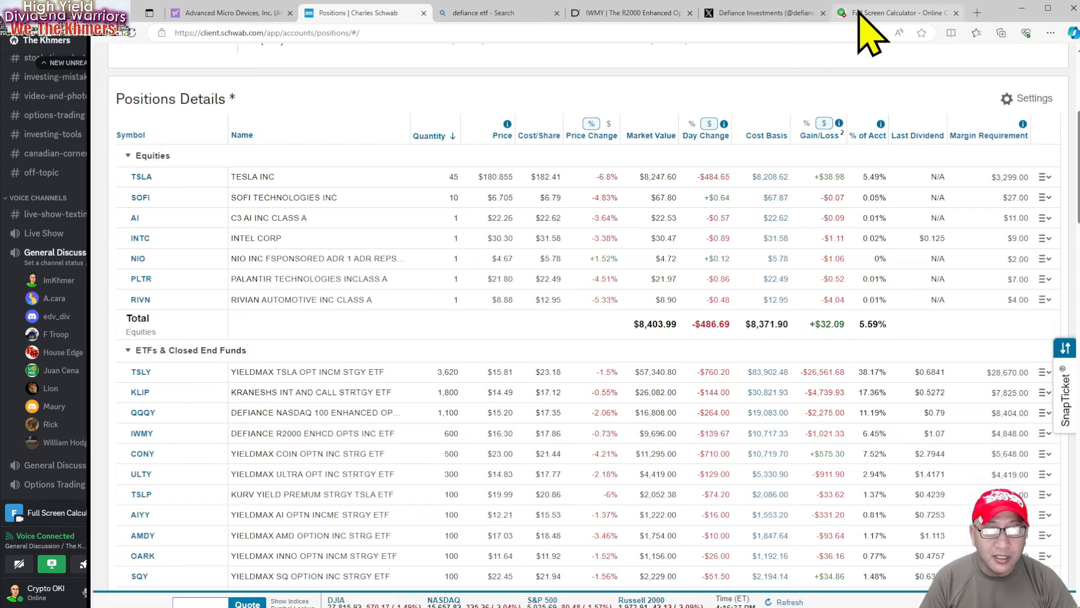
Step: Switch to the online calculator and compute 16.30 − 1.41 = 14.89
left_click(896, 12)
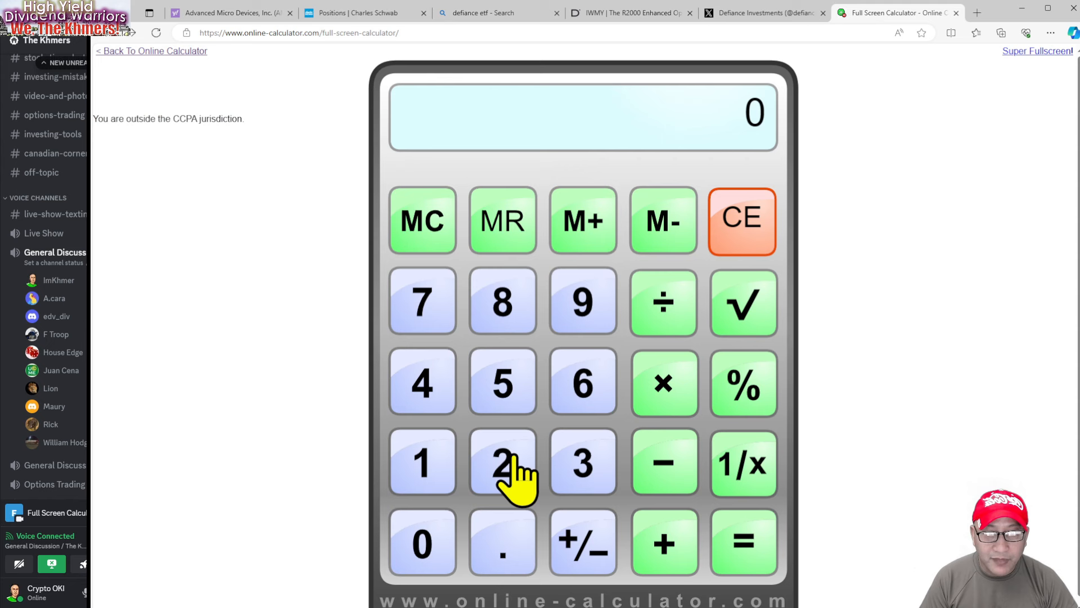
left_click(503, 463)
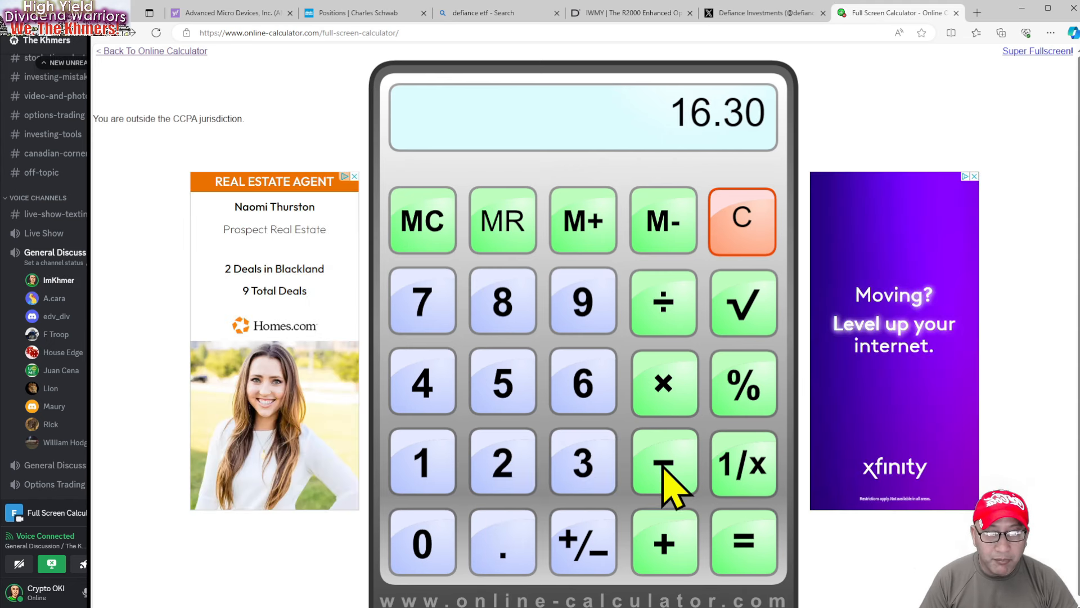
left_click(422, 380)
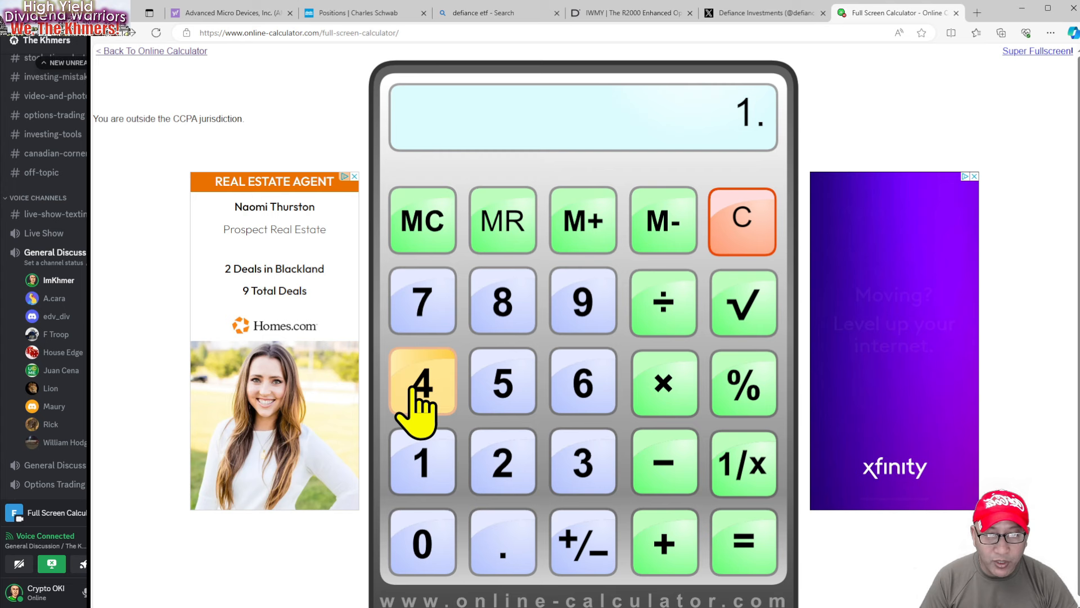
left_click(744, 541)
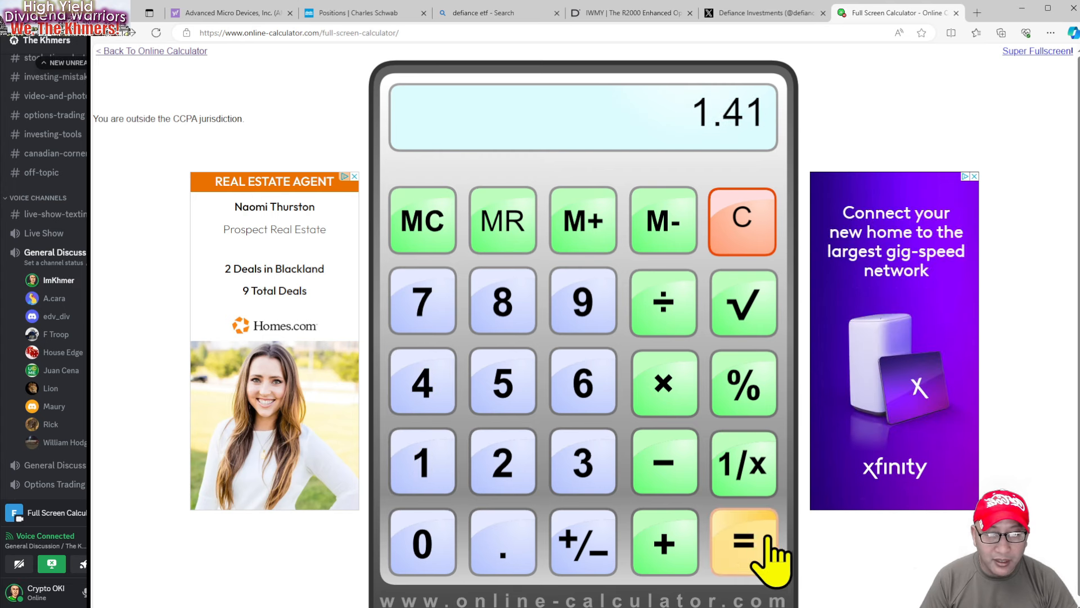
left_click(743, 541)
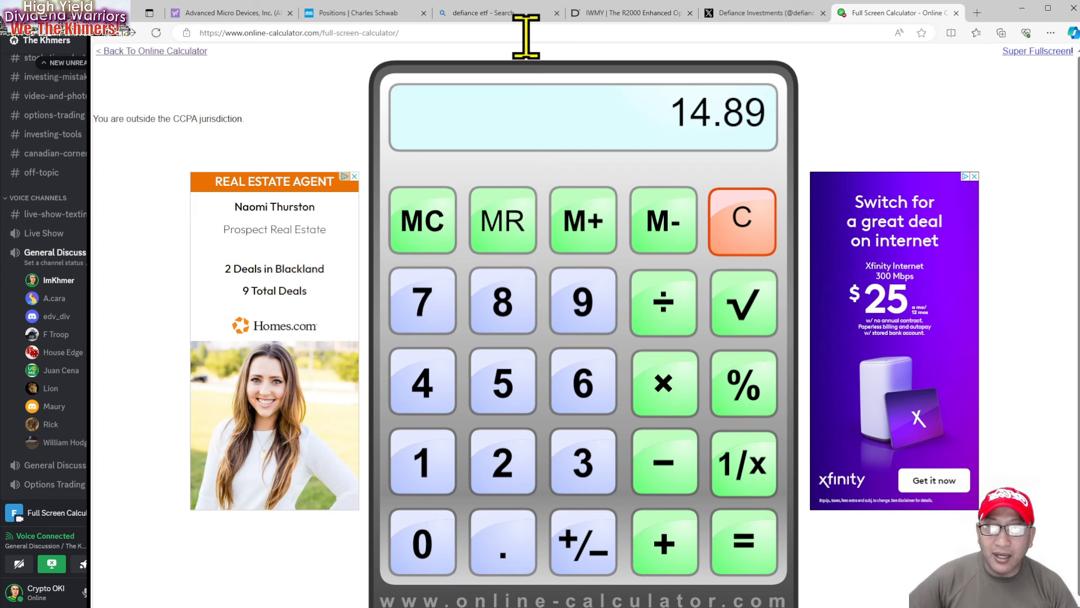
mouse_move(351, 41)
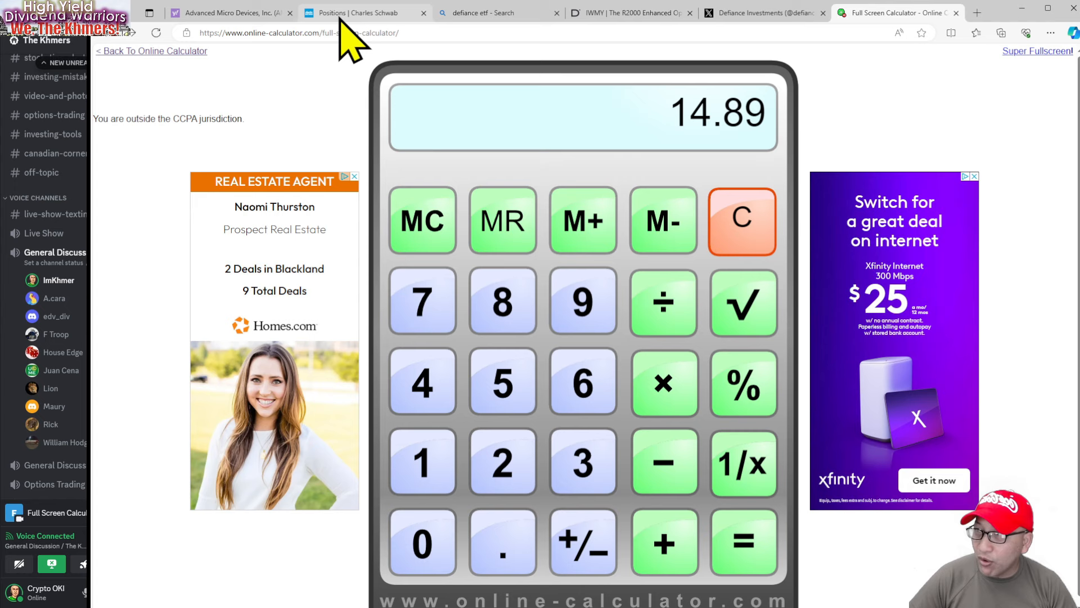
Step: Switch to the Positions | Charles Schwab tab showing IWMY at 600 shares and $16.30
left_click(364, 13)
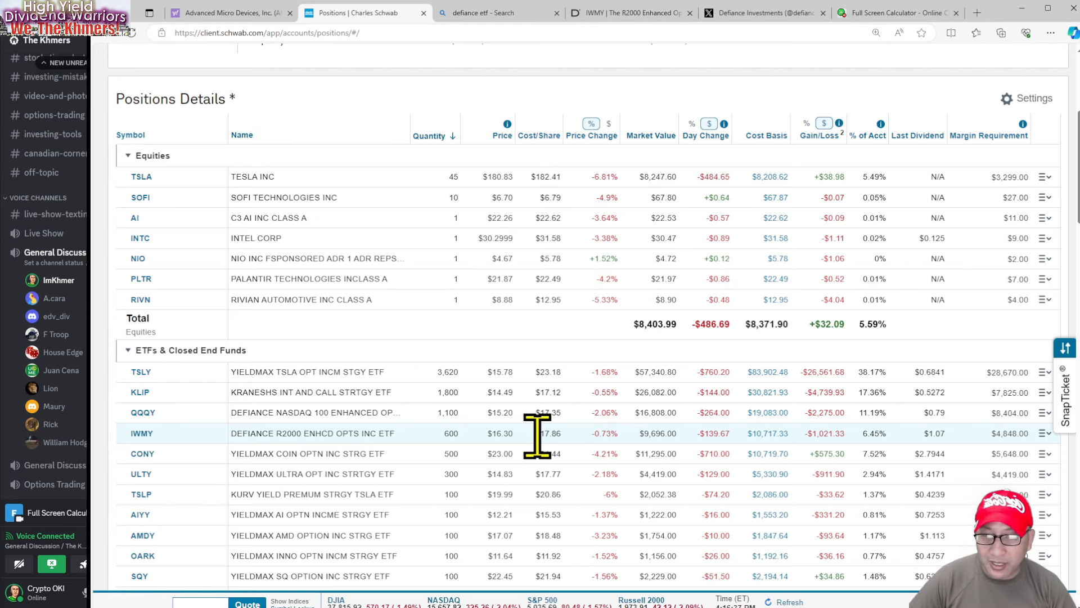
mouse_move(496, 458)
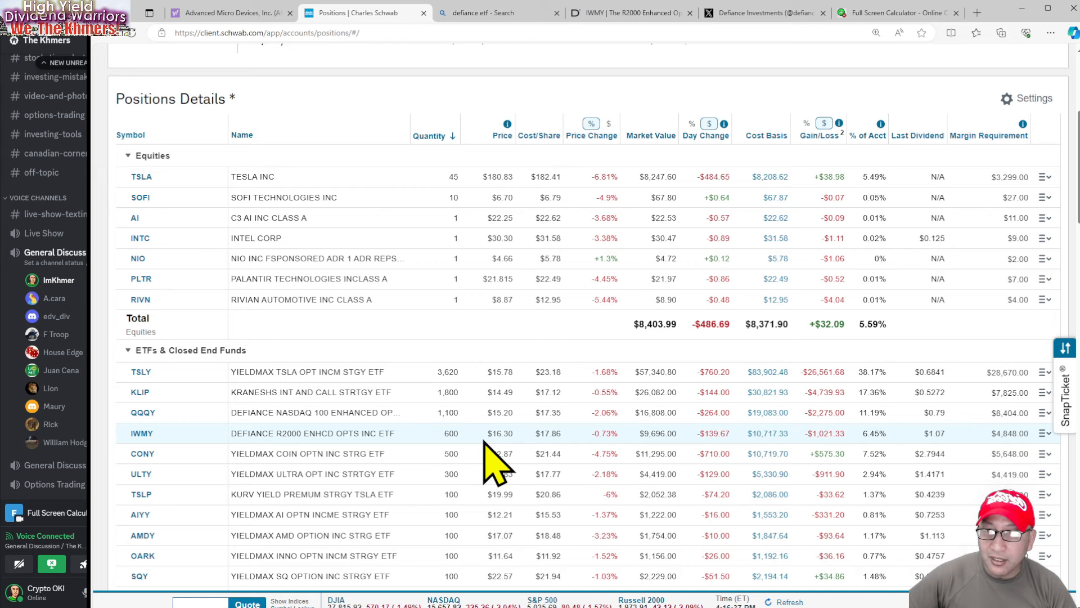
mouse_move(510, 237)
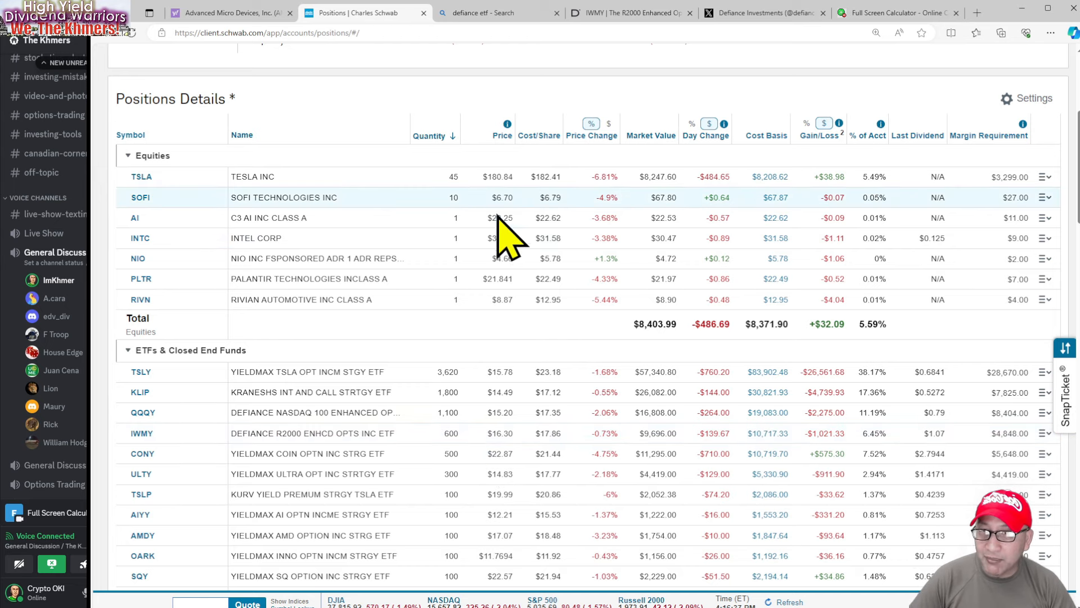
mouse_move(351, 249)
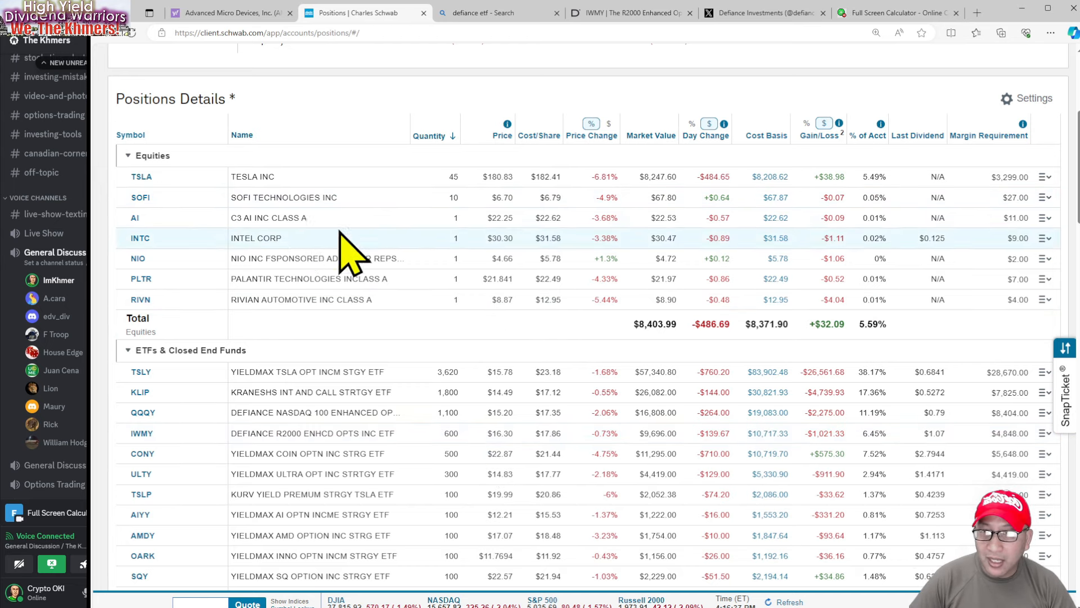
mouse_move(358, 306)
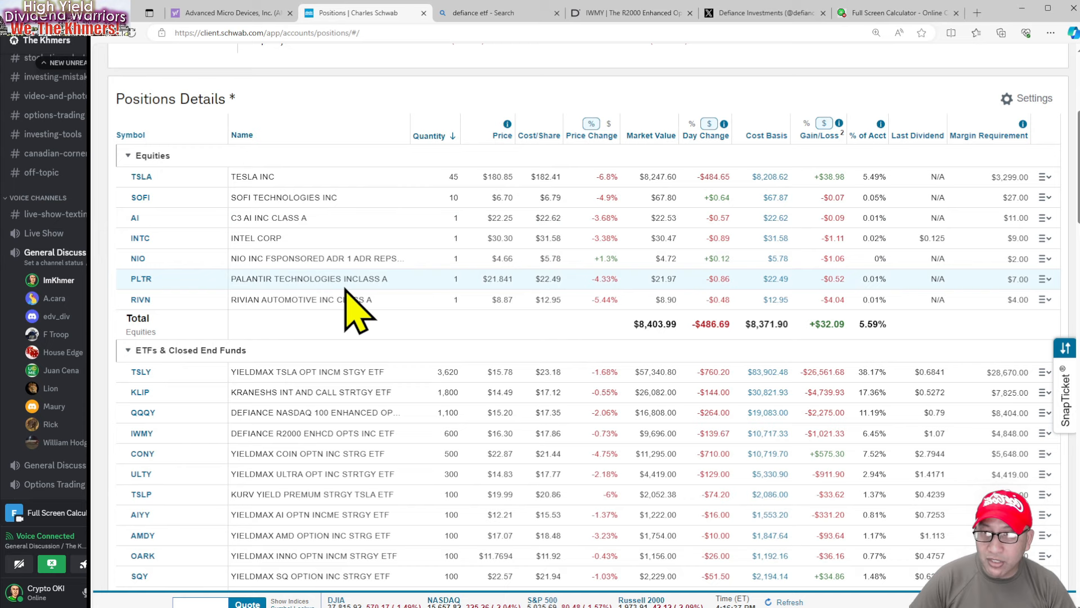
mouse_move(490, 203)
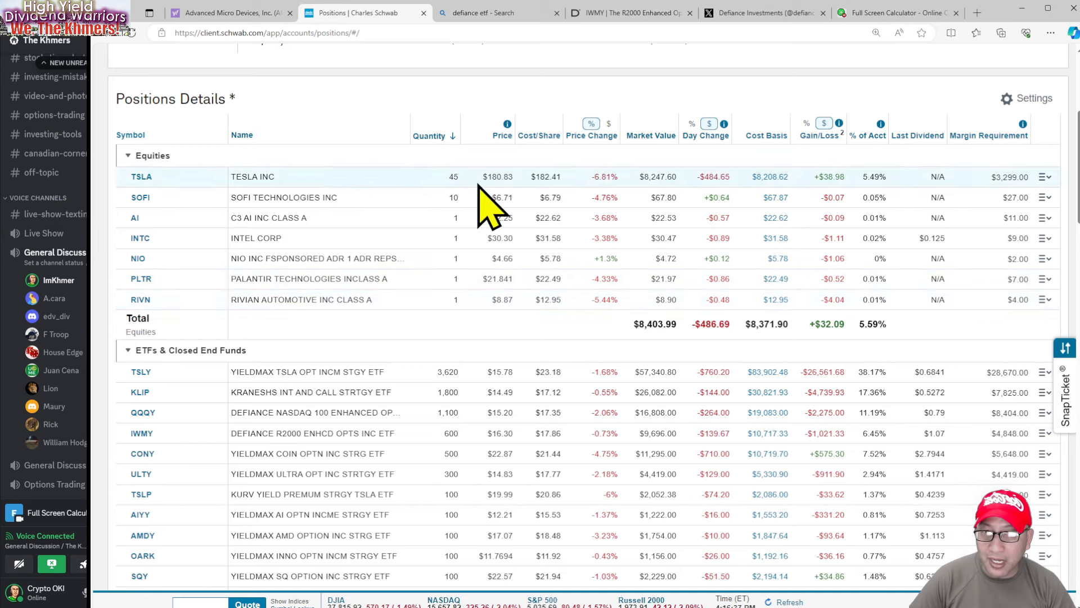
mouse_move(551, 248)
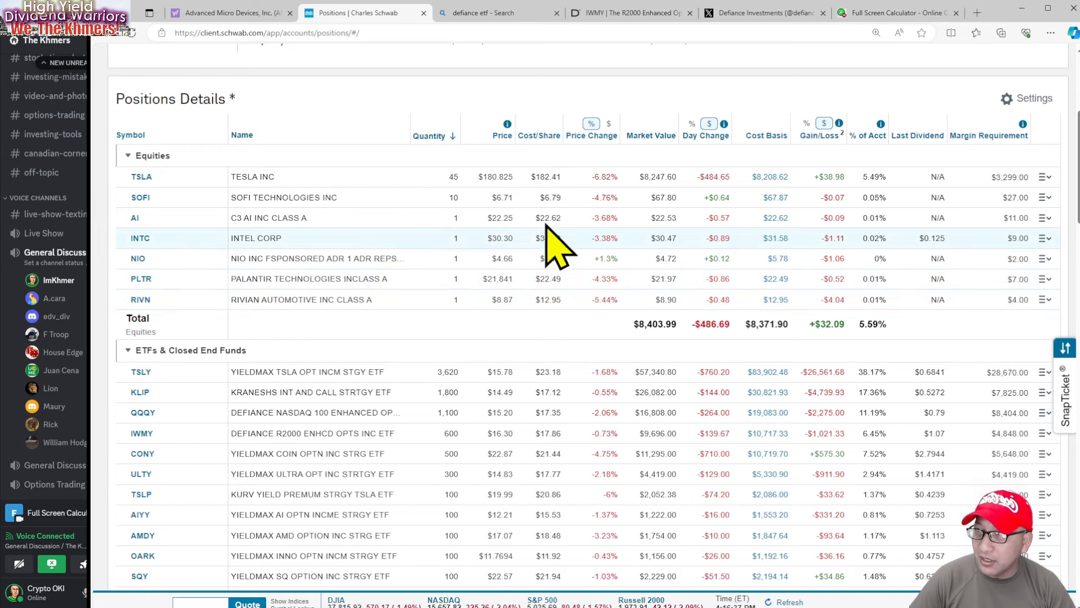
mouse_move(501, 299)
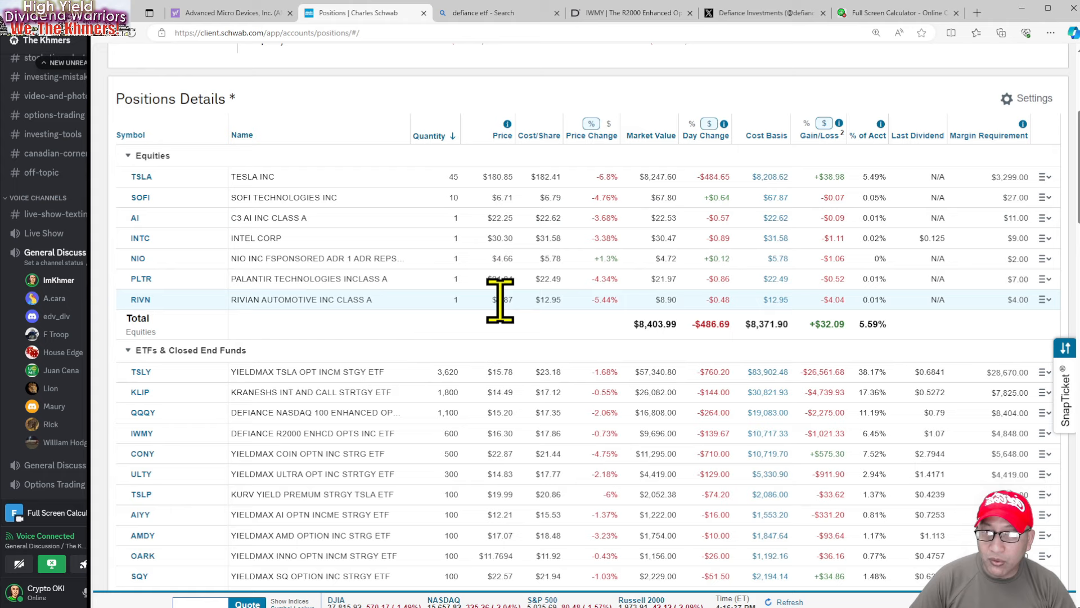
mouse_move(473, 200)
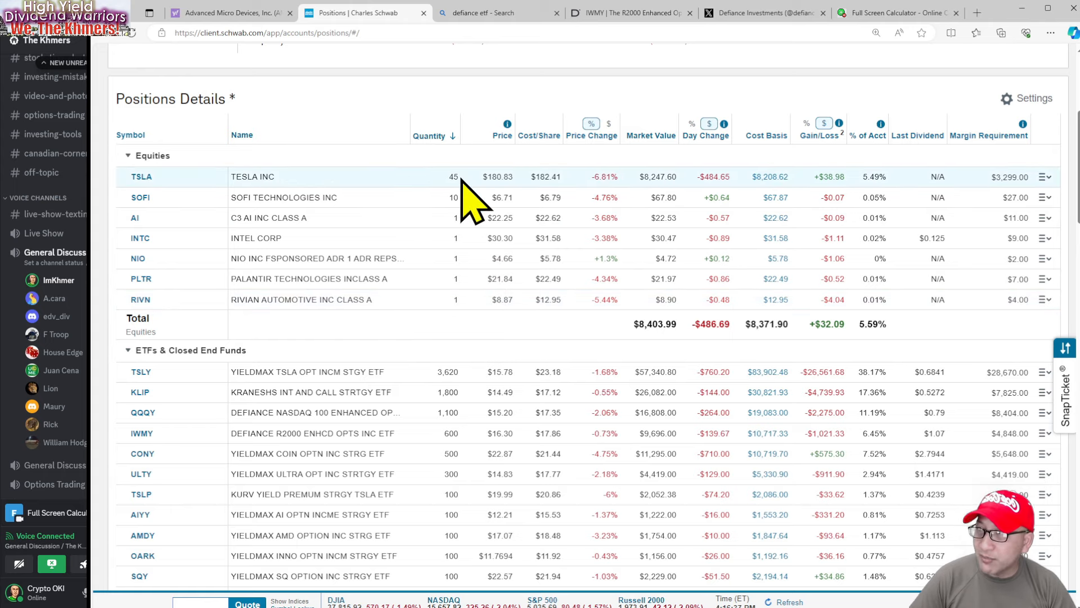
Step: Scroll up to the account summary showing $80,328.72 total value and -$69,893.65 cash
scroll("up", 3)
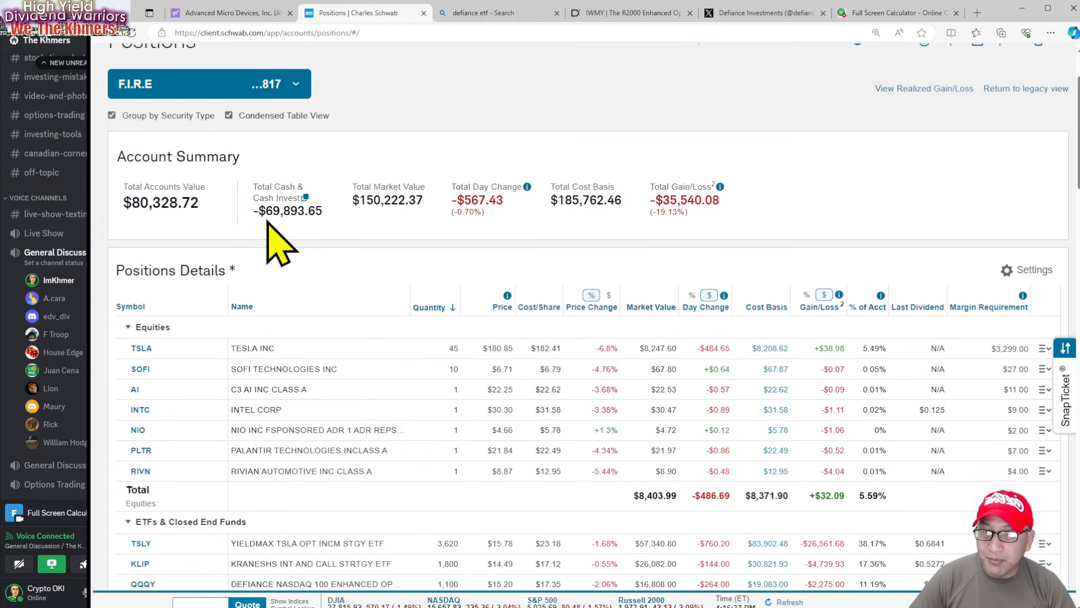
mouse_move(262, 220)
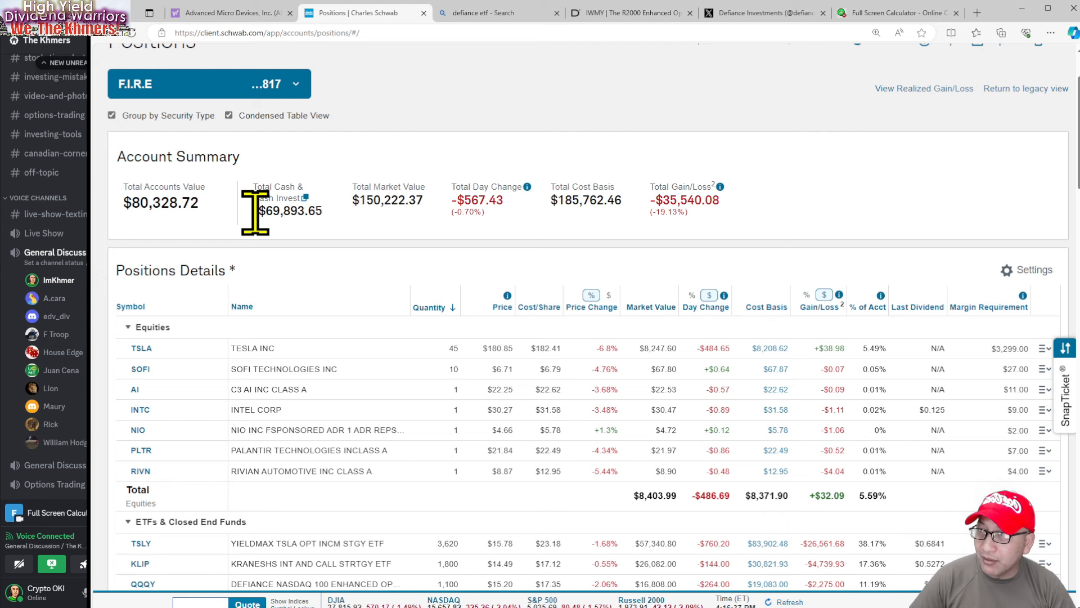
mouse_move(331, 269)
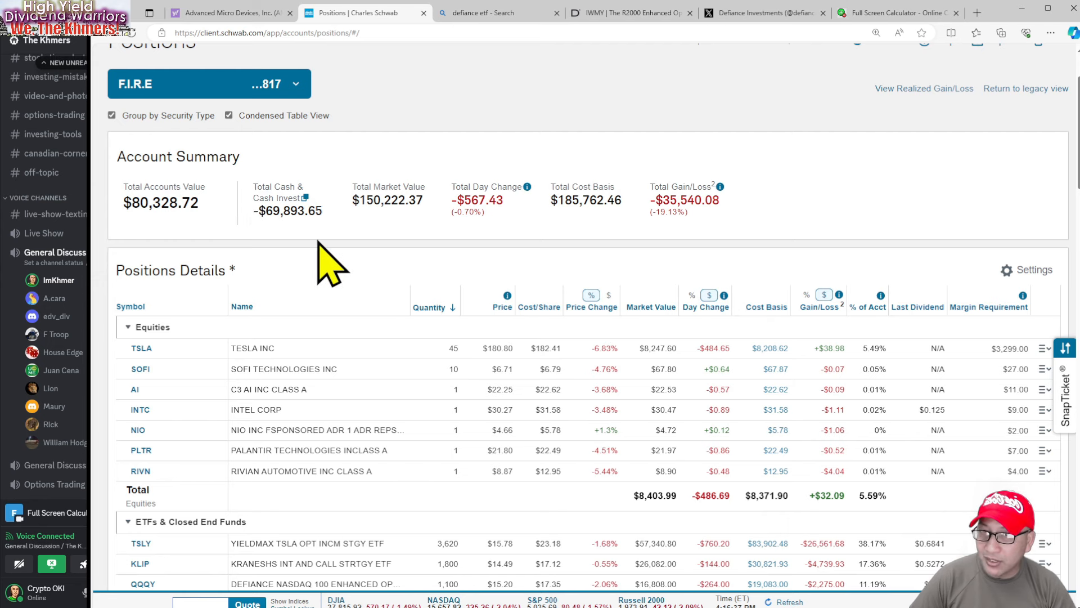
mouse_move(500, 283)
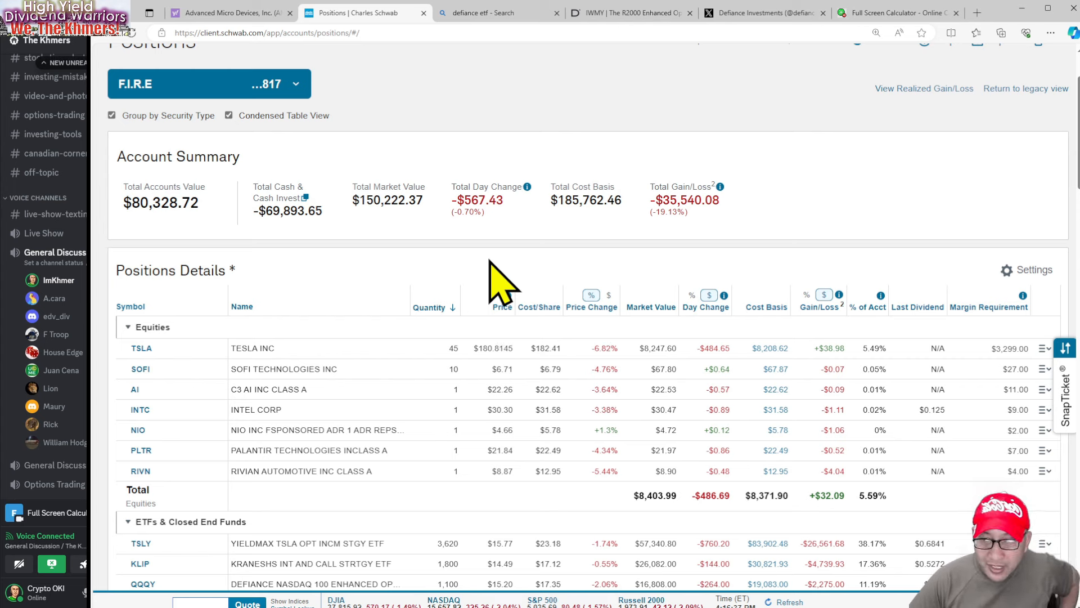
mouse_move(547, 282)
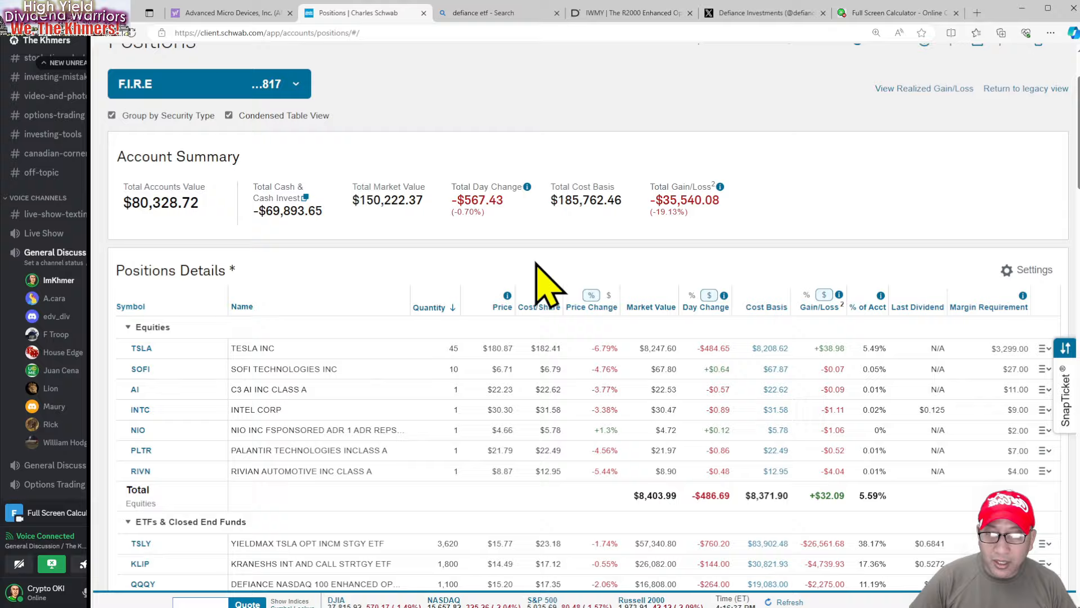
scroll("up", 3)
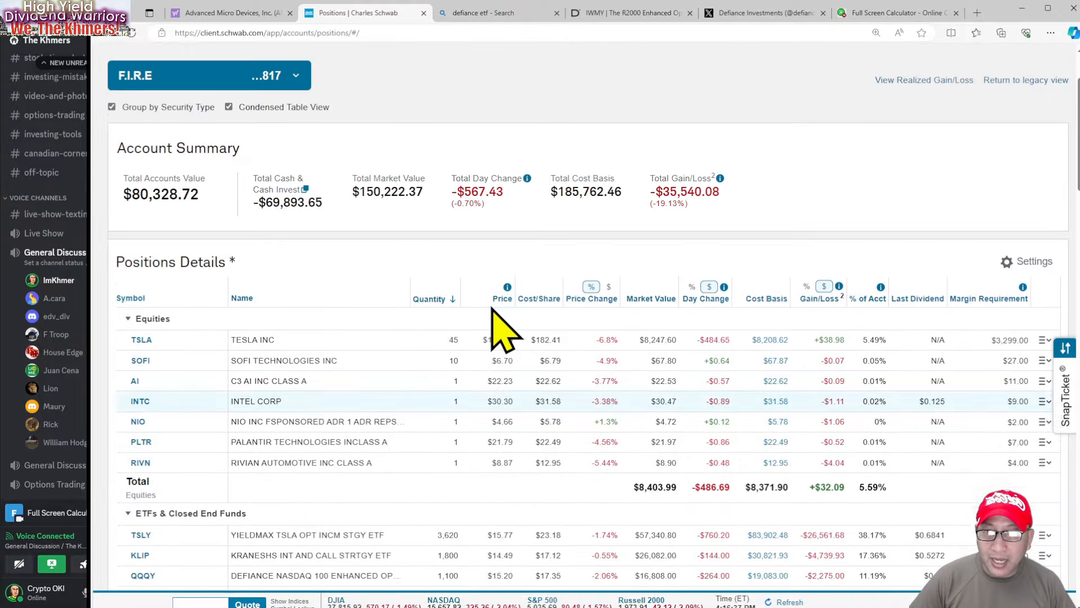
scroll("down", 3)
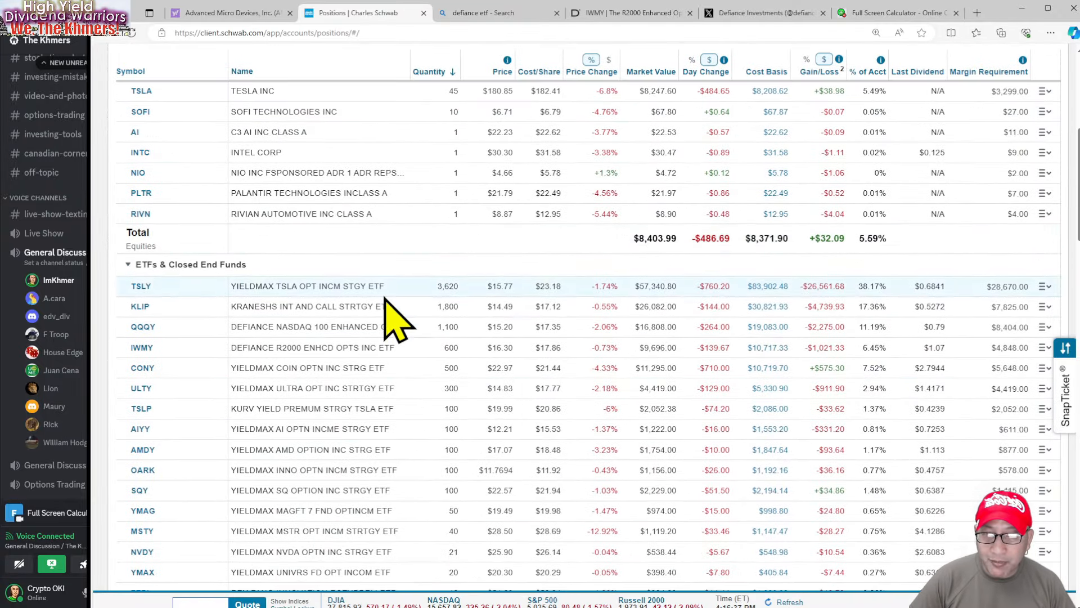
mouse_move(476, 365)
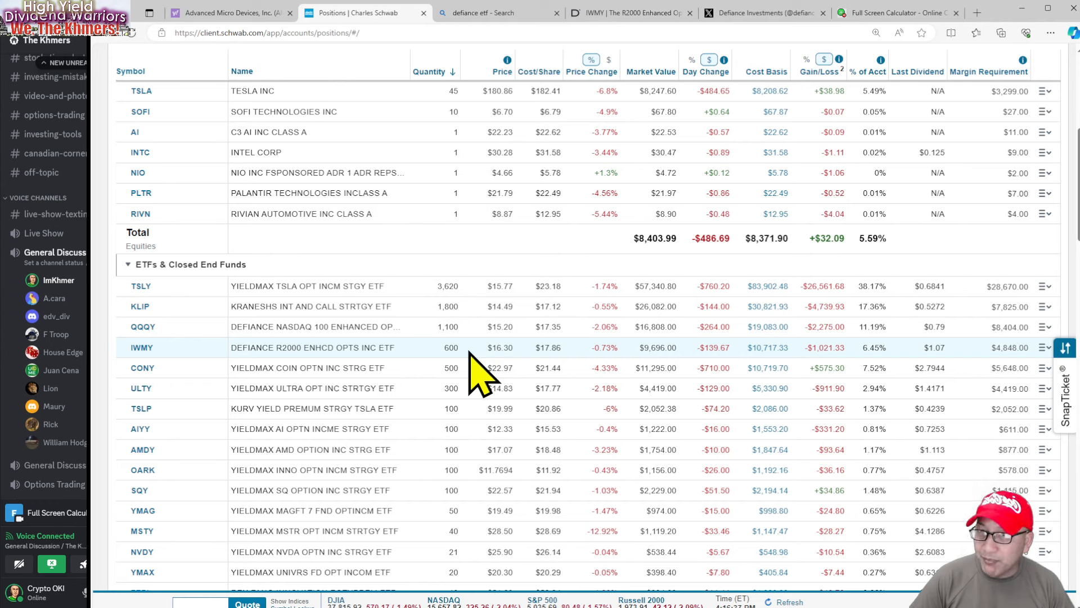
mouse_move(434, 303)
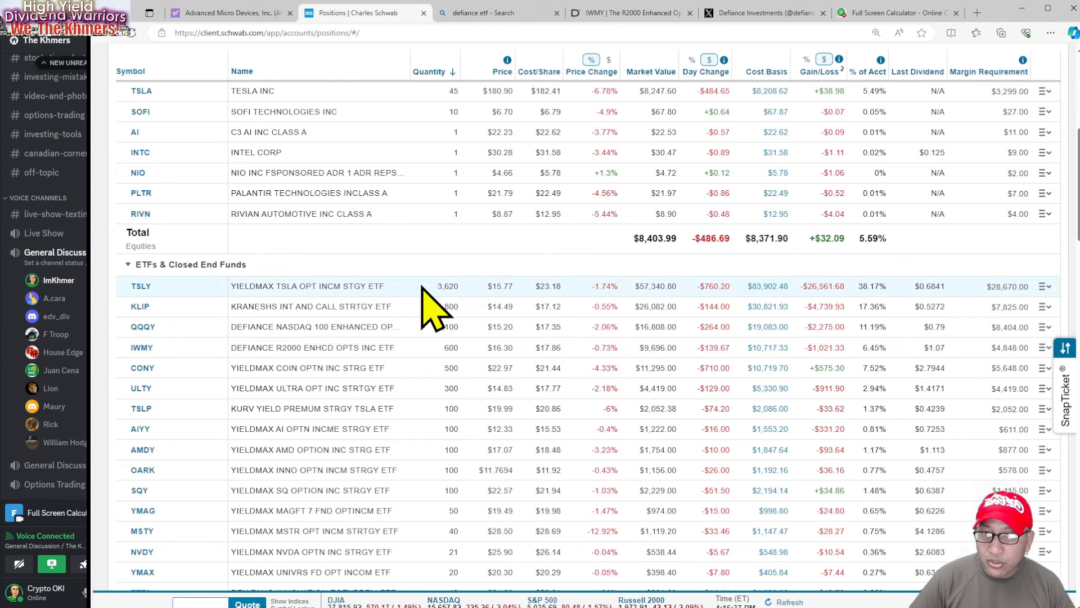
mouse_move(513, 320)
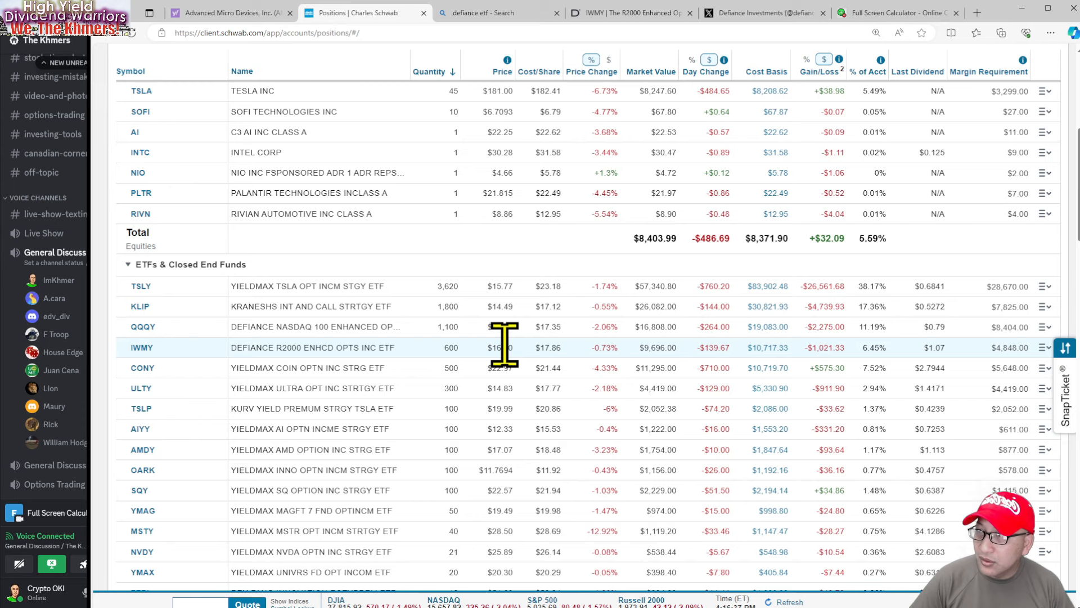
mouse_move(499, 372)
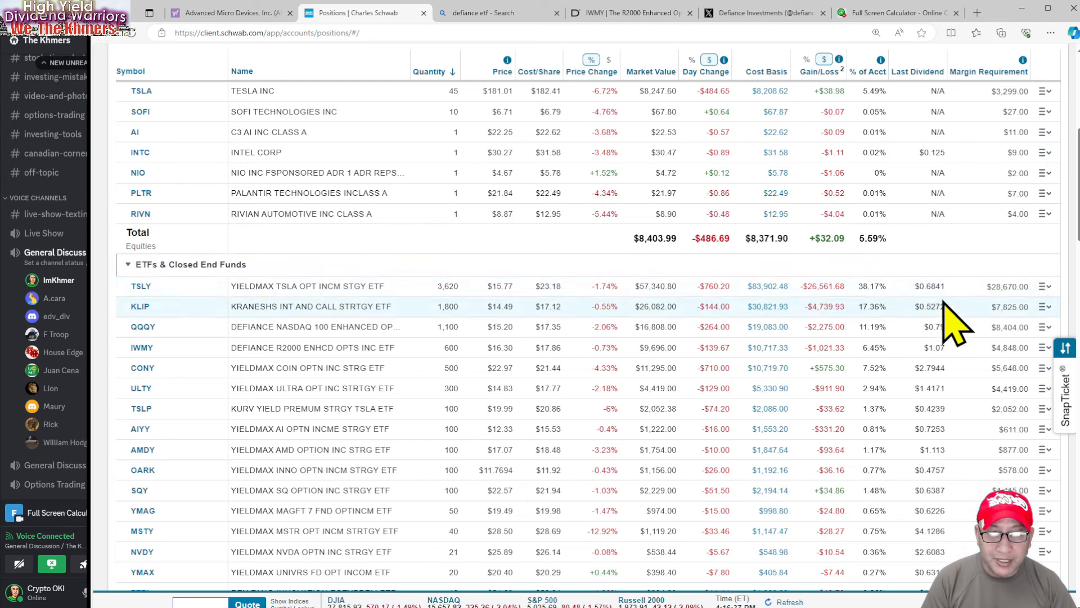
mouse_move(927, 383)
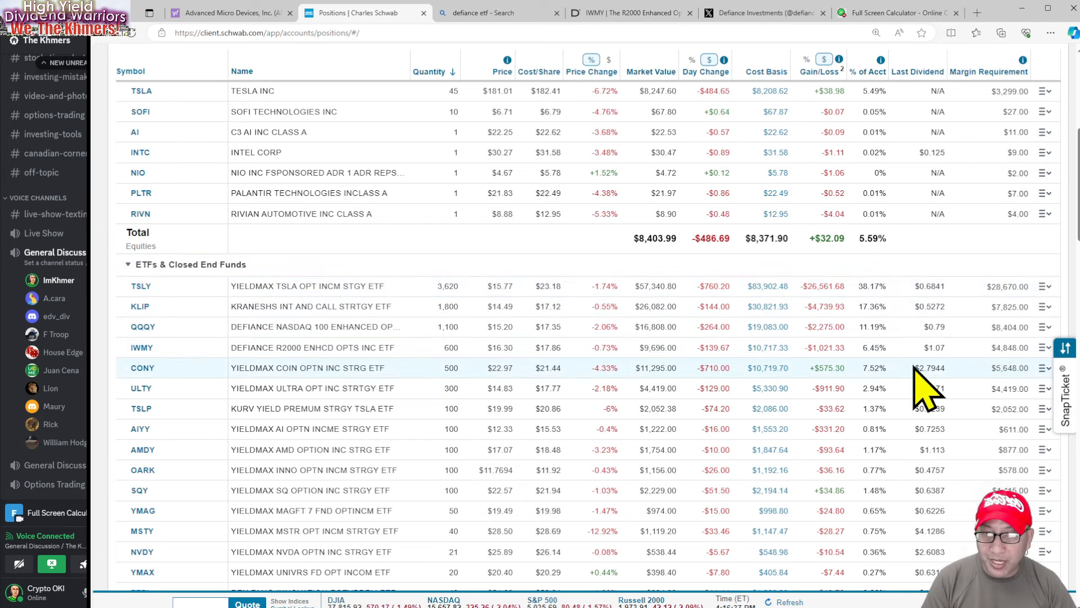
mouse_move(482, 321)
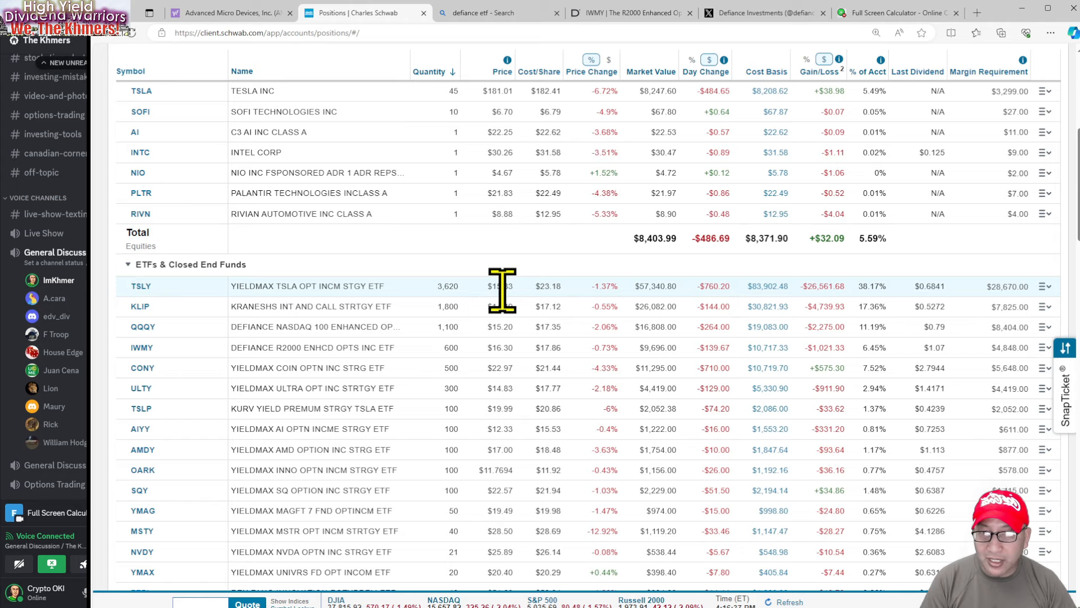
mouse_move(524, 324)
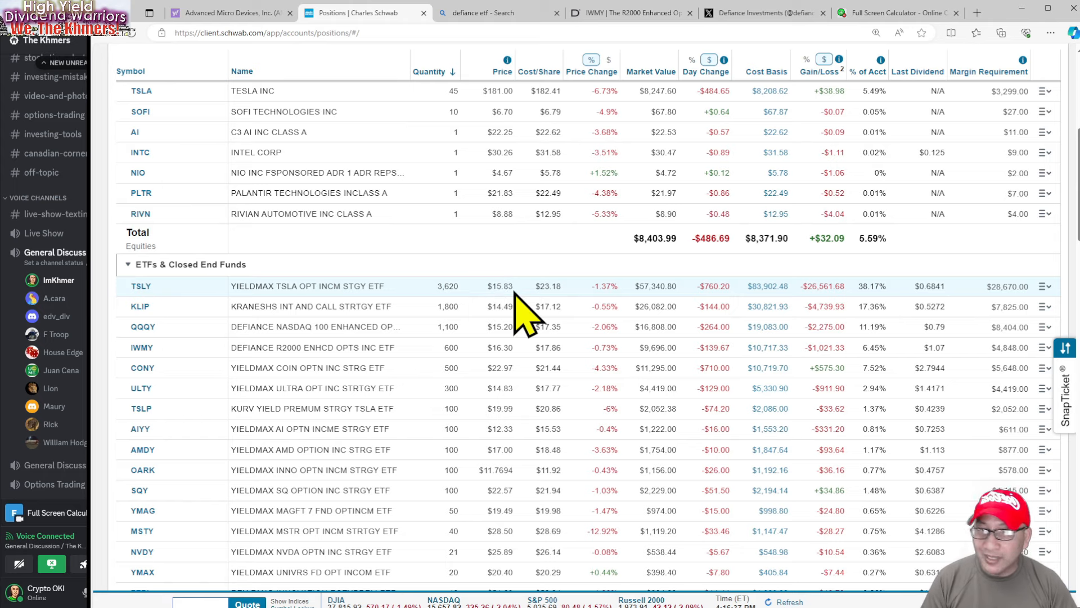
Step: Clear the calculator and compute 100 shares × $15.83, giving 1,583
left_click(896, 12)
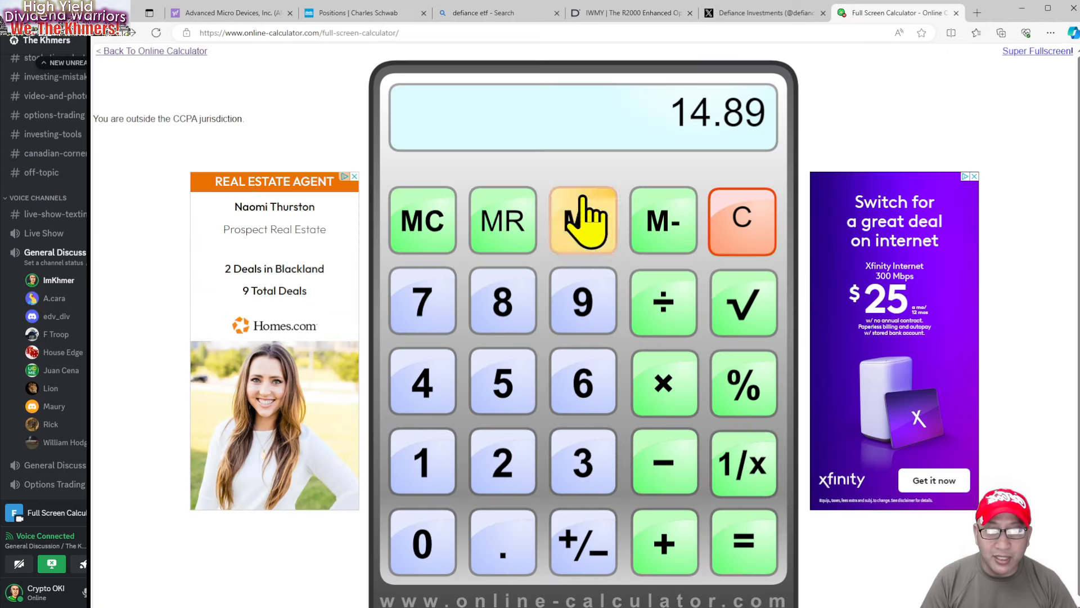
left_click(742, 220)
type("100")
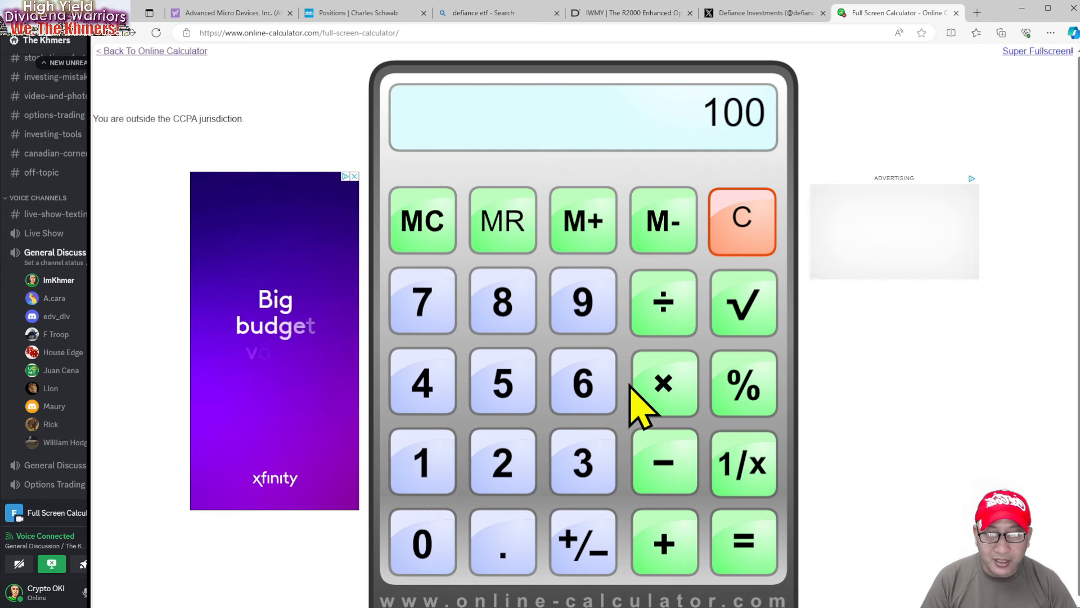
left_click(503, 381)
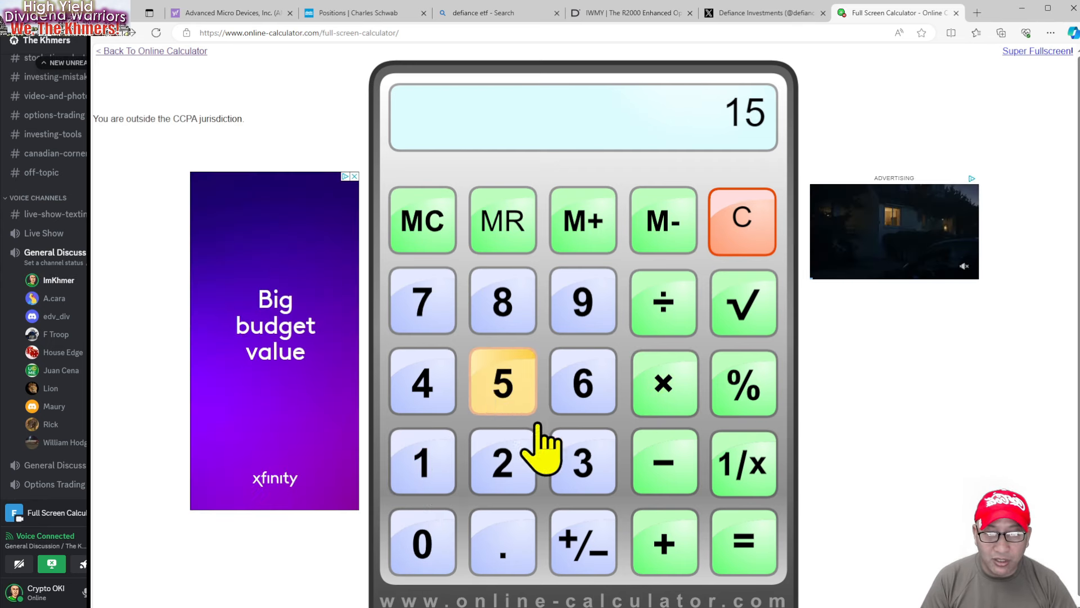
left_click(365, 12)
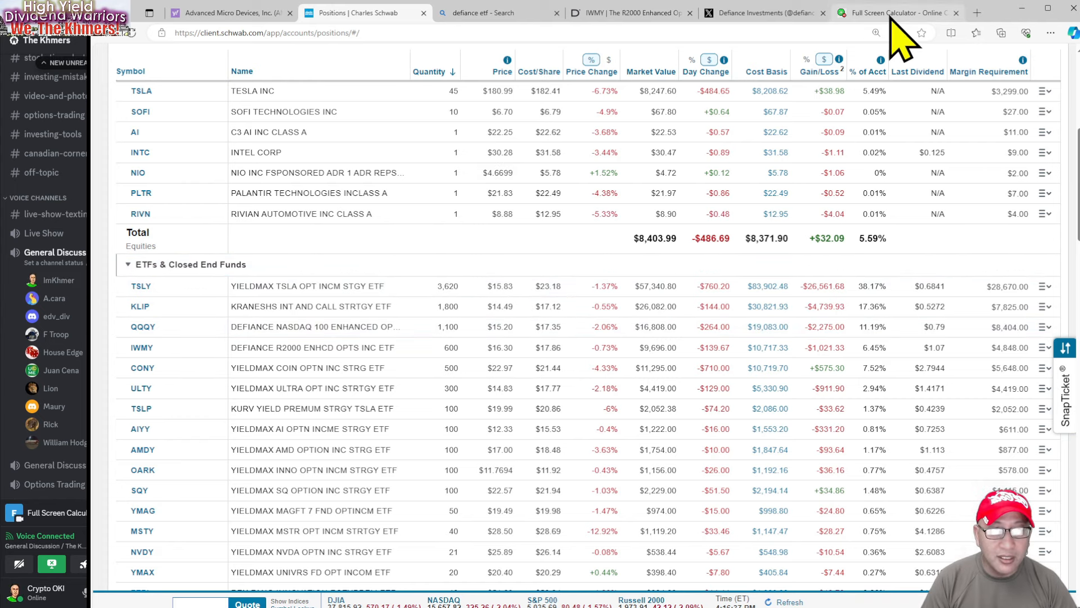
left_click(895, 12)
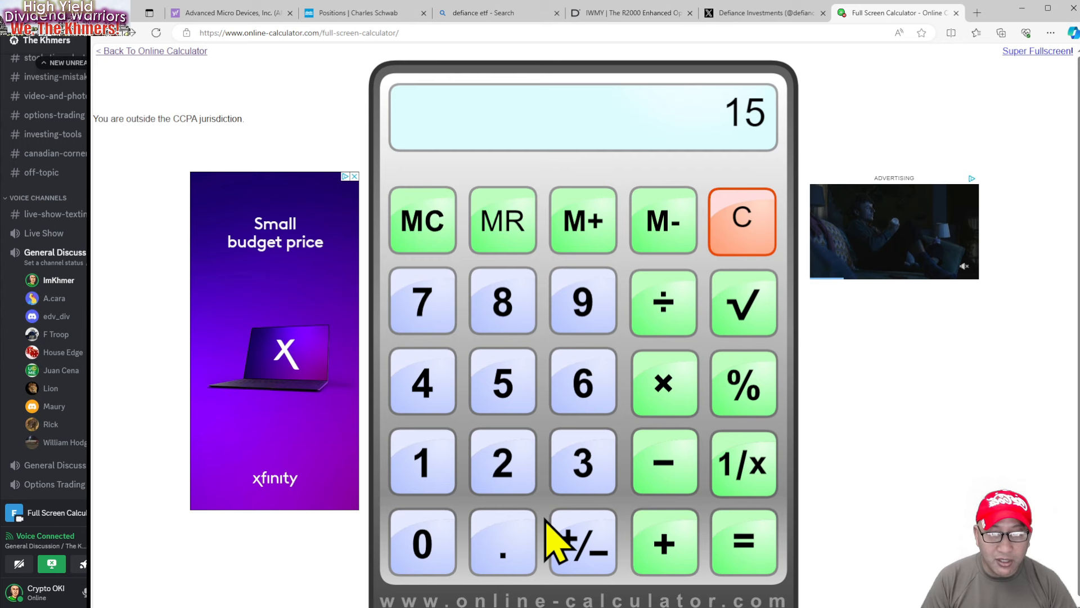
left_click(743, 543)
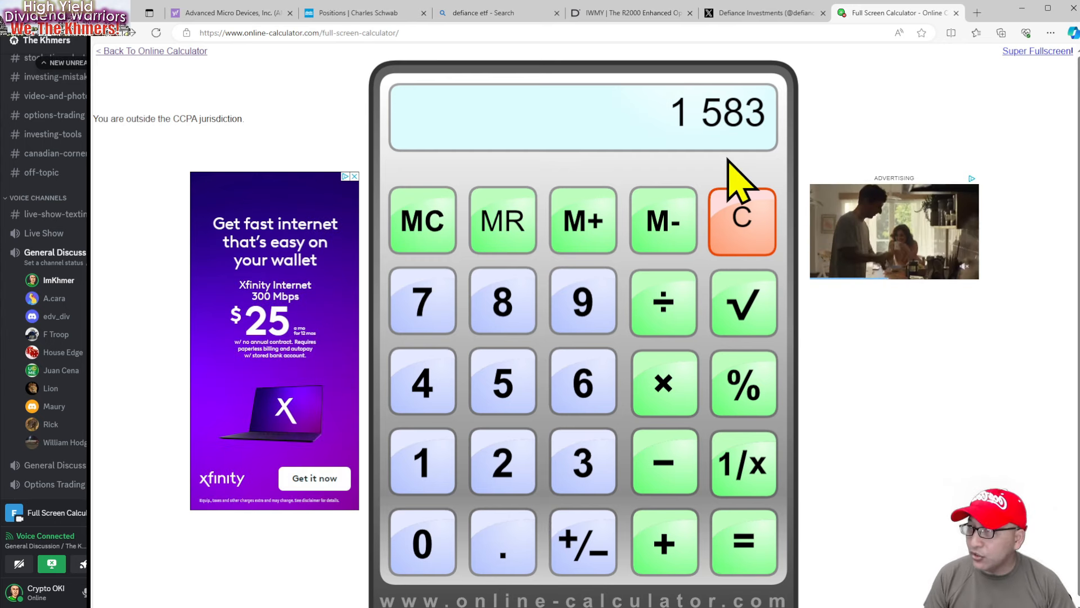
mouse_move(634, 193)
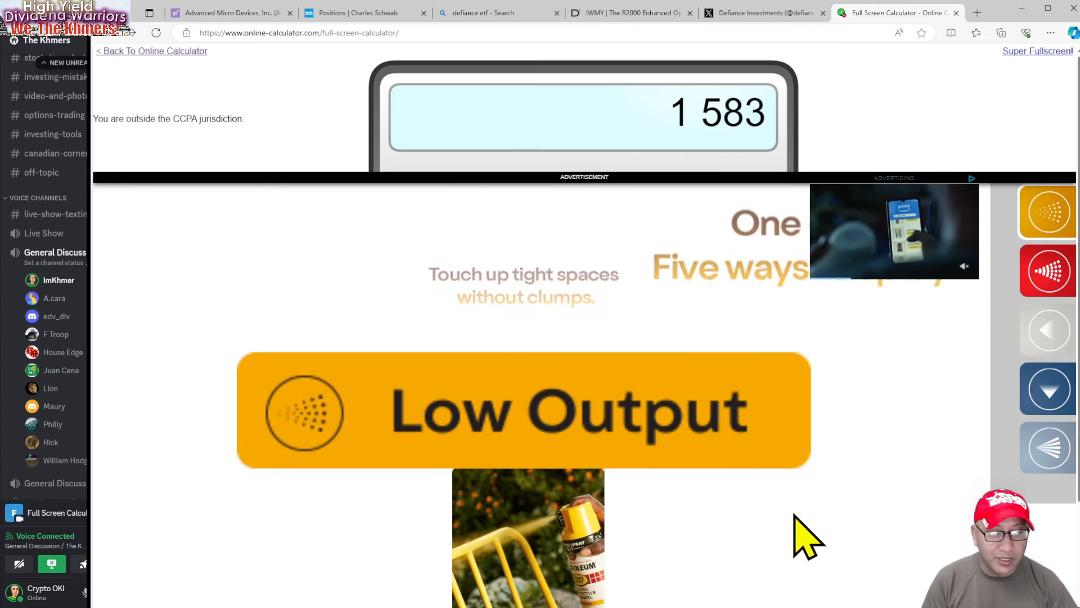
mouse_move(145, 179)
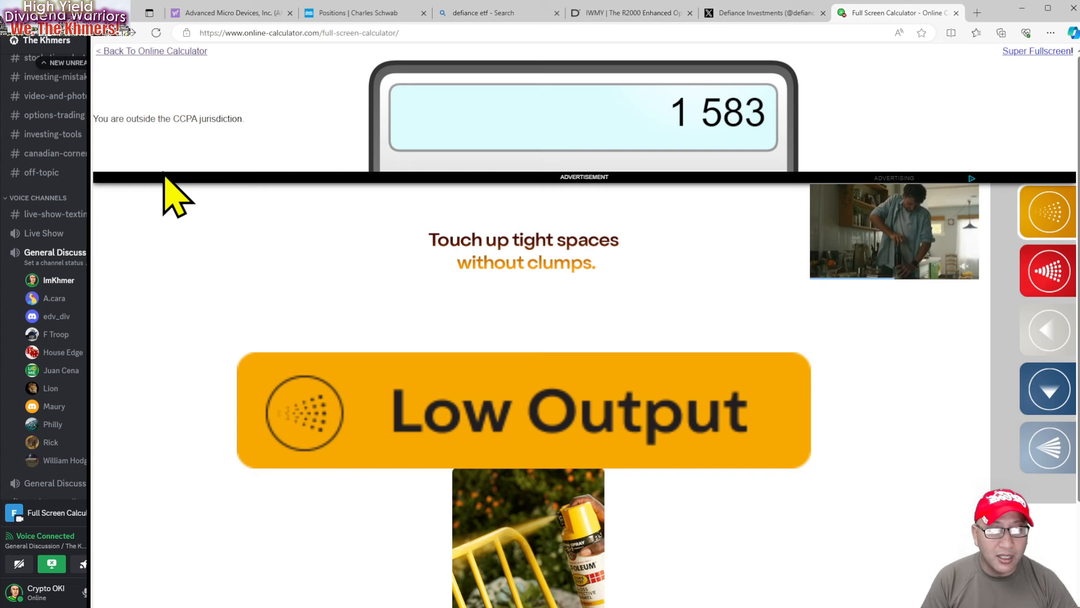
scroll("down", 3)
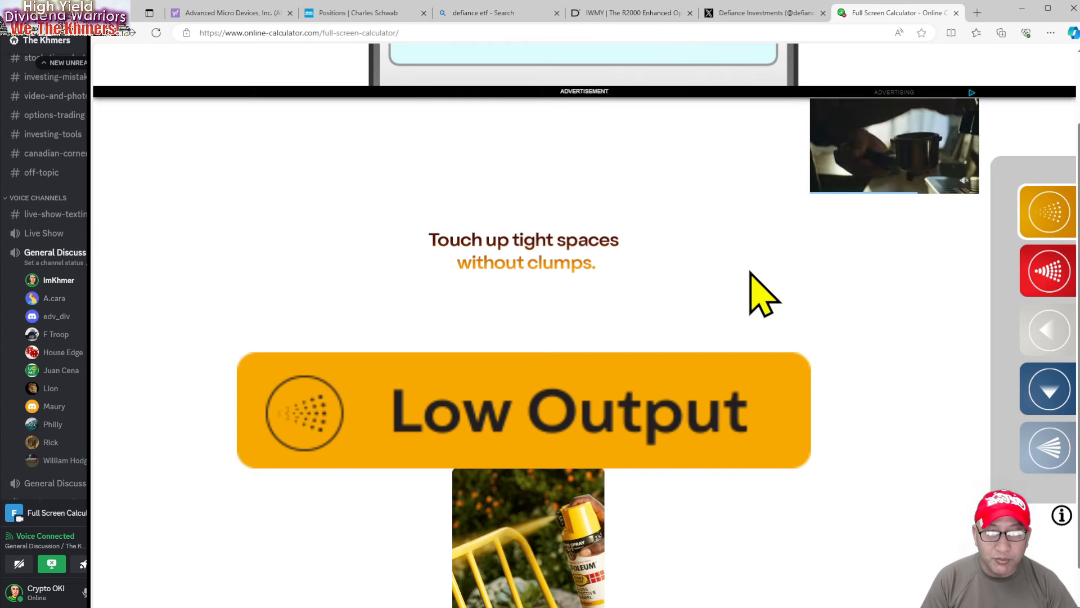
scroll("up", 3)
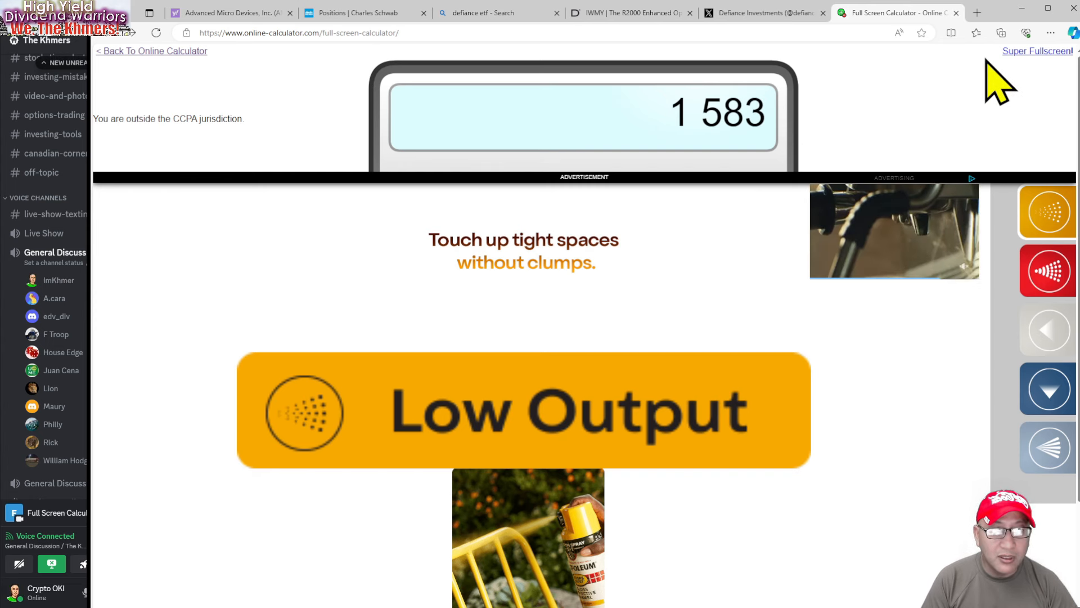
mouse_move(199, 76)
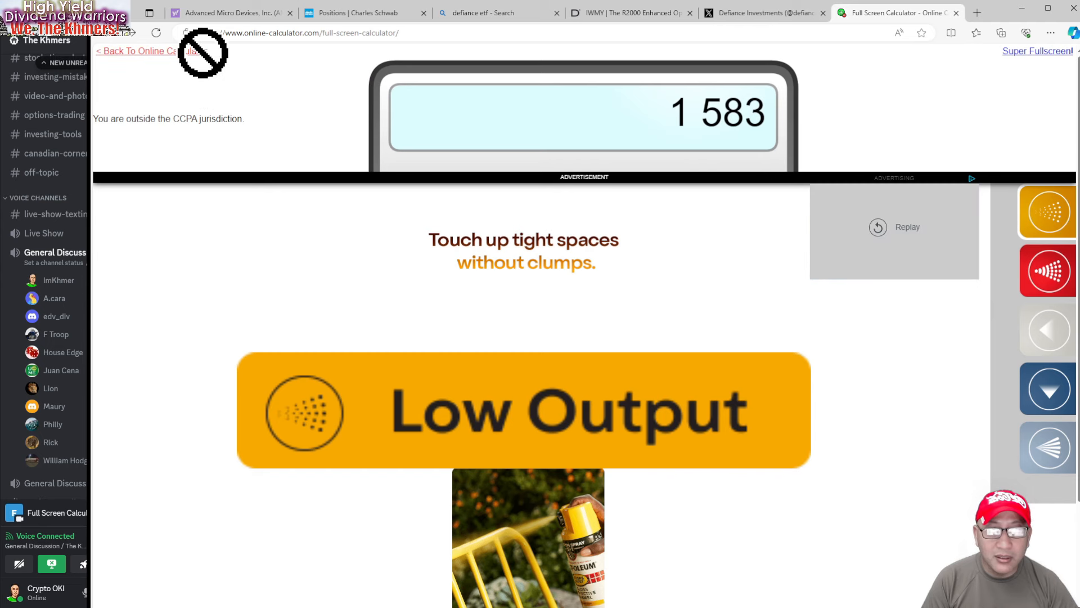
Step: Reload an ad-free full-screen calculator and enter 100 as a new figure
left_click(134, 50)
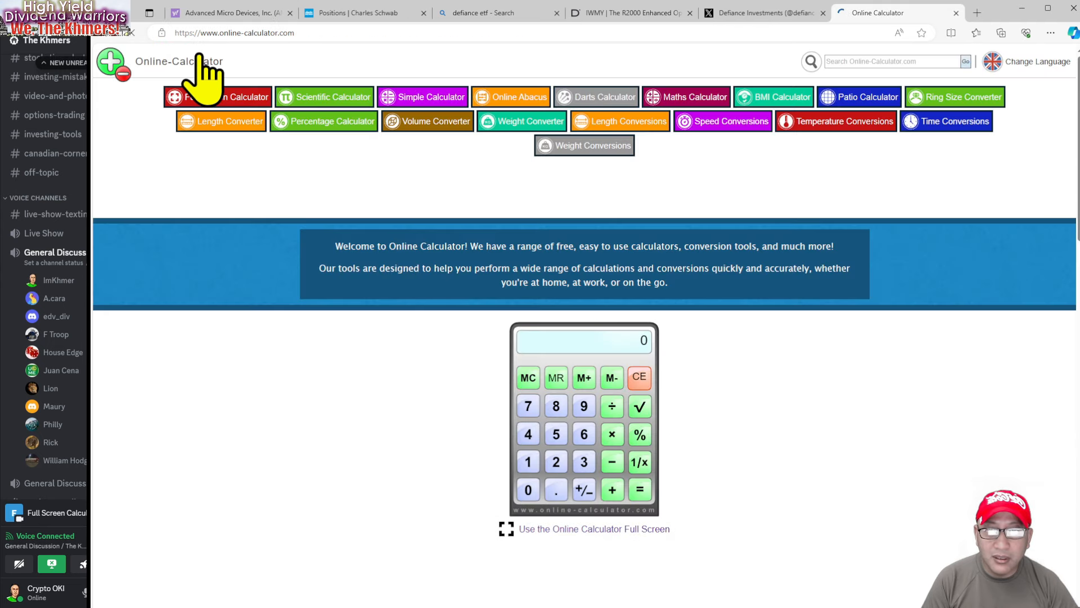
left_click(593, 529)
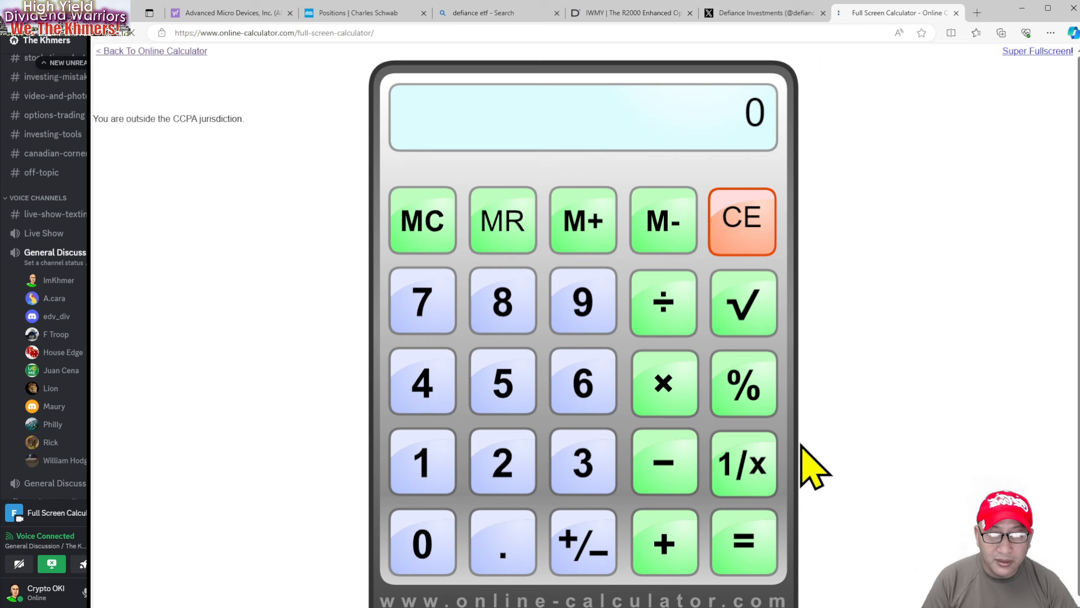
mouse_move(427, 462)
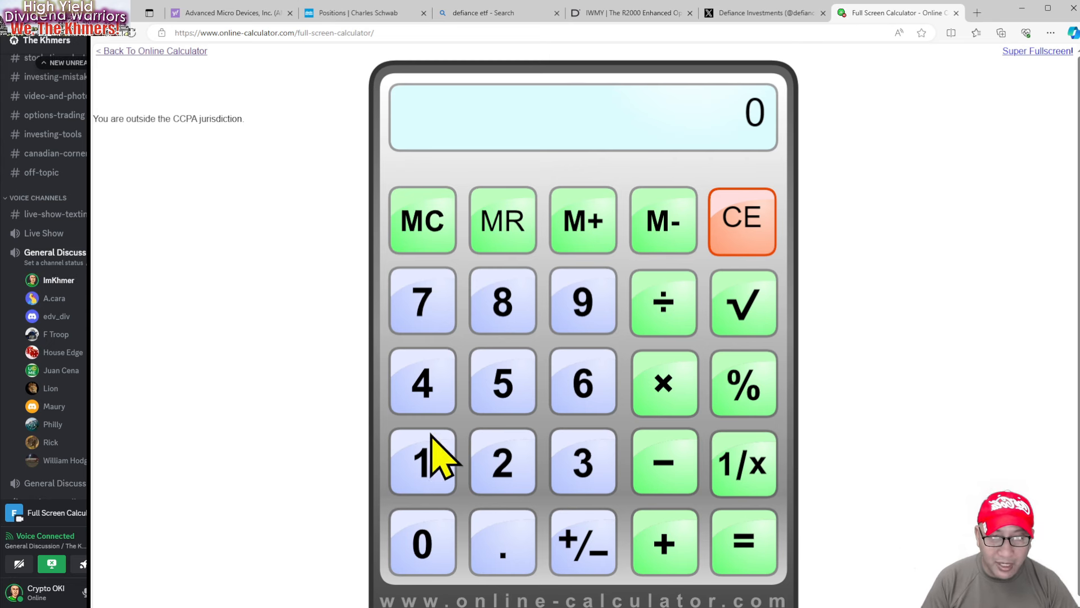
left_click(421, 461)
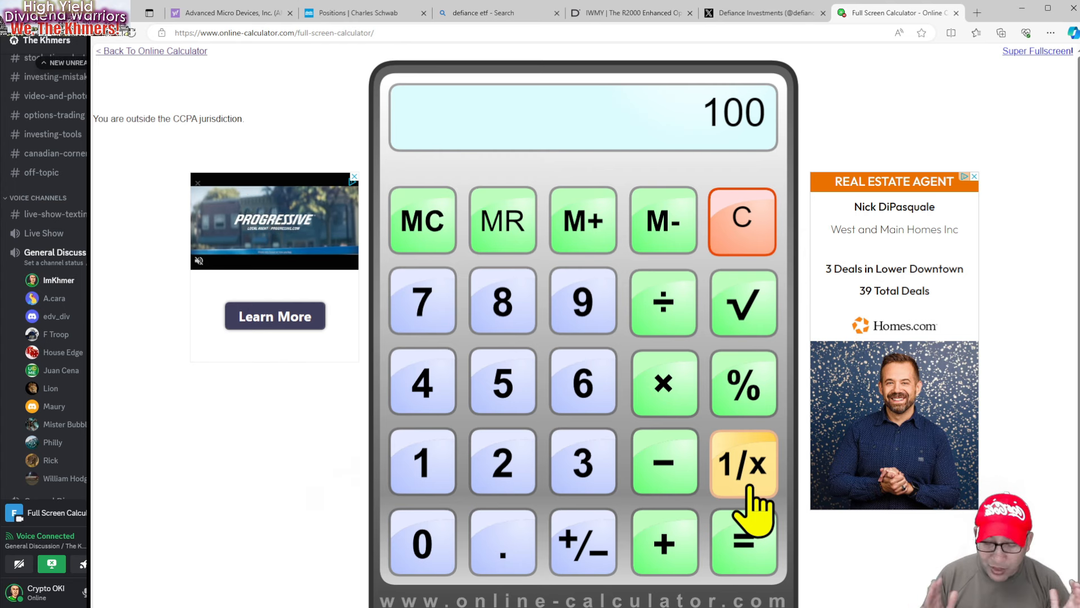
mouse_move(393, 83)
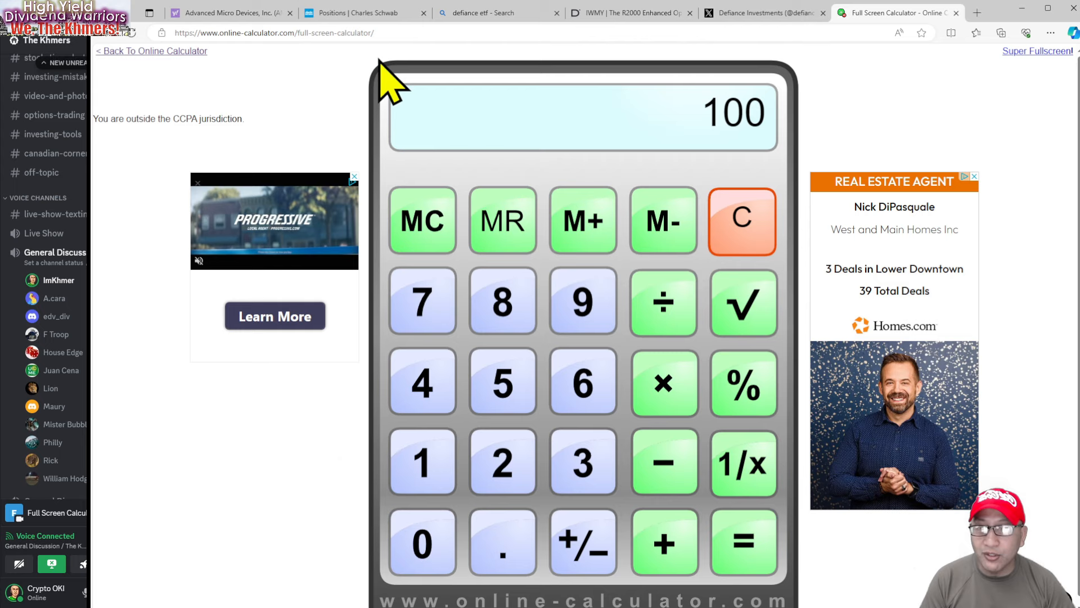
mouse_move(365, 38)
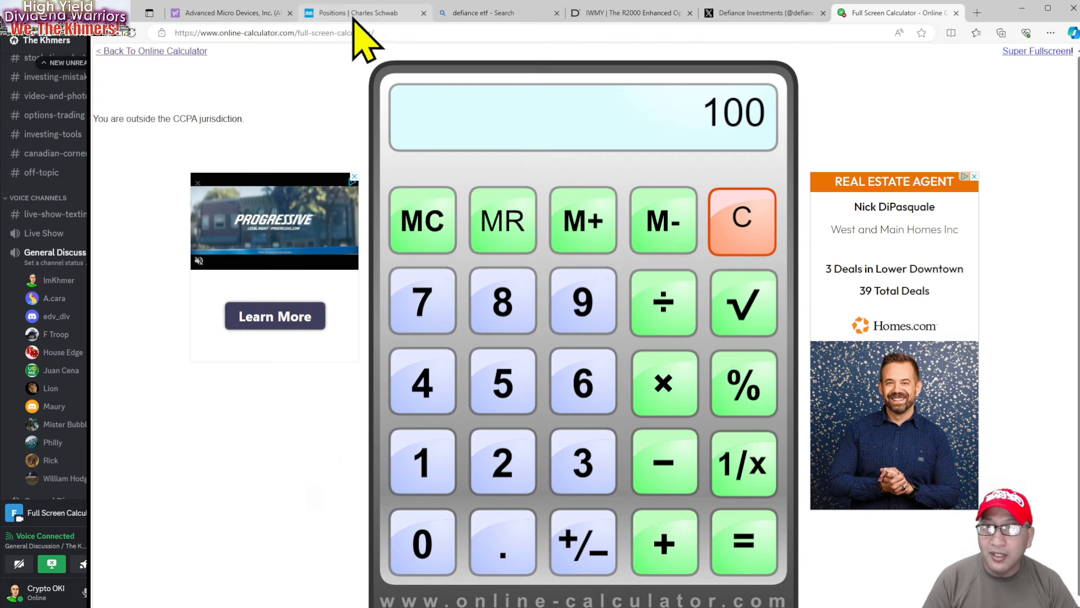
Step: Return to Schwab Positions Details showing the $8,403.99 equities total and ETF holdings
left_click(364, 12)
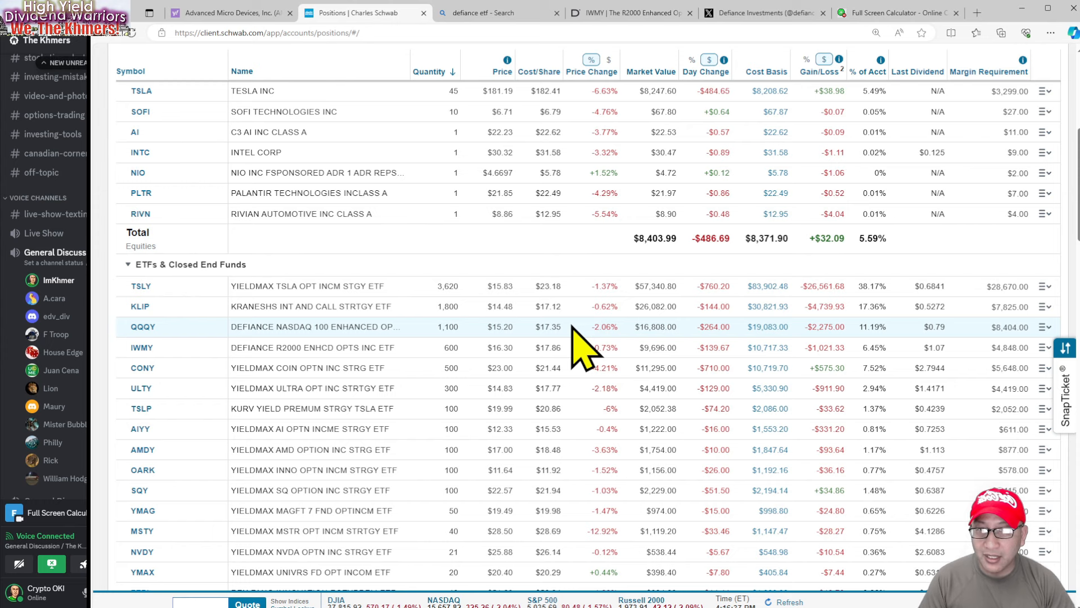
mouse_move(444, 324)
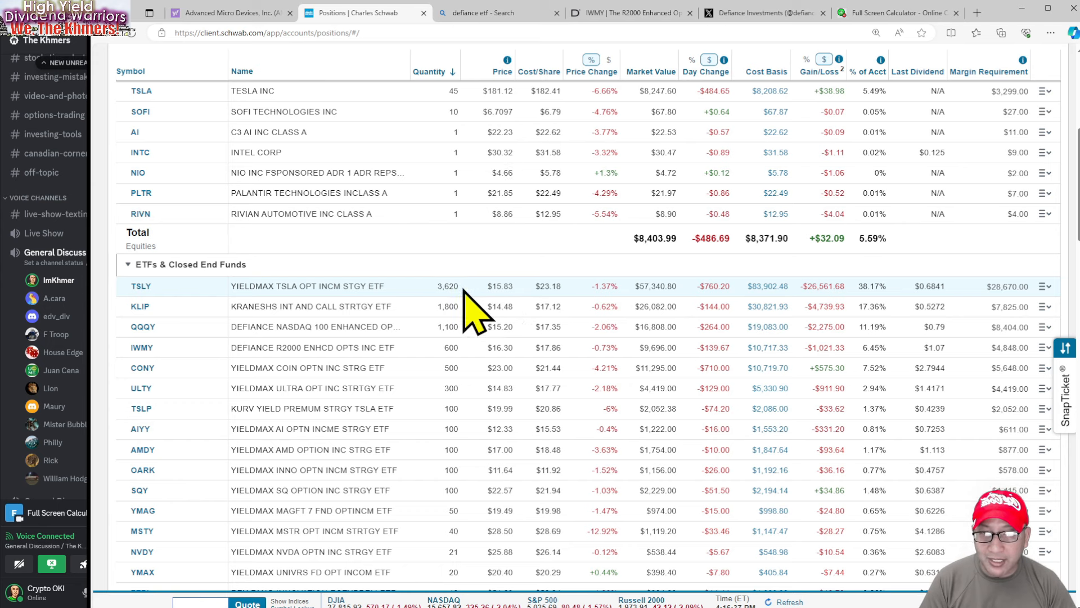
mouse_move(551, 289)
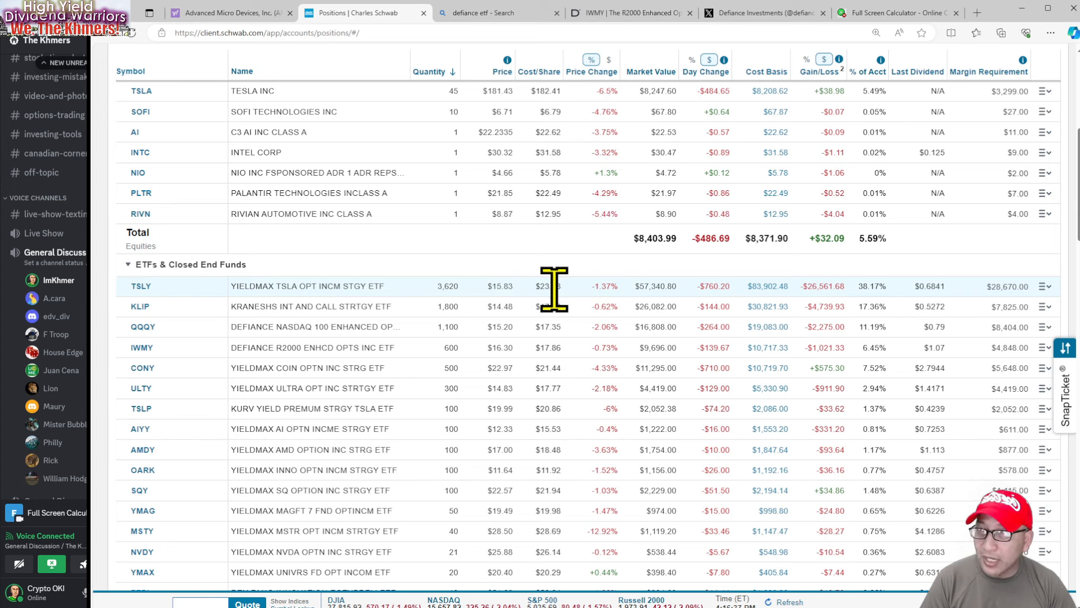
mouse_move(562, 310)
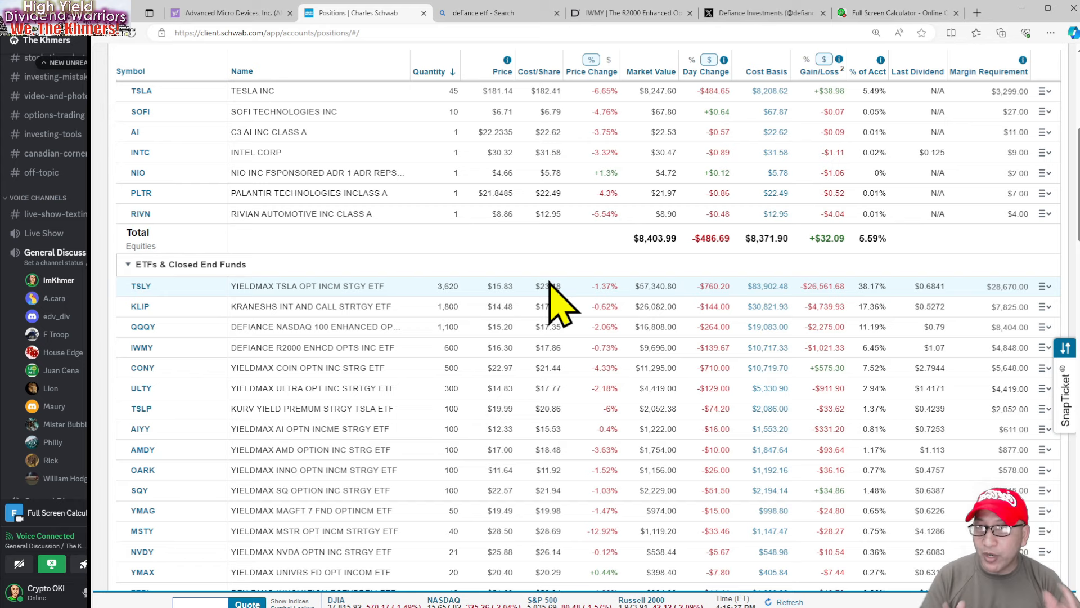
scroll("up", 3)
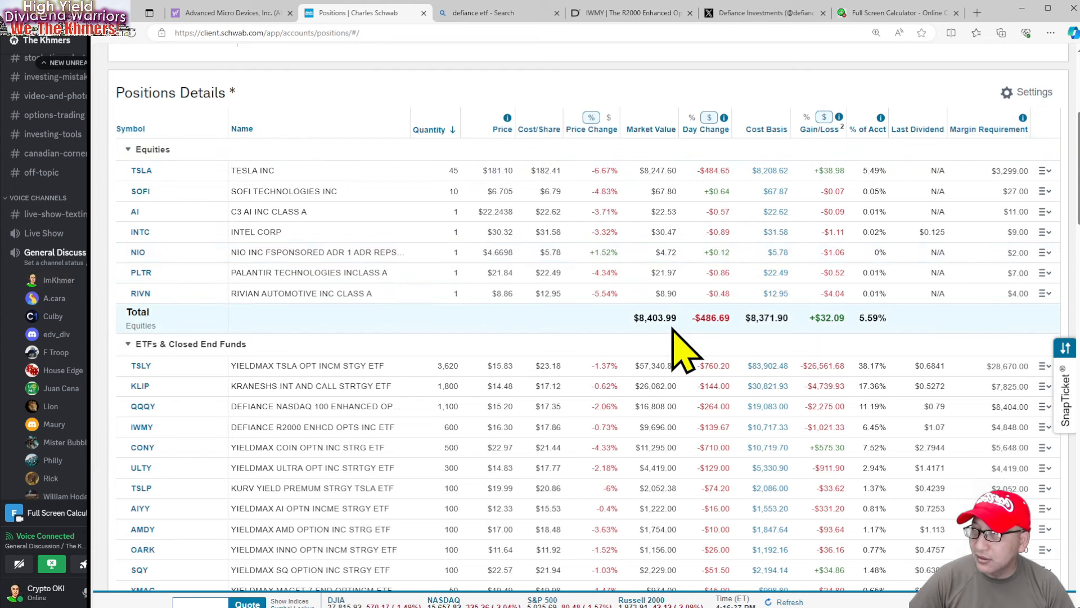
scroll("down", 3)
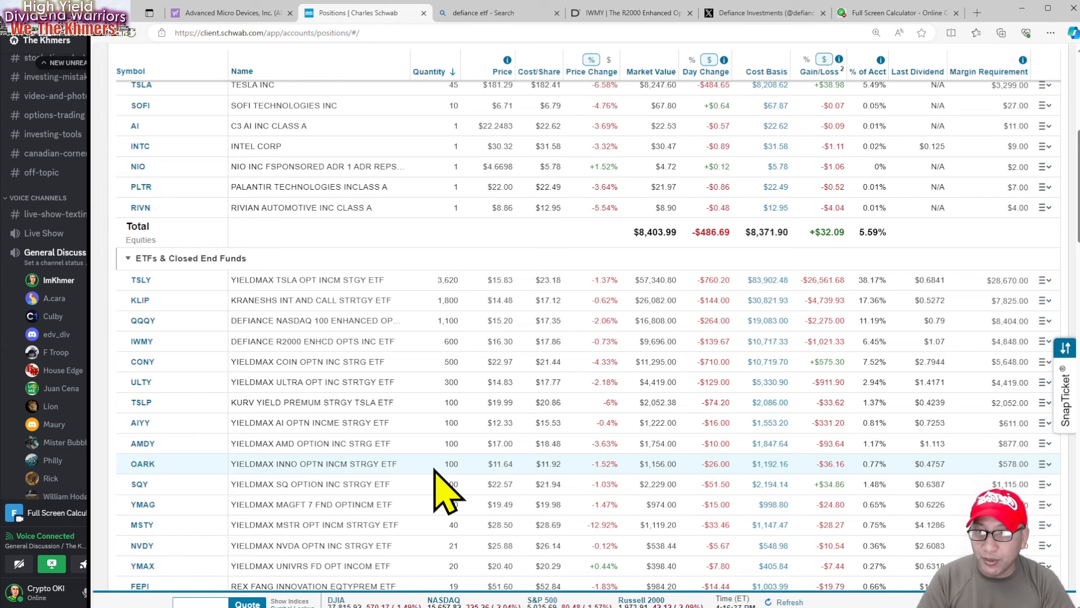
mouse_move(472, 361)
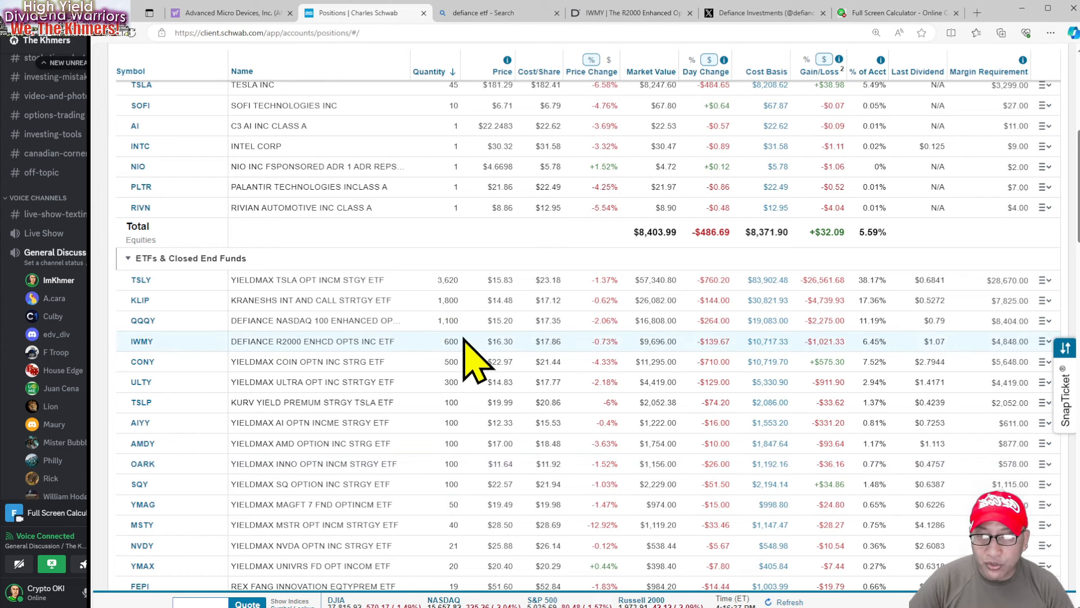
mouse_move(658, 292)
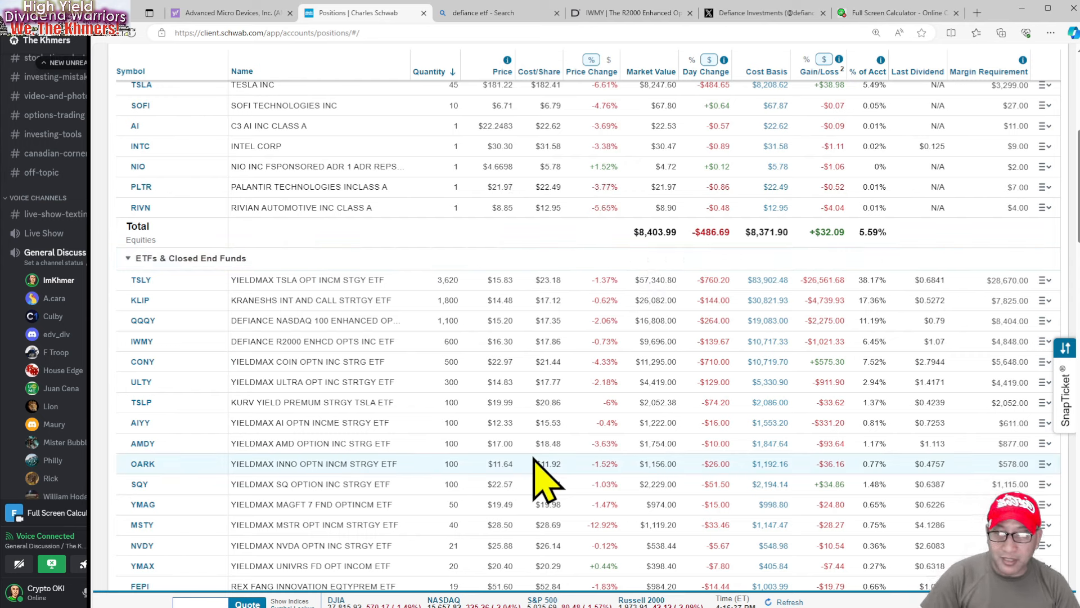
mouse_move(538, 414)
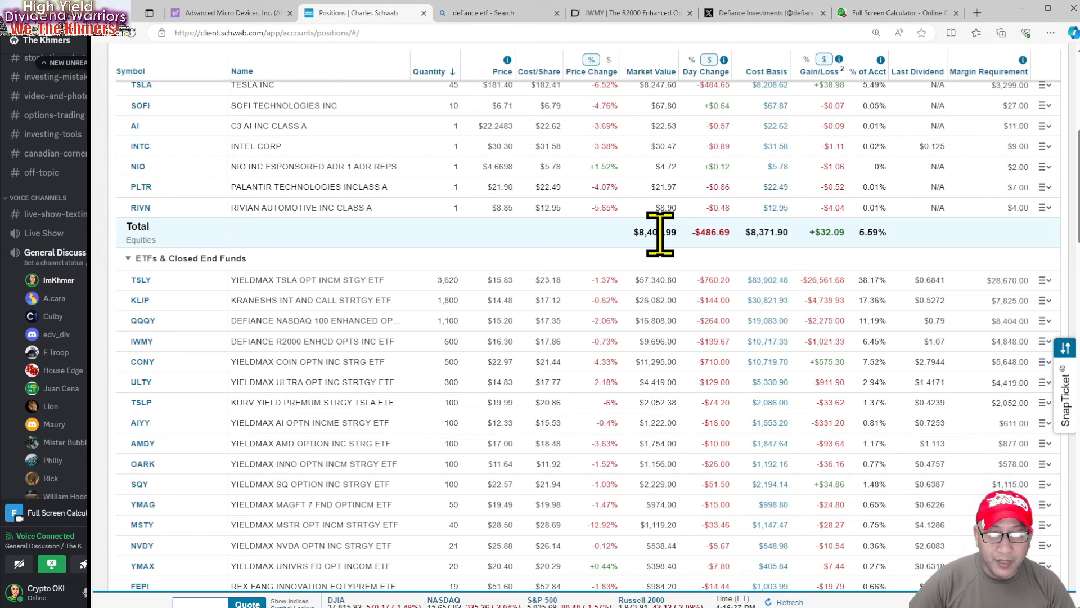
mouse_move(482, 372)
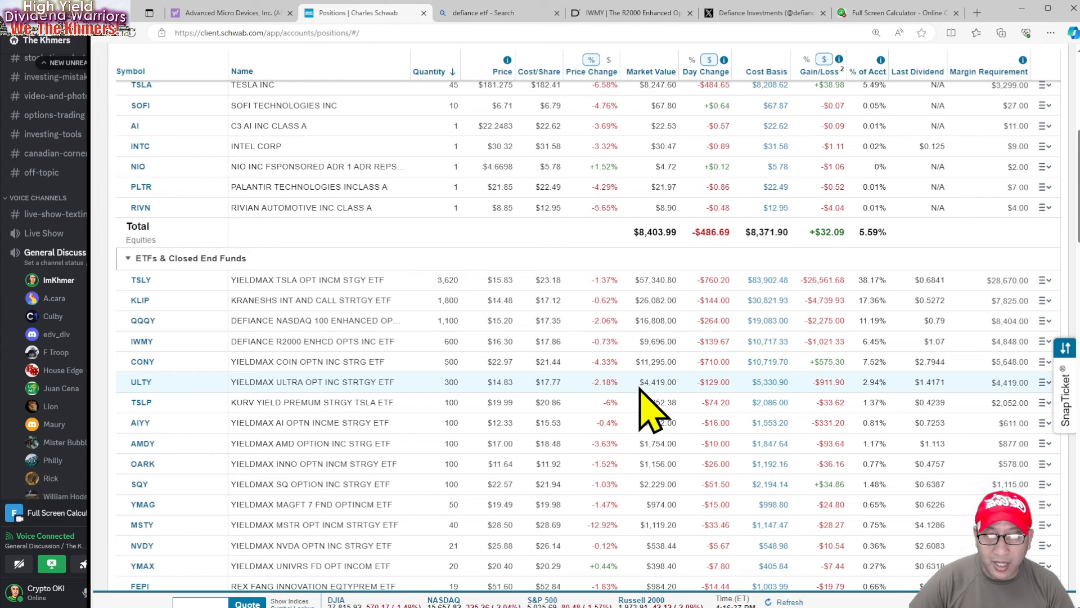
mouse_move(472, 410)
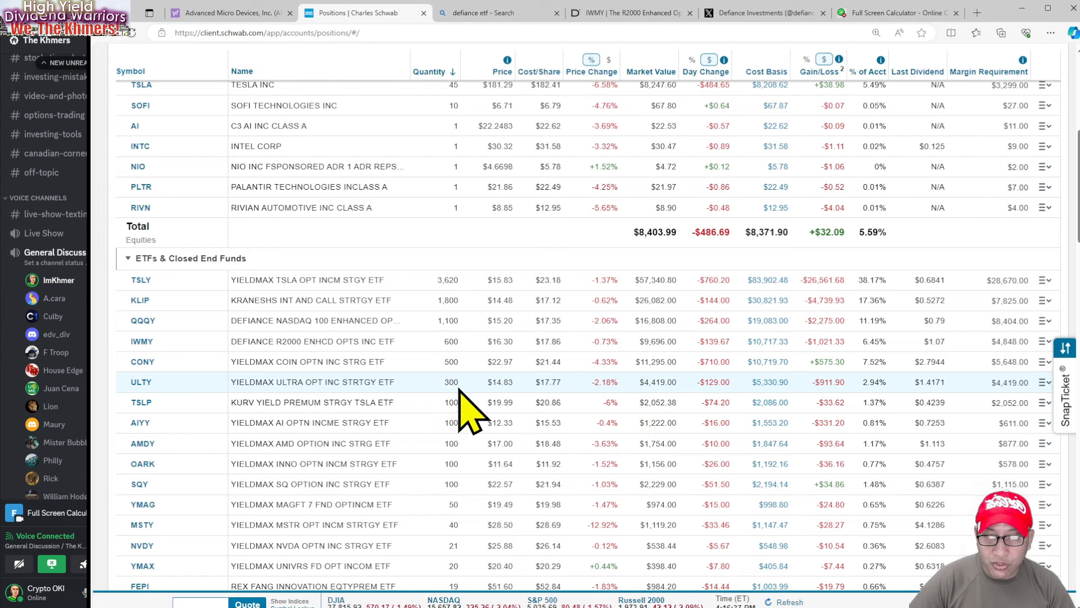
mouse_move(514, 403)
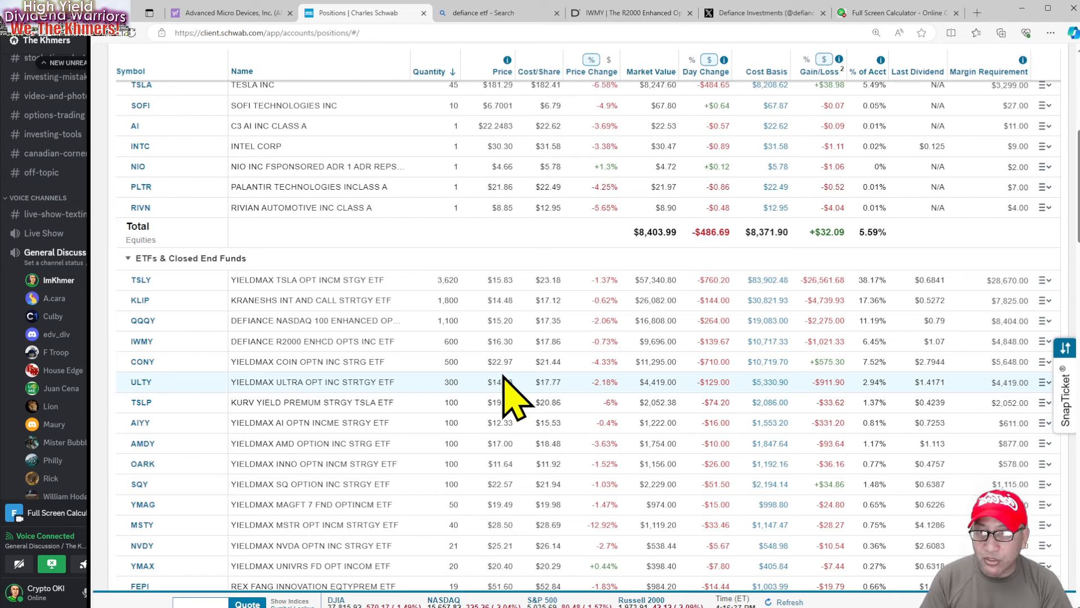
mouse_move(472, 304)
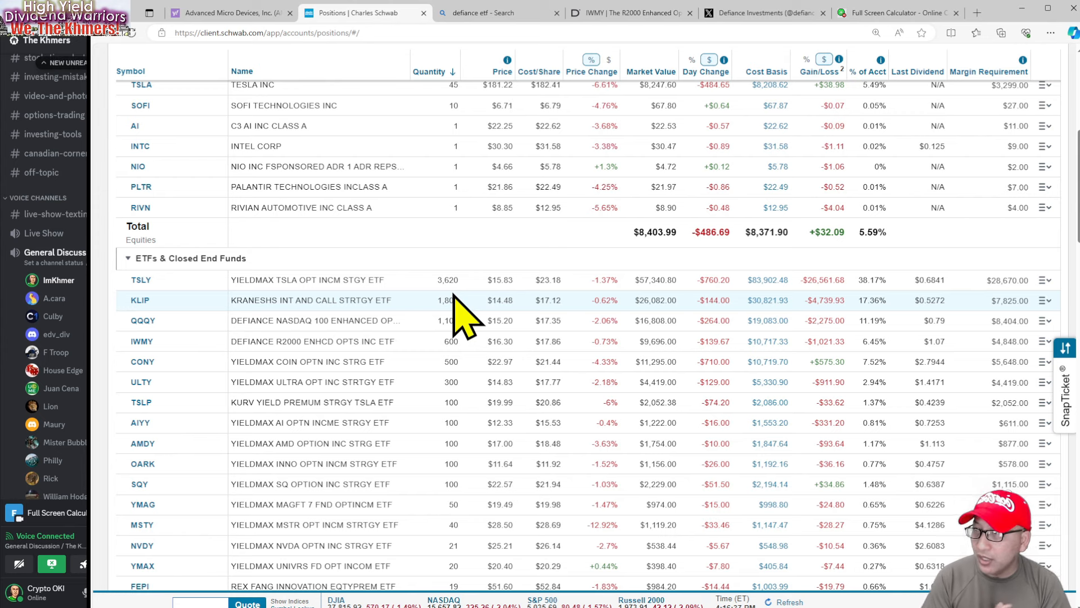
mouse_move(795, 276)
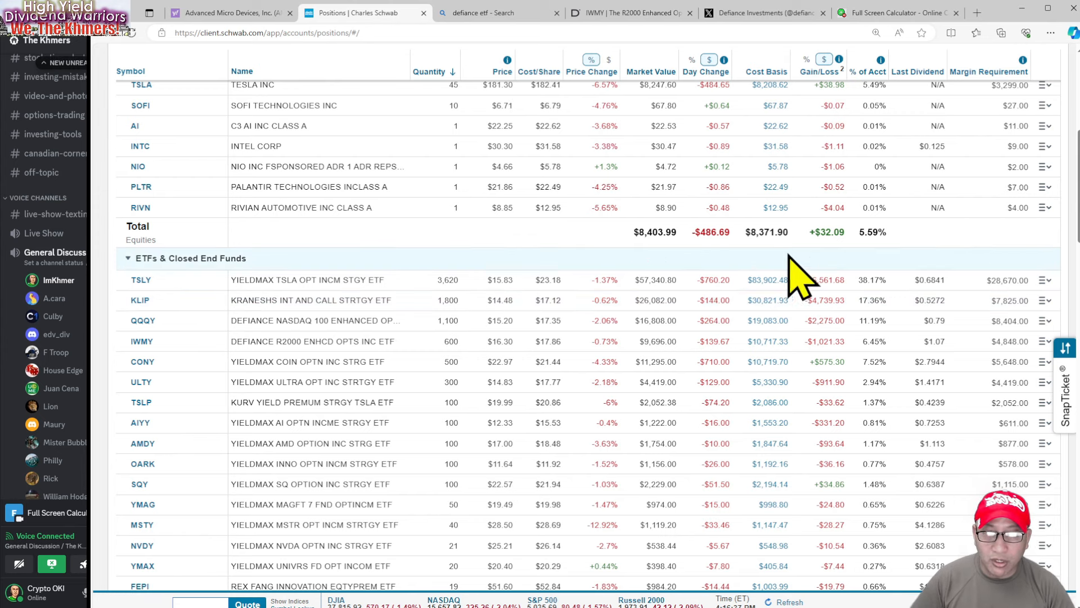
mouse_move(855, 303)
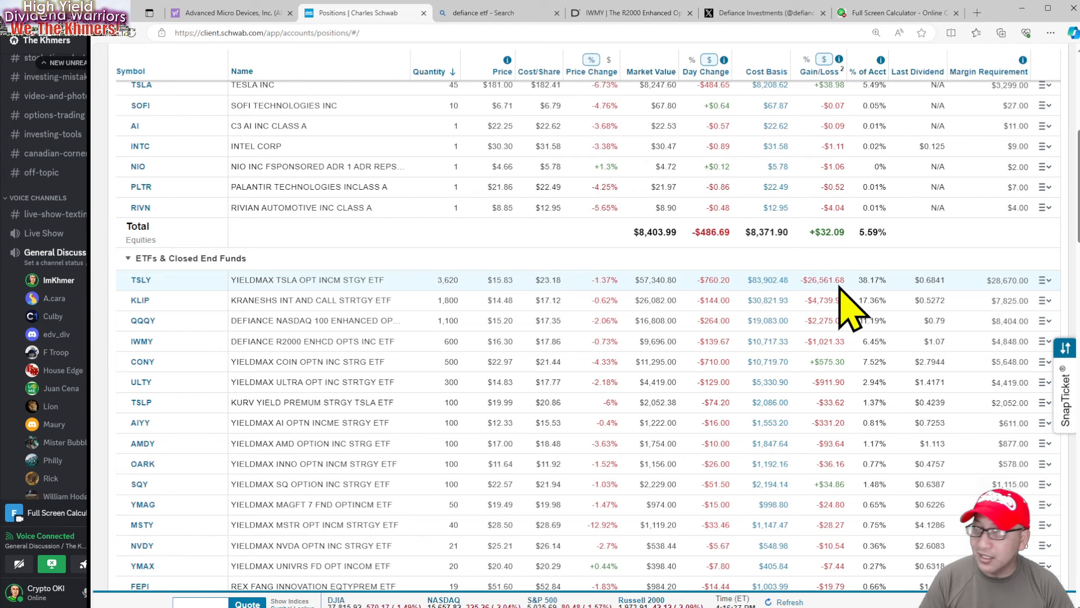
mouse_move(772, 328)
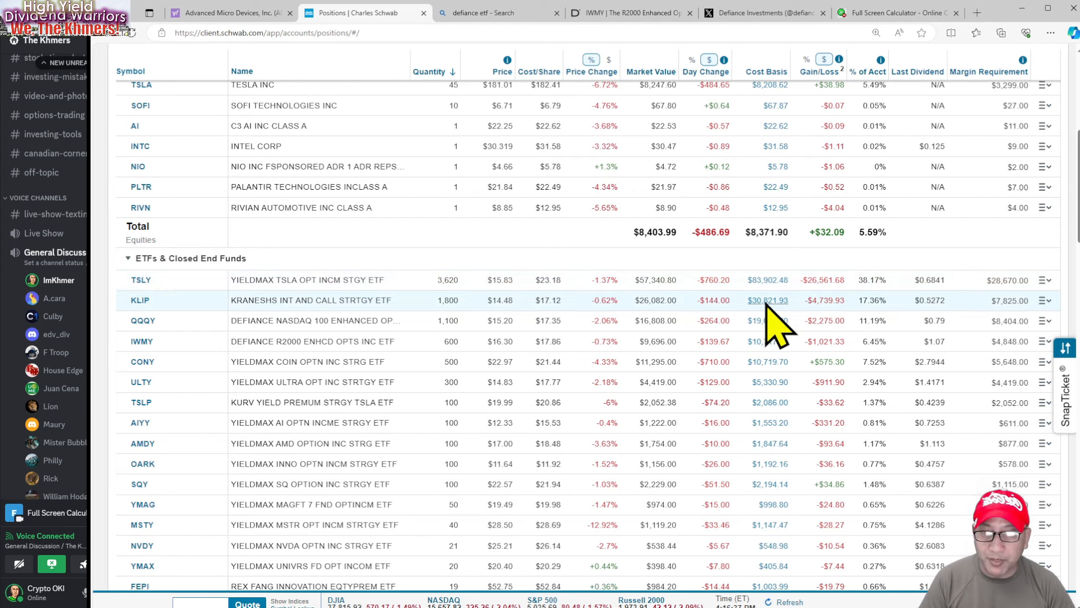
mouse_move(482, 338)
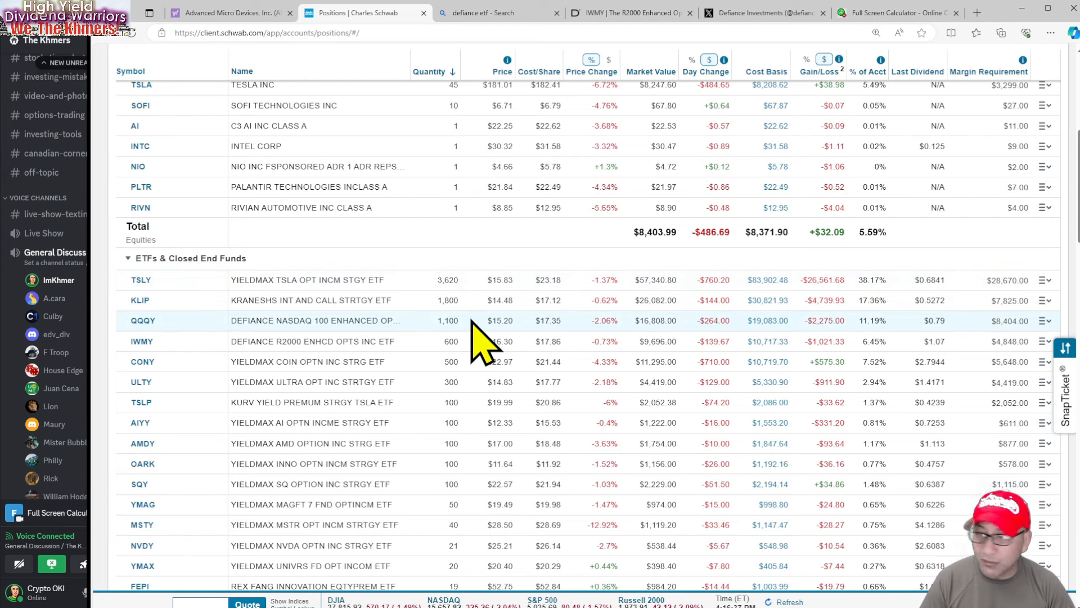
mouse_move(552, 420)
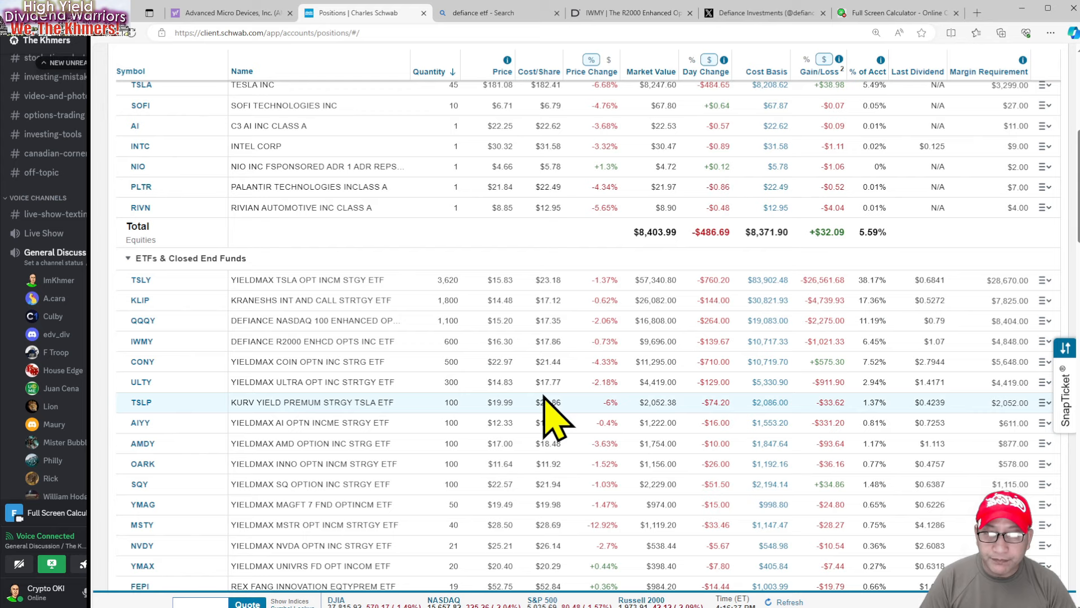
mouse_move(482, 402)
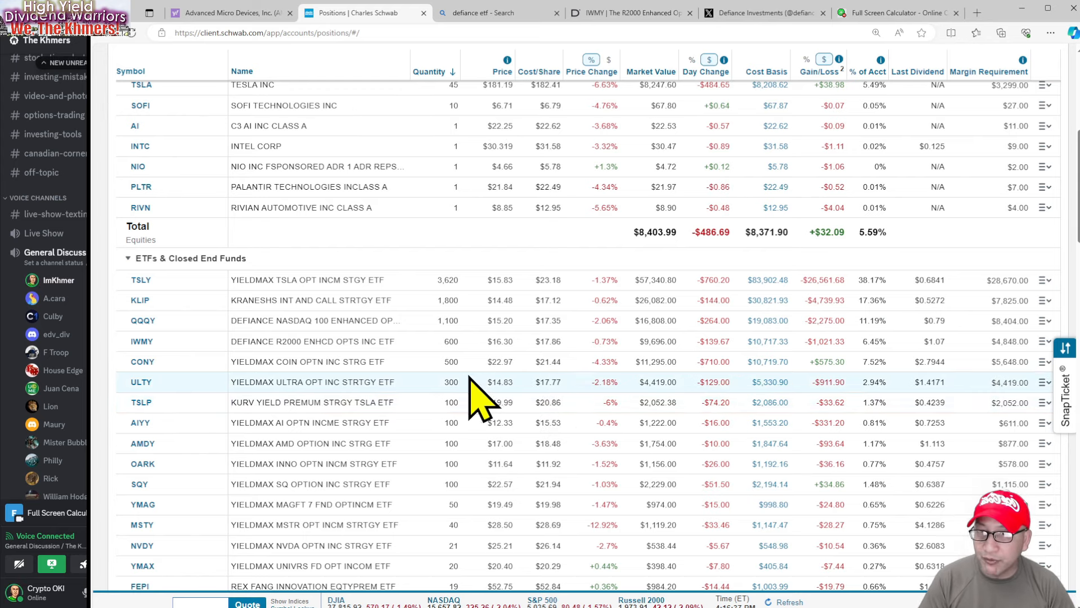
Step: Scroll to the top of Positions Details, then bring back the calculator showing 100
scroll("up", 3)
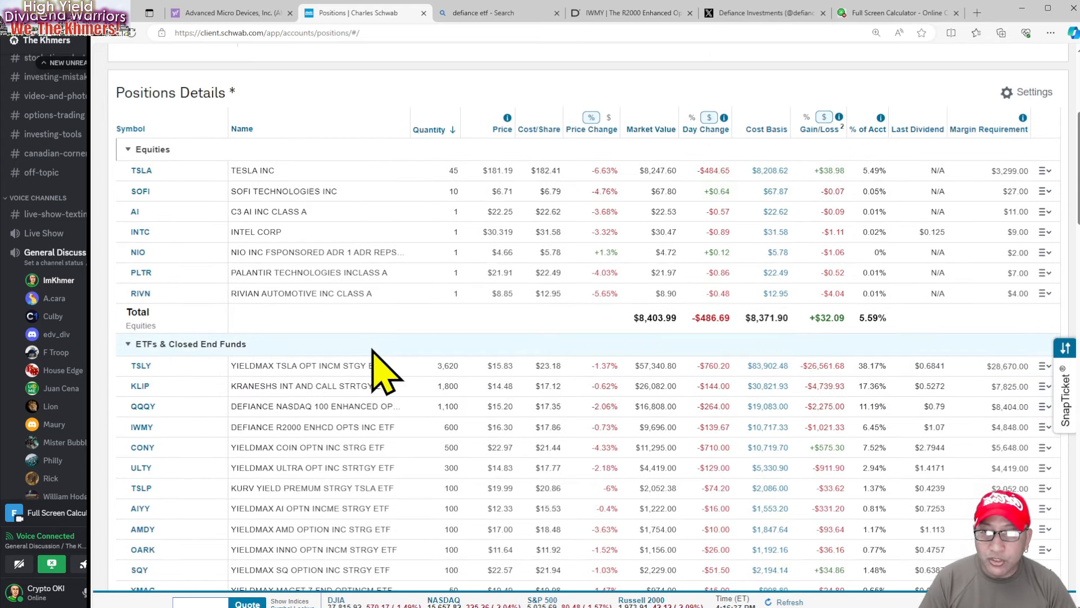
mouse_move(513, 104)
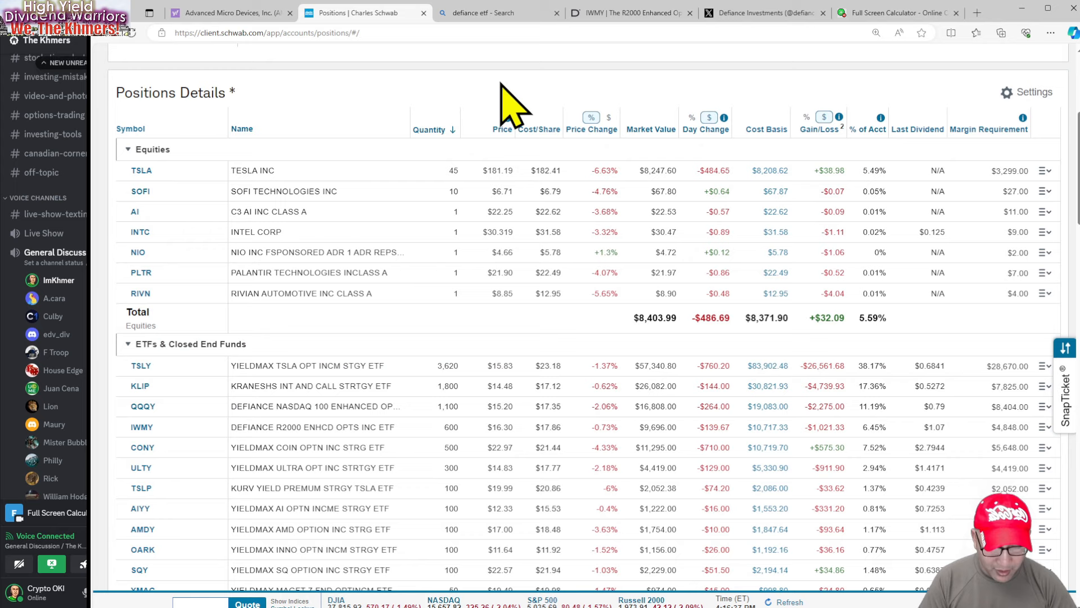
mouse_move(441, 362)
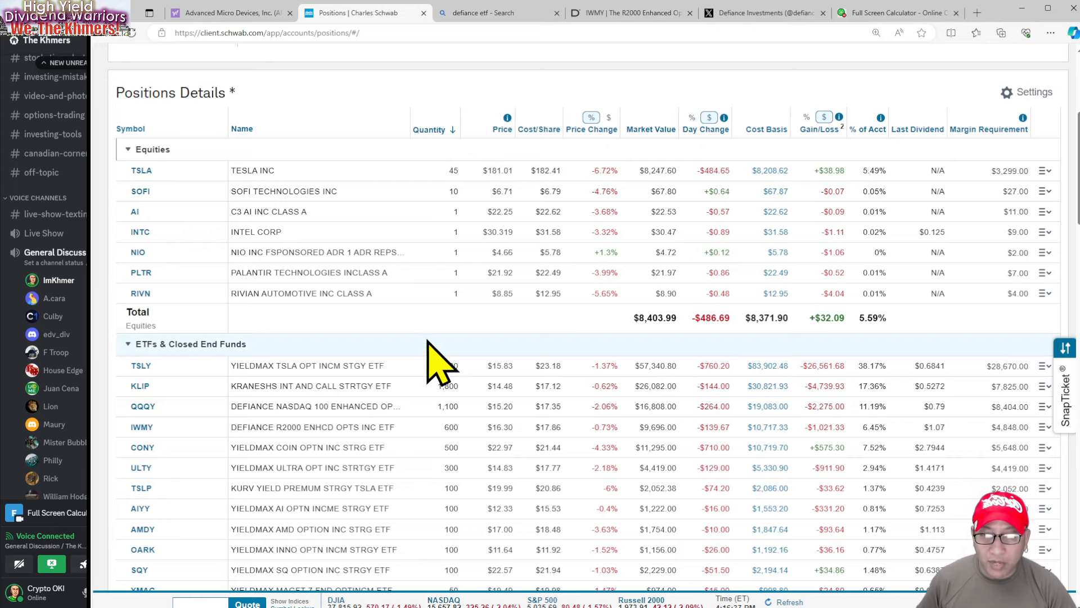
left_click(896, 12)
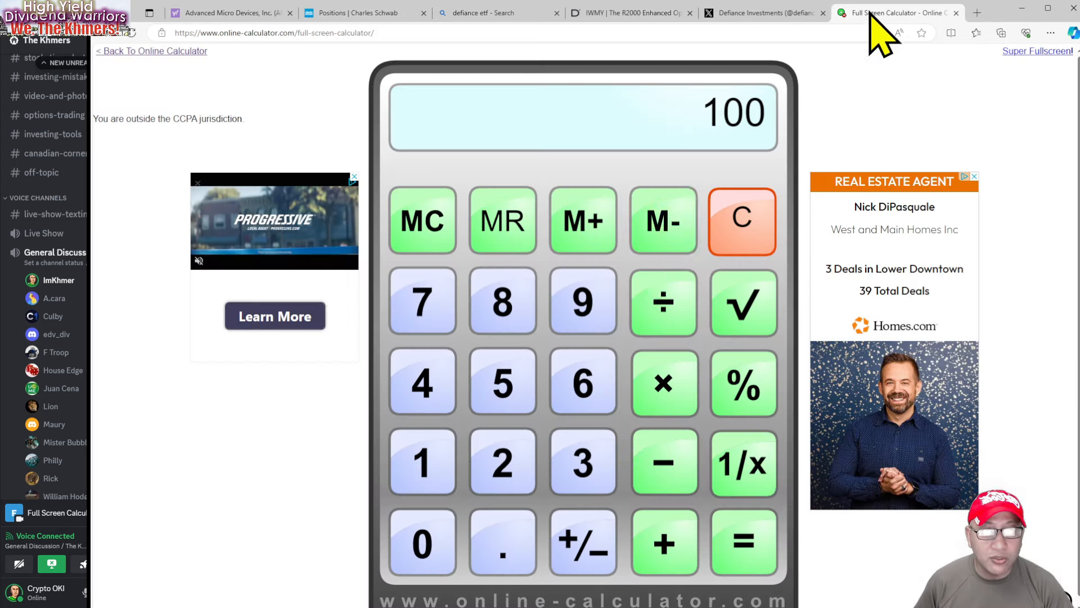
Step: Compute the IWMY payout of 846 and go back to the Schwab positions
left_click(742, 220)
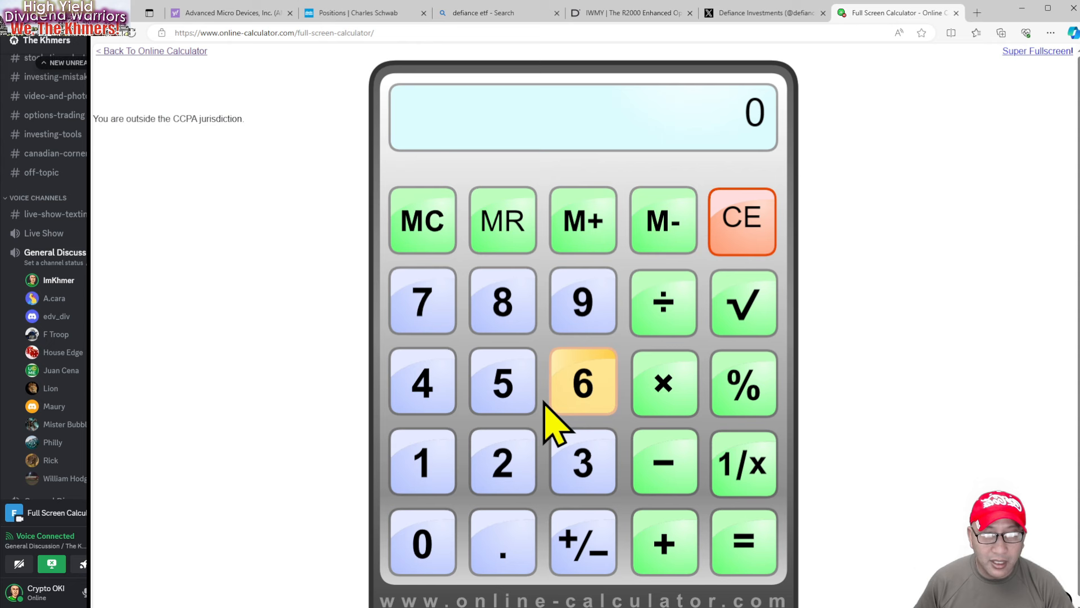
left_click(582, 381)
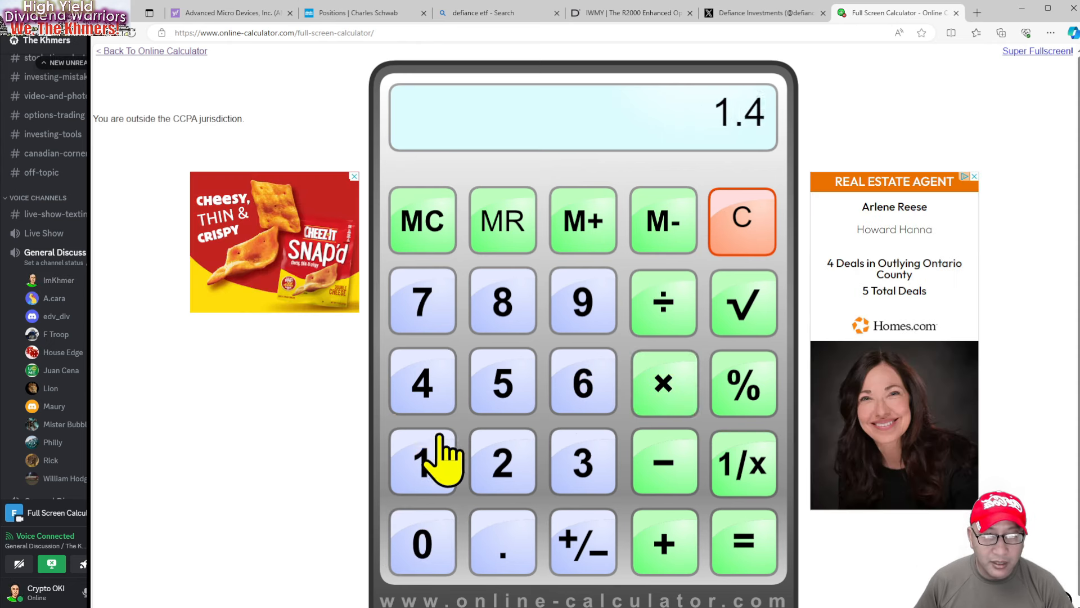
left_click(743, 542)
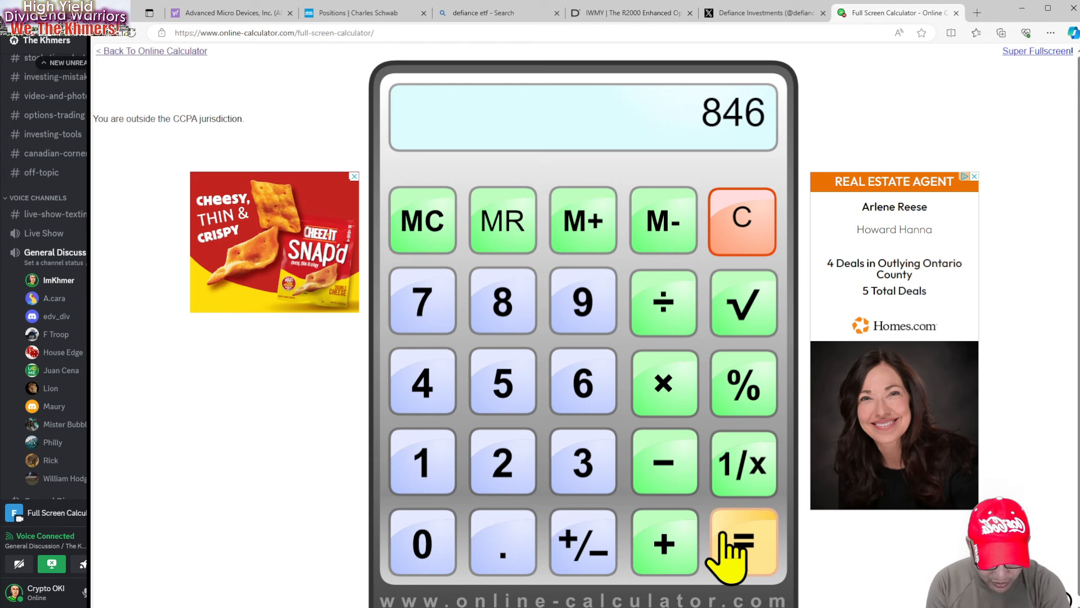
mouse_move(816, 375)
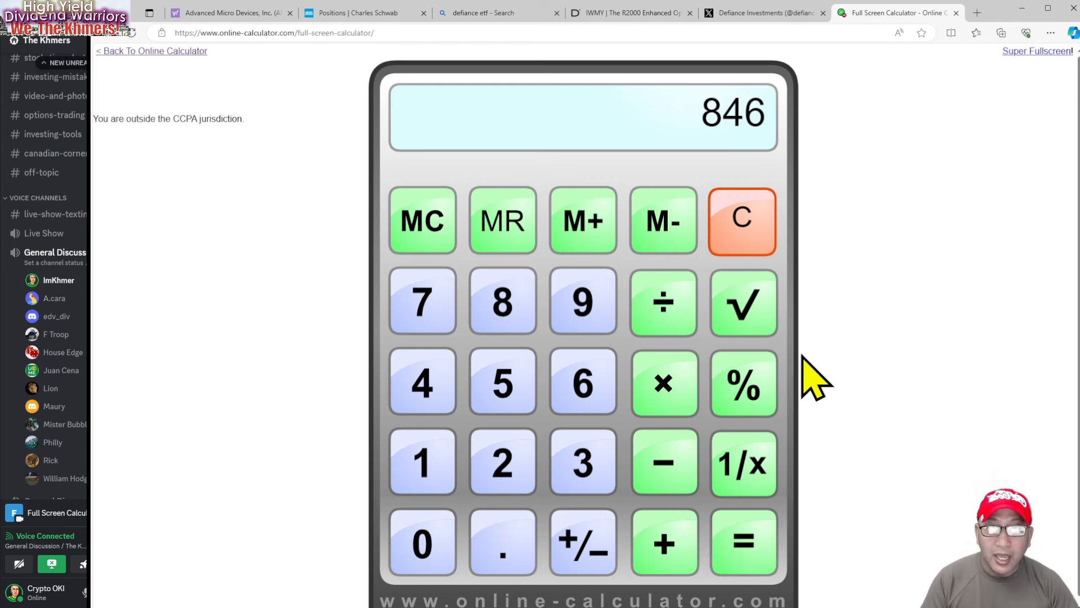
left_click(365, 12)
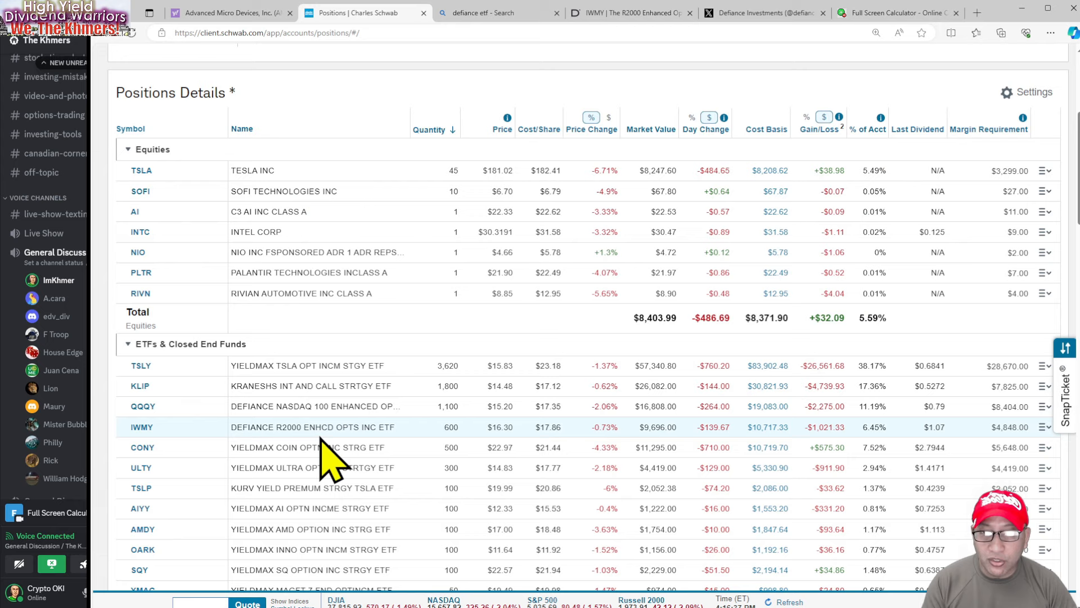
mouse_move(330, 475)
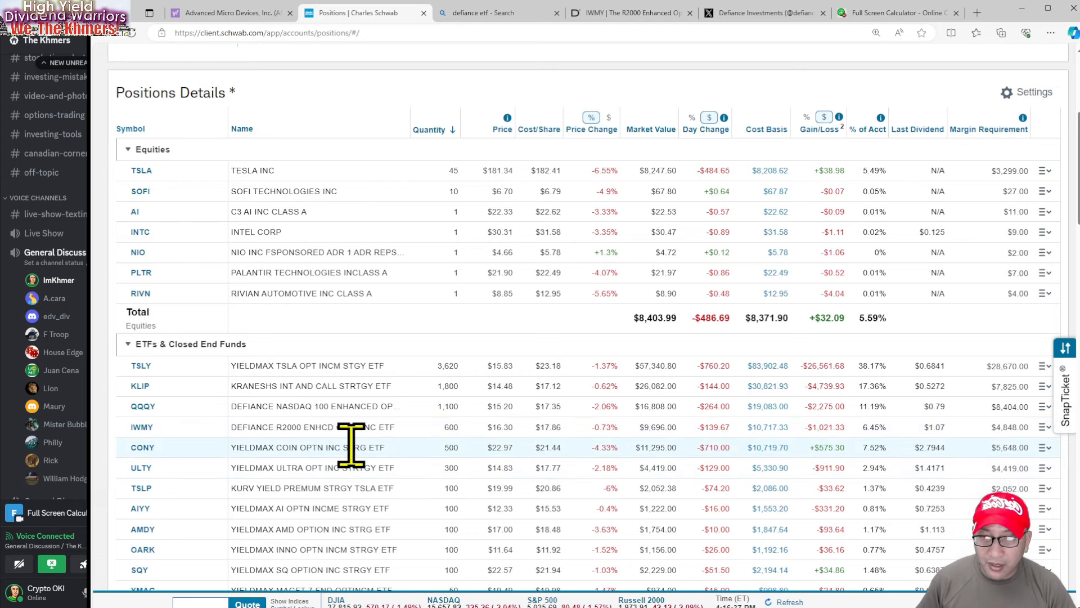
Step: Sort the ETF holdings by Name so BlackRock's BALI leads and Defiance funds group
scroll("down", 3)
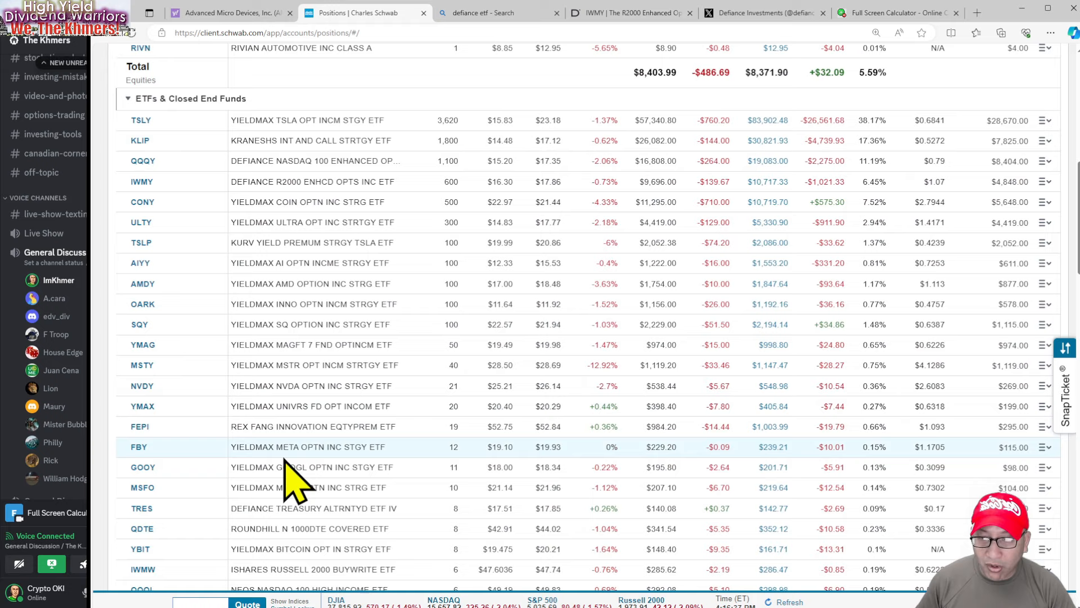
scroll("down", 3)
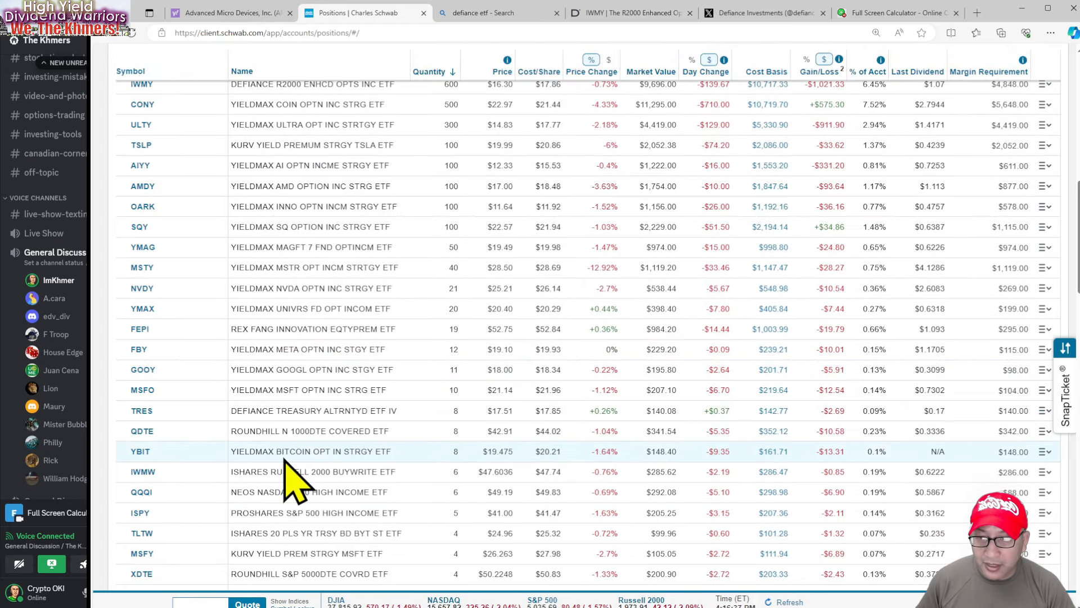
mouse_move(234, 337)
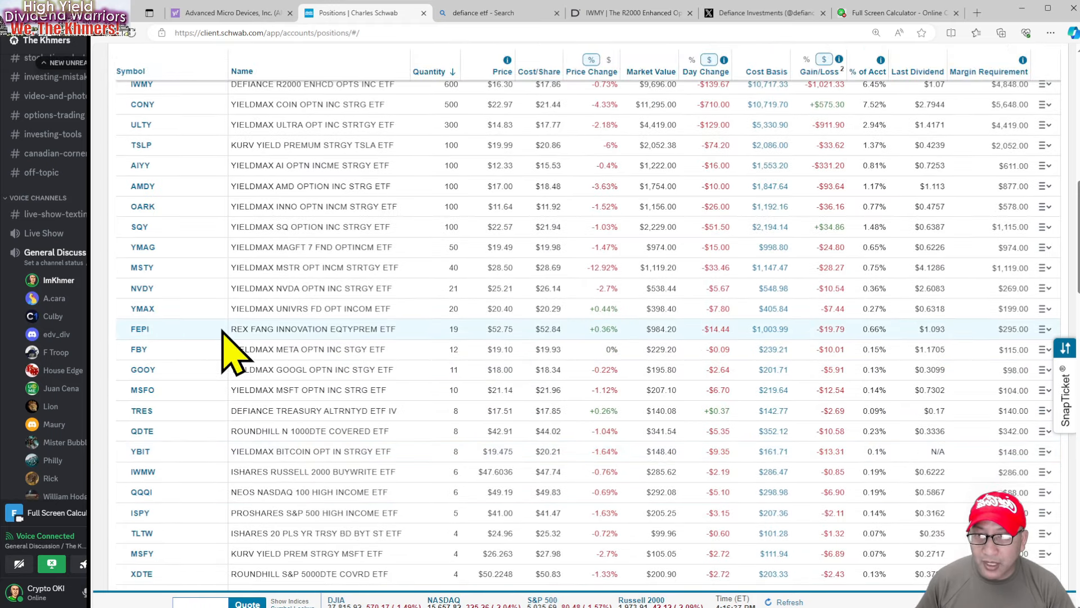
scroll("up", 3)
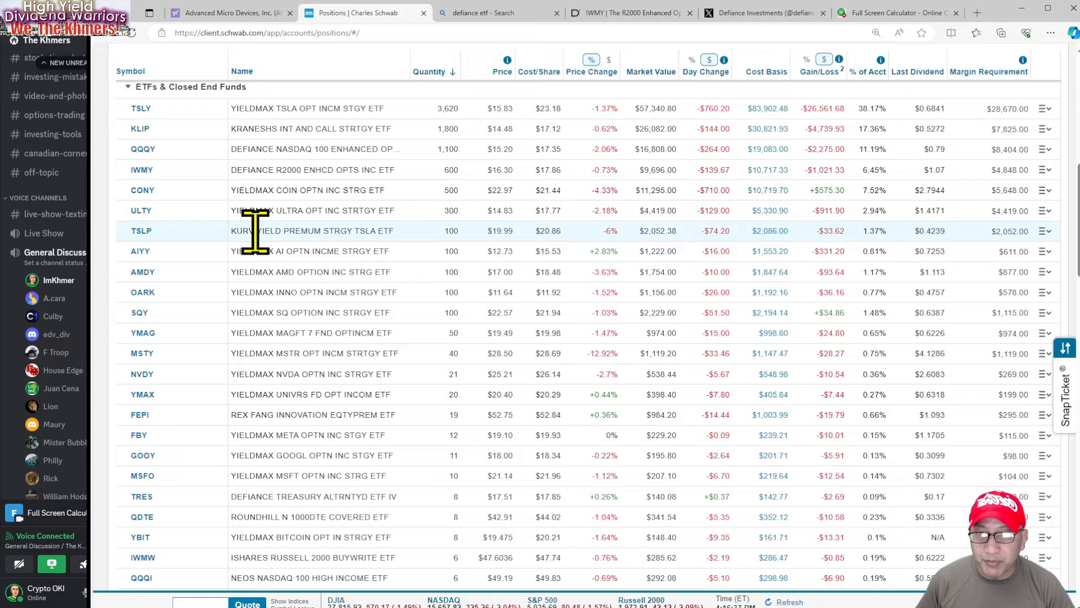
scroll("up", 3)
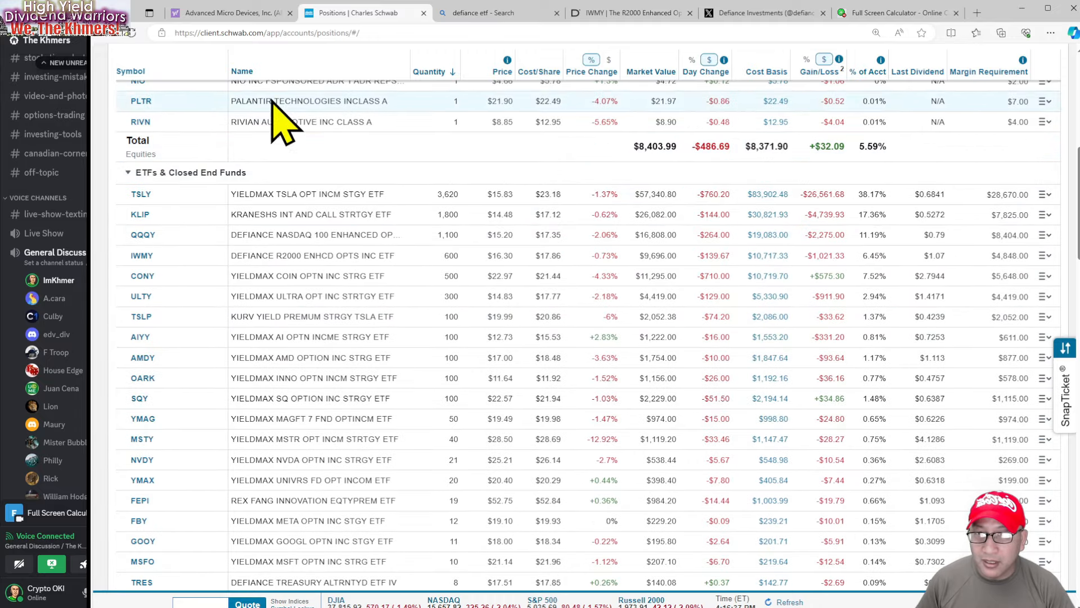
left_click(242, 71)
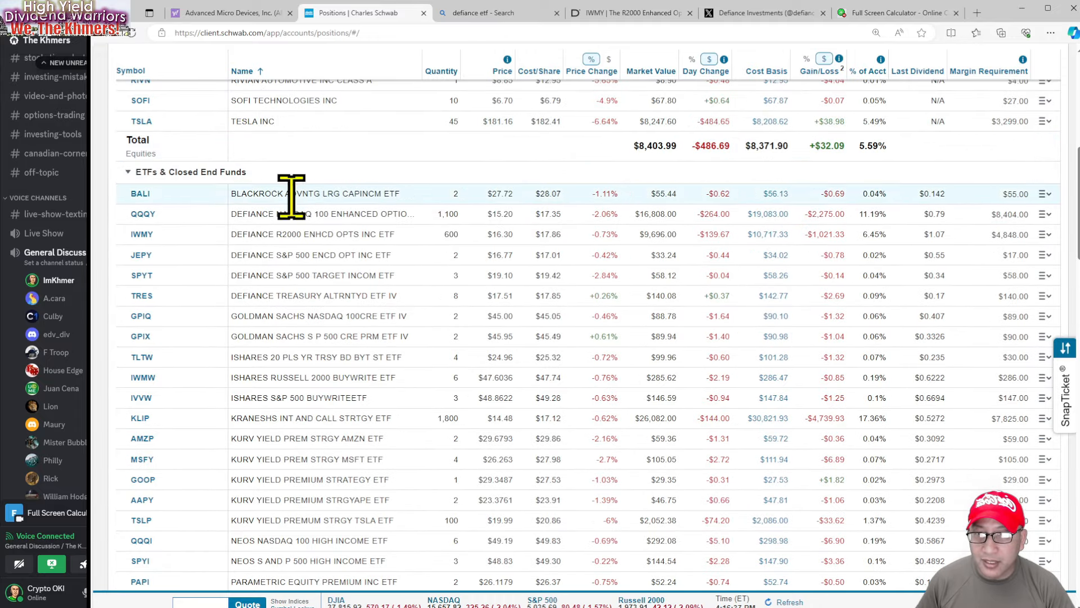
mouse_move(238, 234)
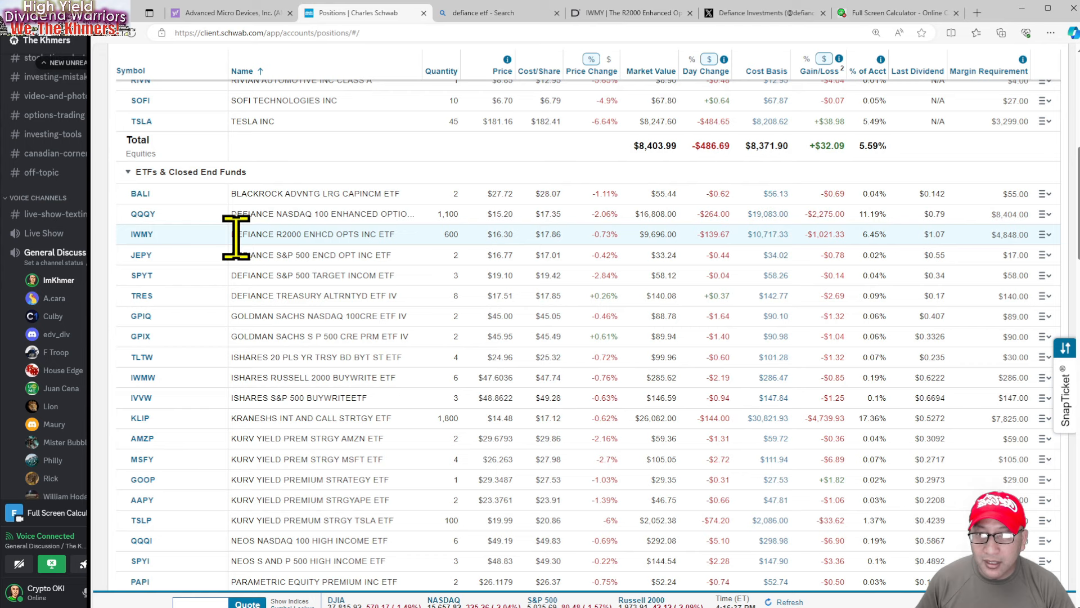
mouse_move(462, 307)
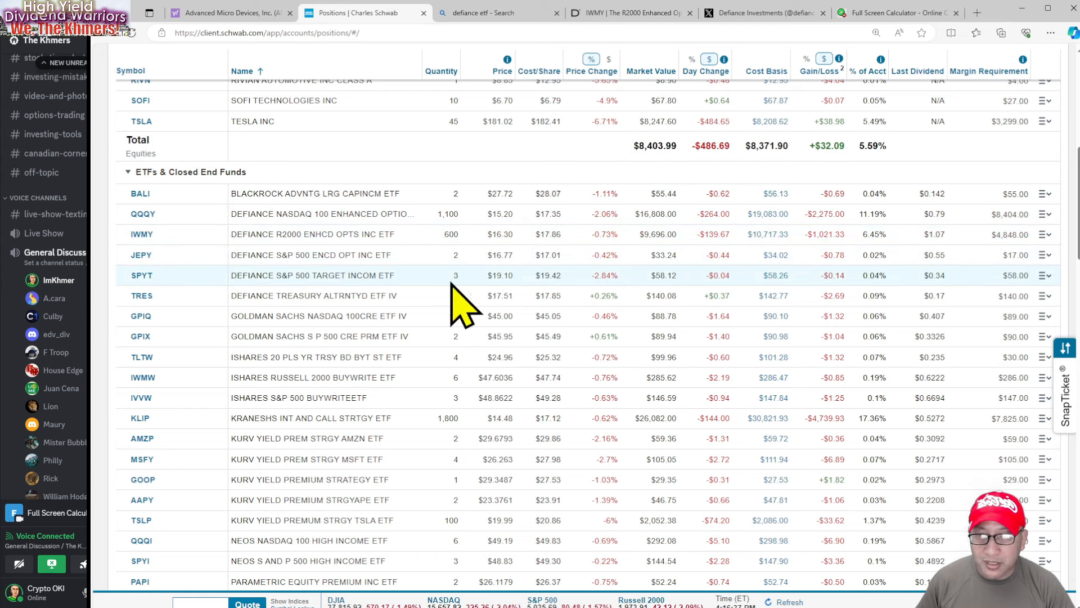
mouse_move(410, 314)
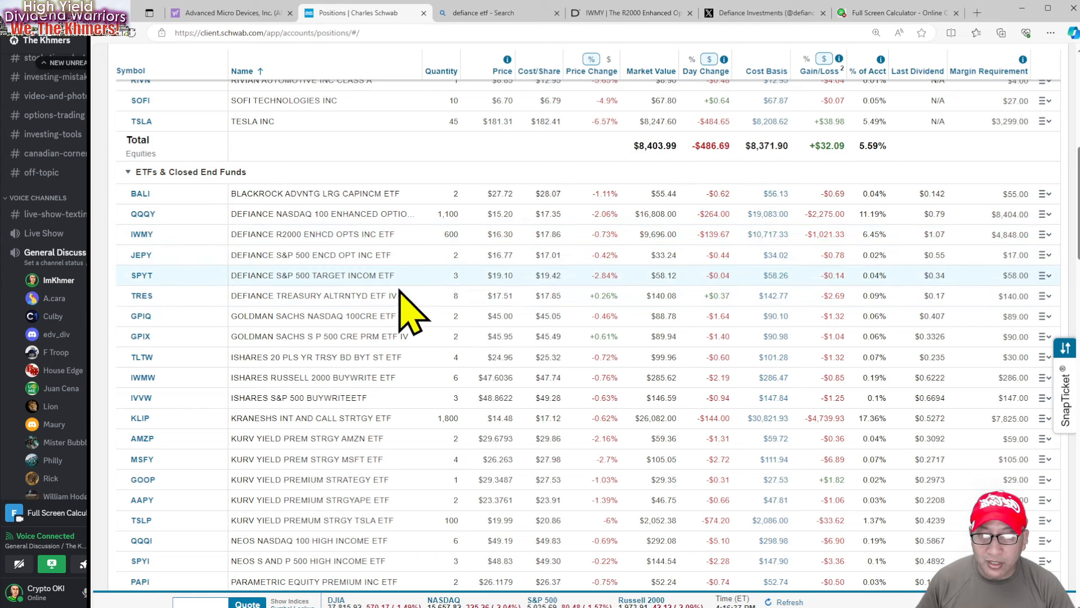
mouse_move(469, 306)
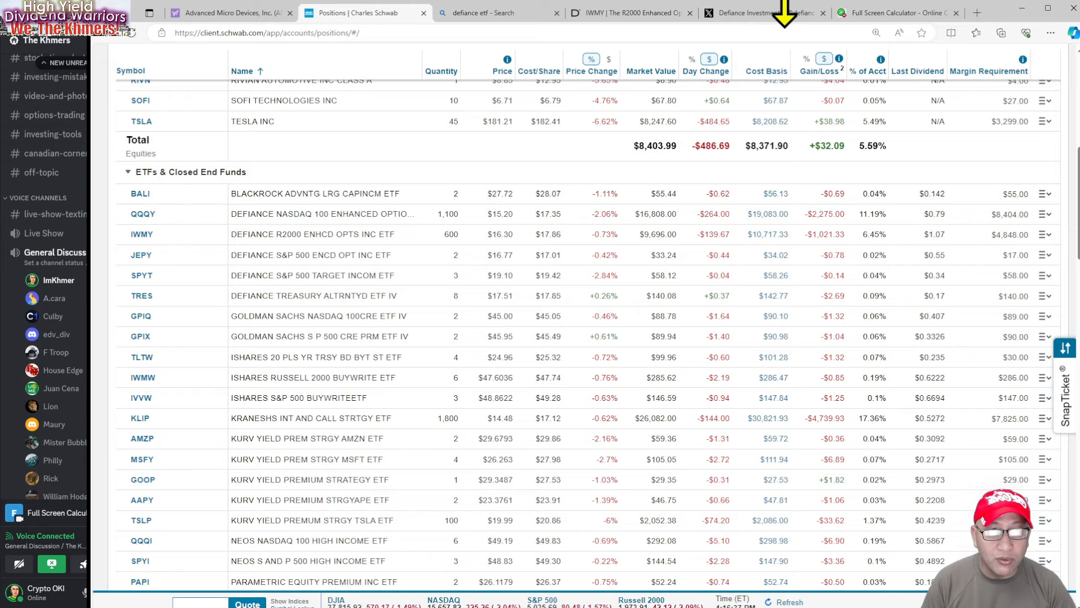
Step: Add 846 + 935 for a 1,781 payout total, then return to Schwab positions
left_click(898, 12)
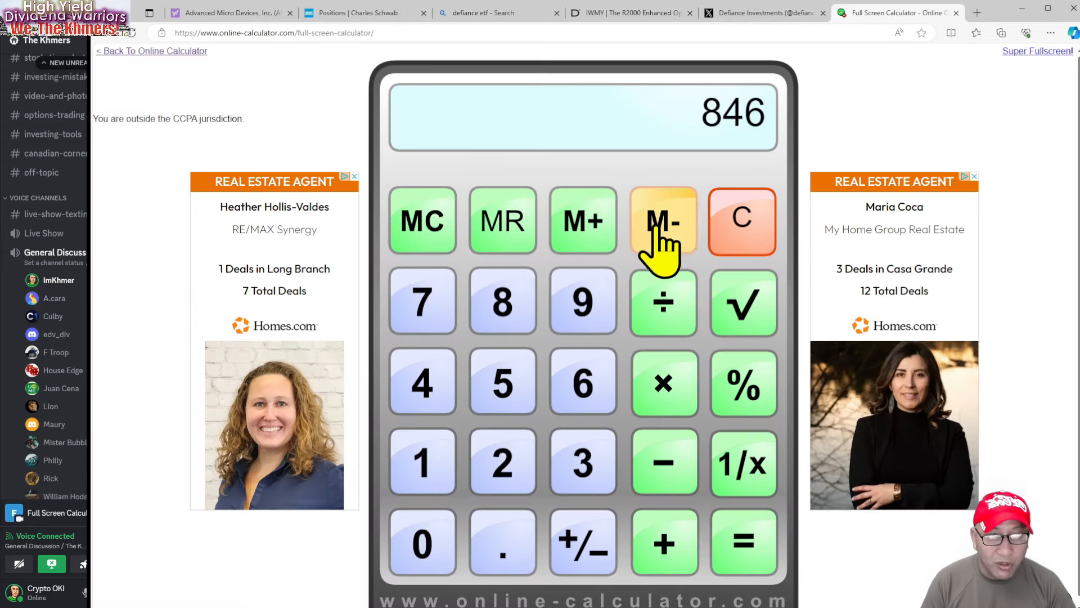
left_click(742, 220)
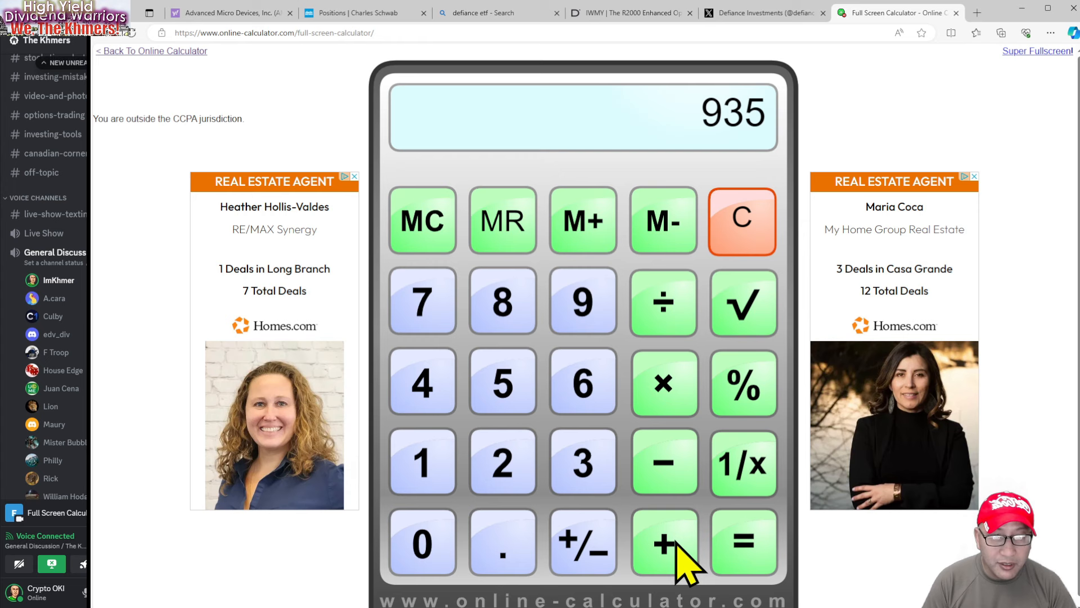
left_click(502, 301)
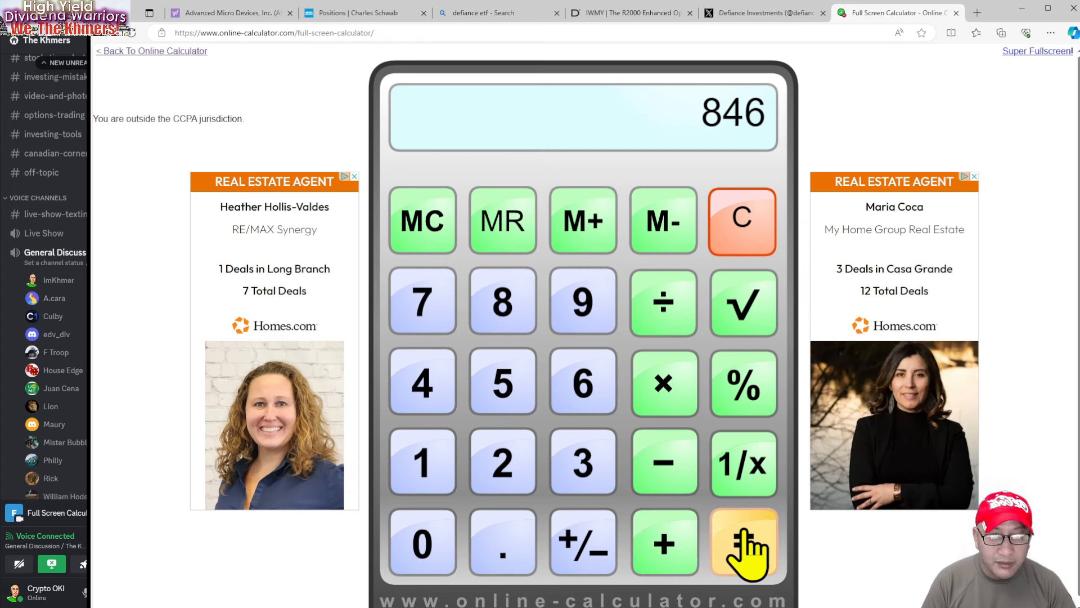
left_click(743, 543)
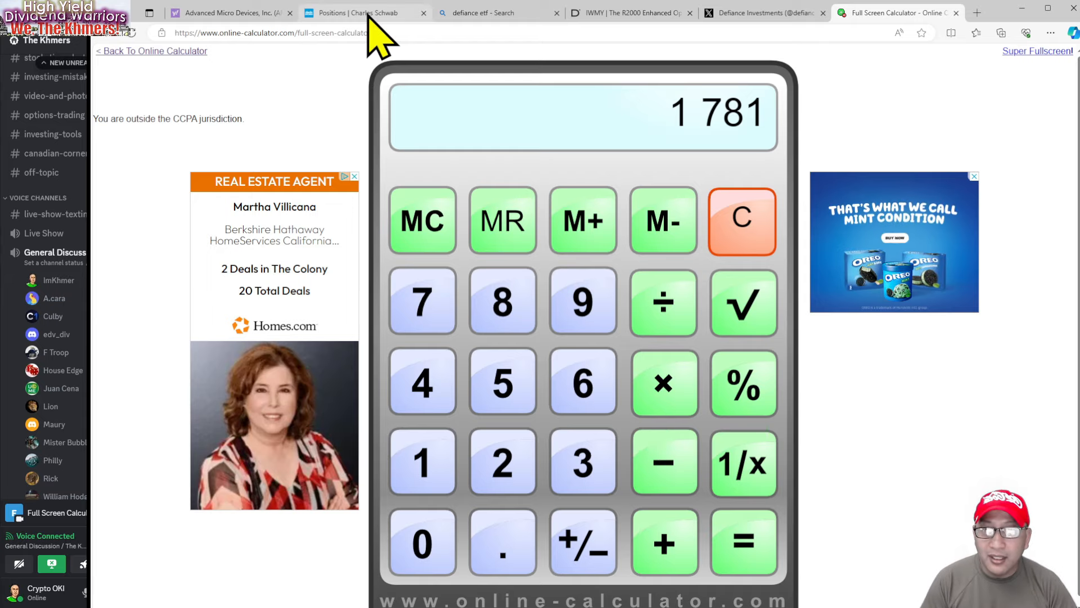
left_click(365, 12)
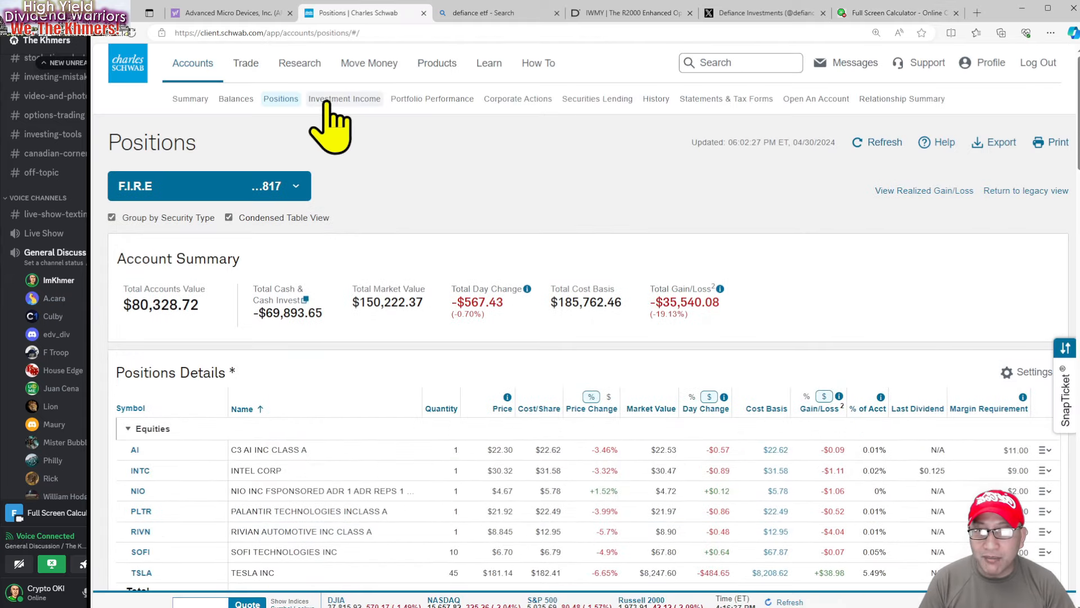
Step: Switch the Investment Income chart to 2024, showing $82,163.10 estimated income
left_click(344, 98)
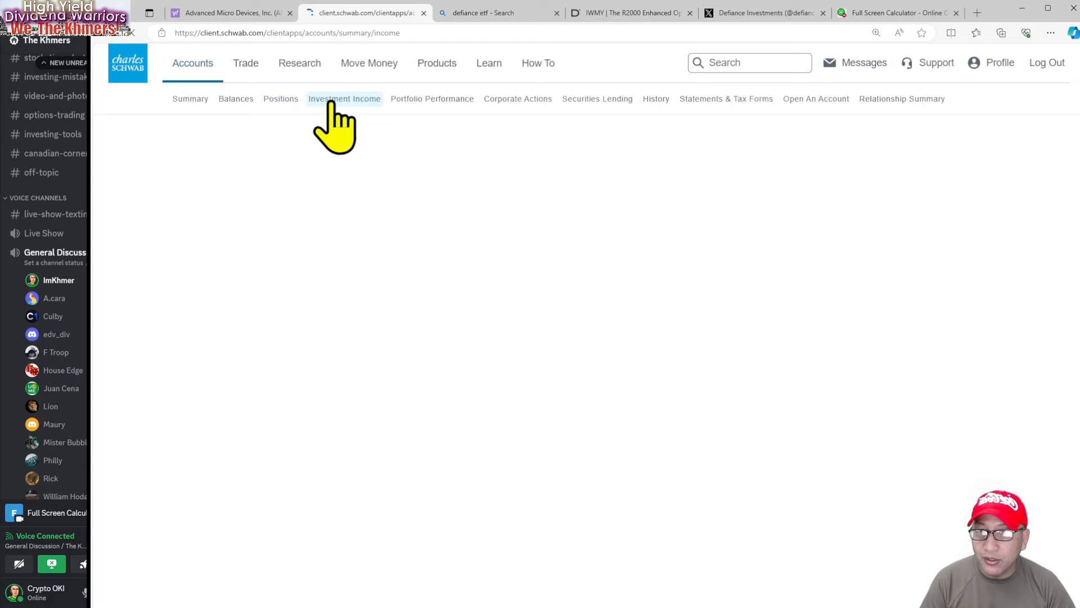
left_click(344, 99)
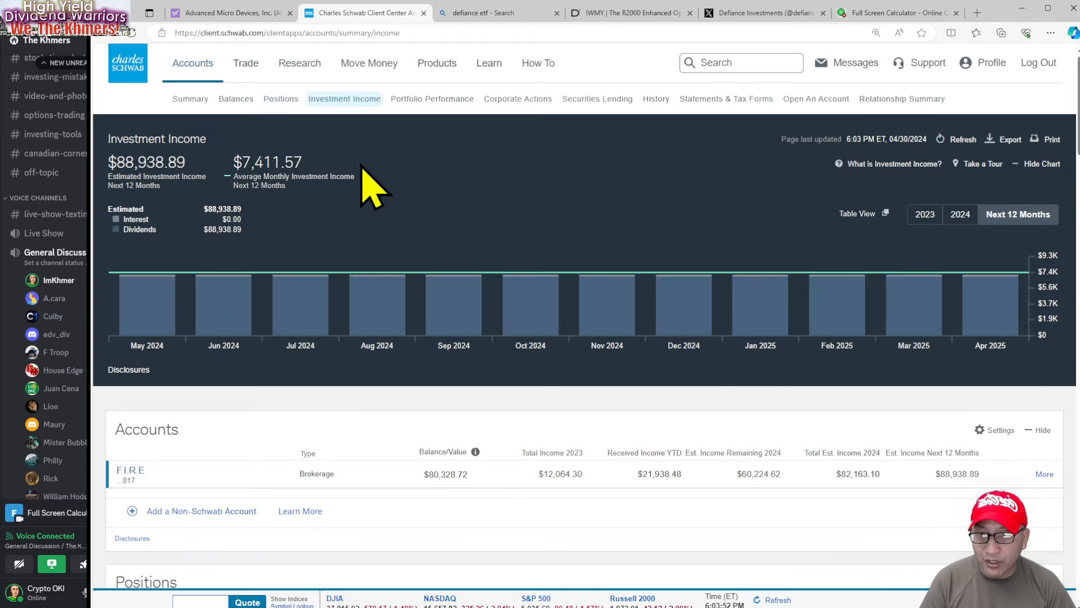
mouse_move(320, 267)
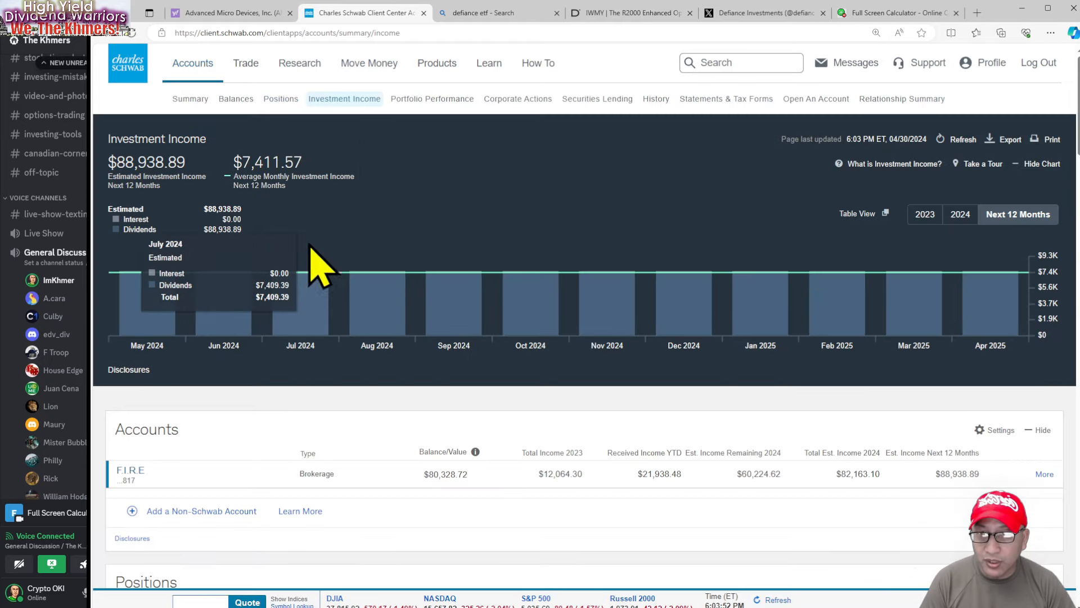
left_click(280, 98)
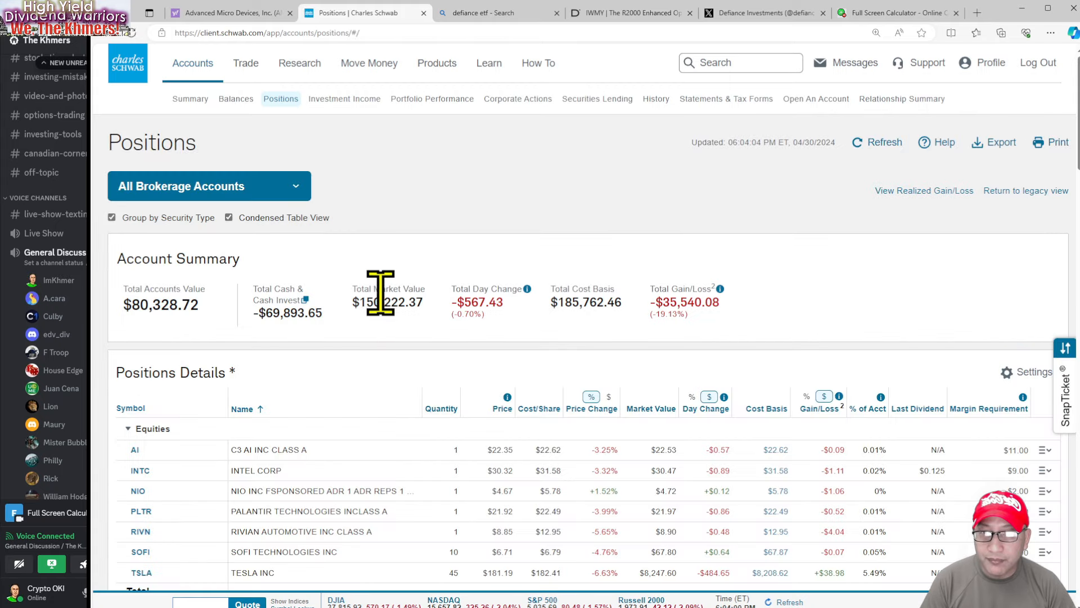
left_click(344, 98)
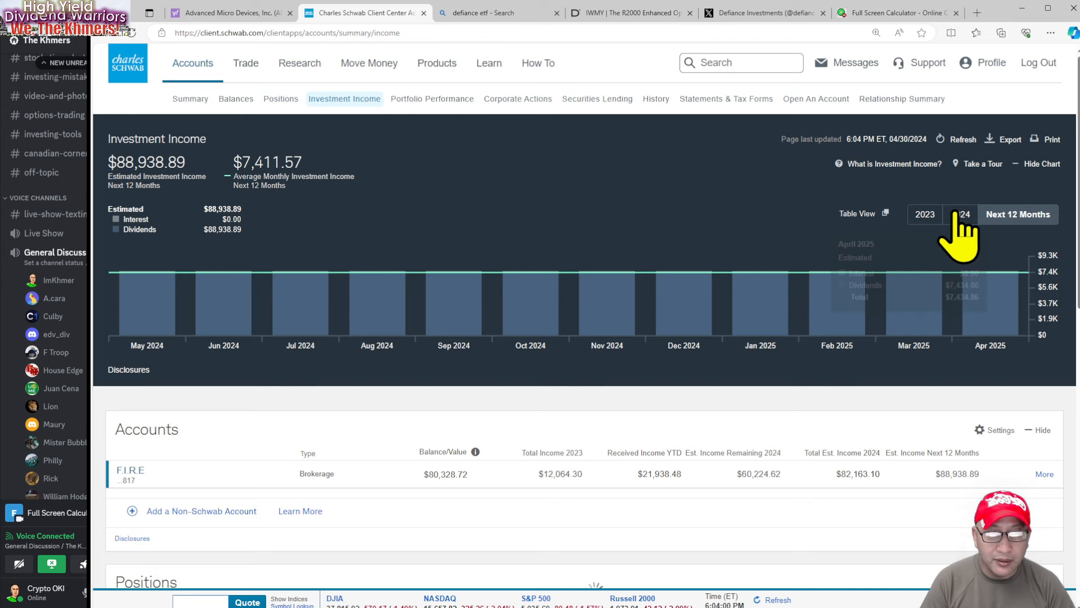
left_click(963, 215)
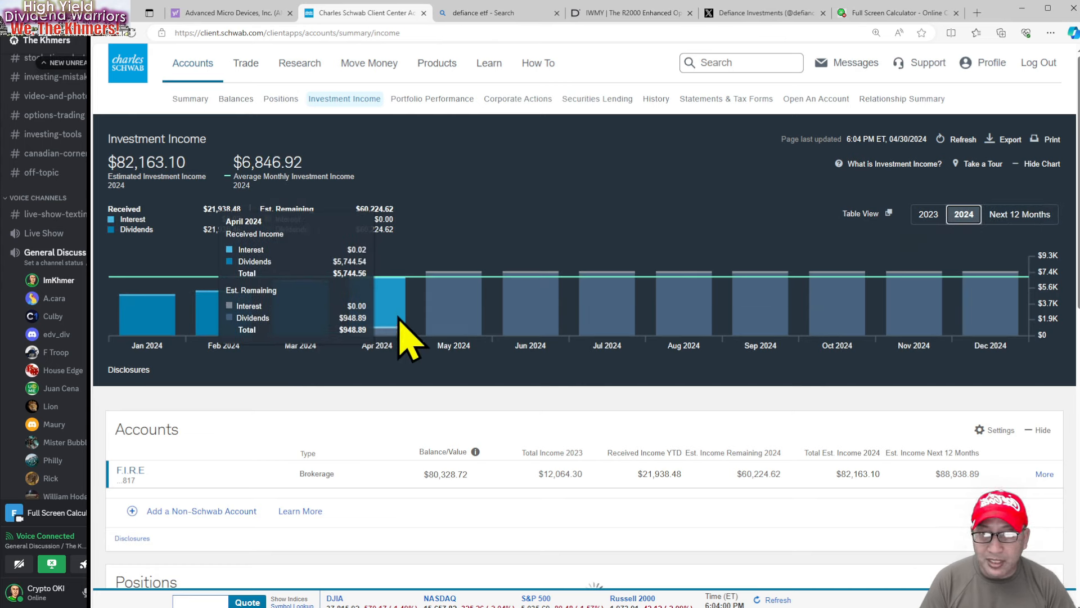
mouse_move(330, 186)
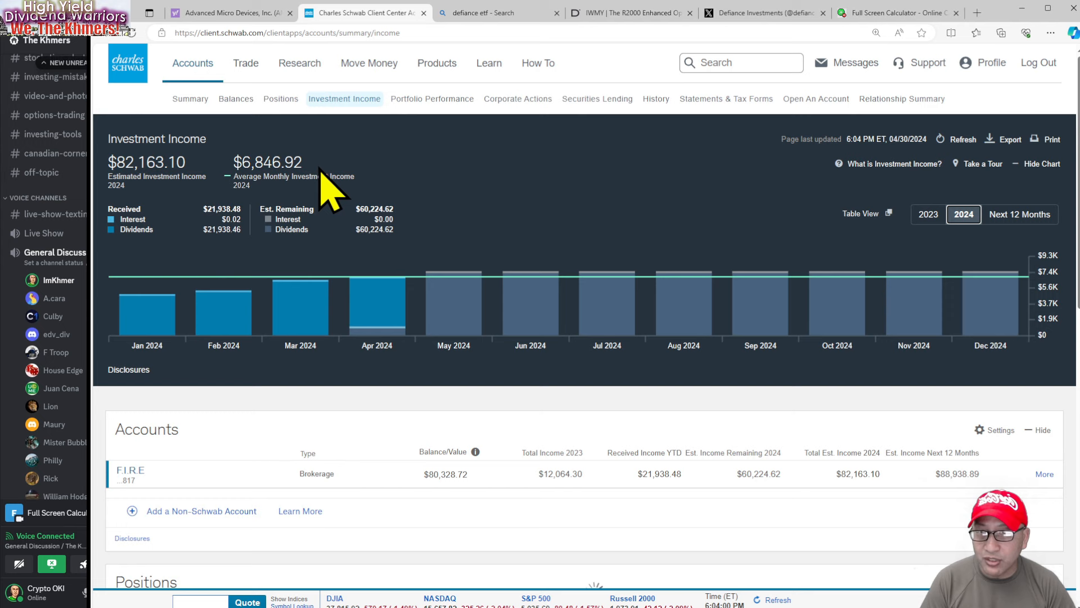
mouse_move(386, 311)
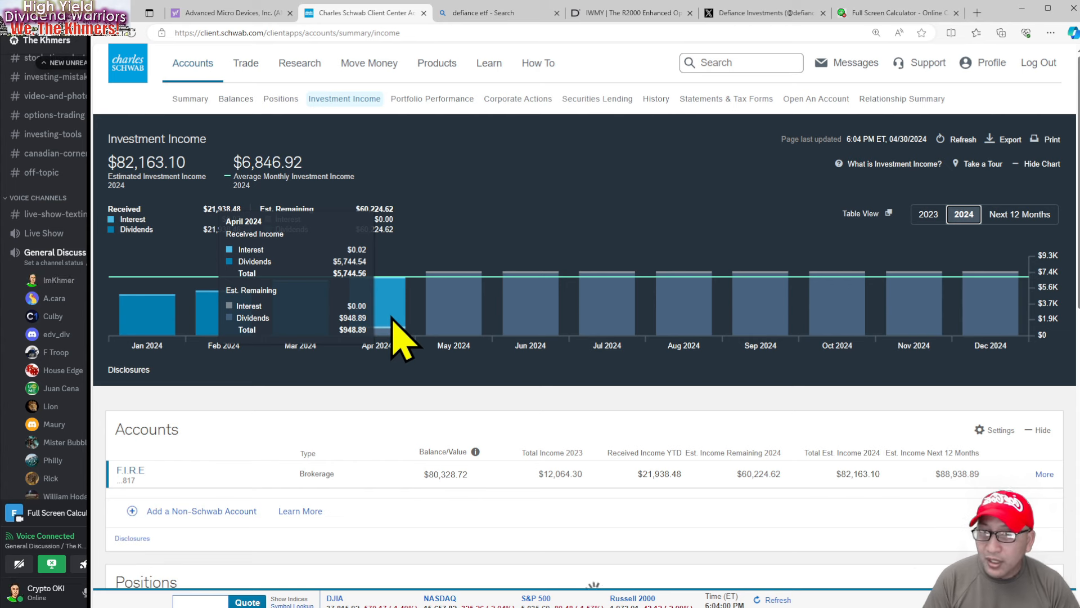
mouse_move(476, 437)
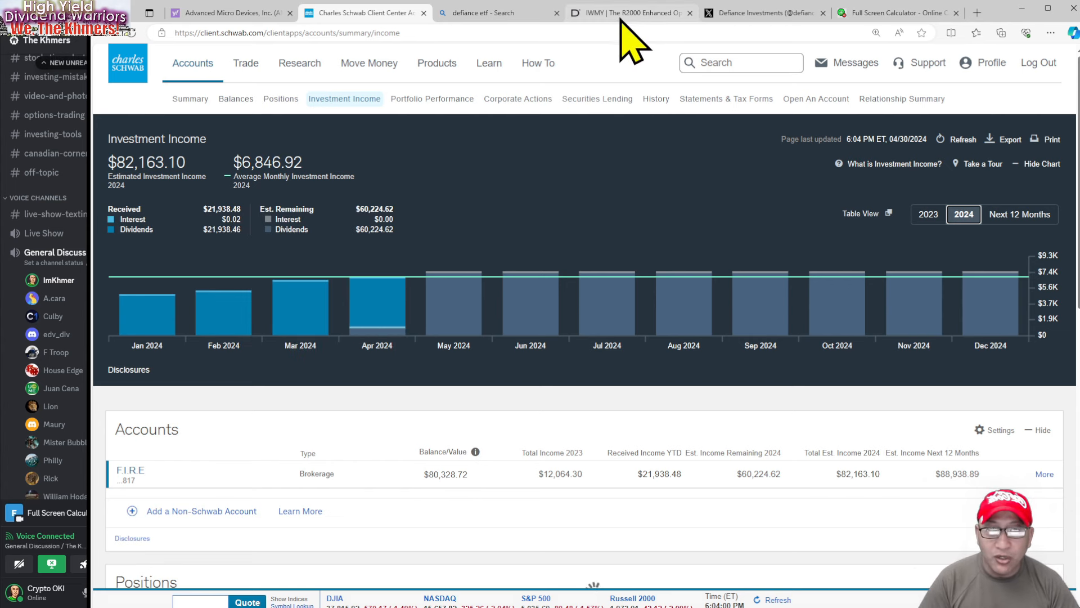
Step: Show the IWMY fund page's distribution table with the $1.4100 May payout
left_click(627, 13)
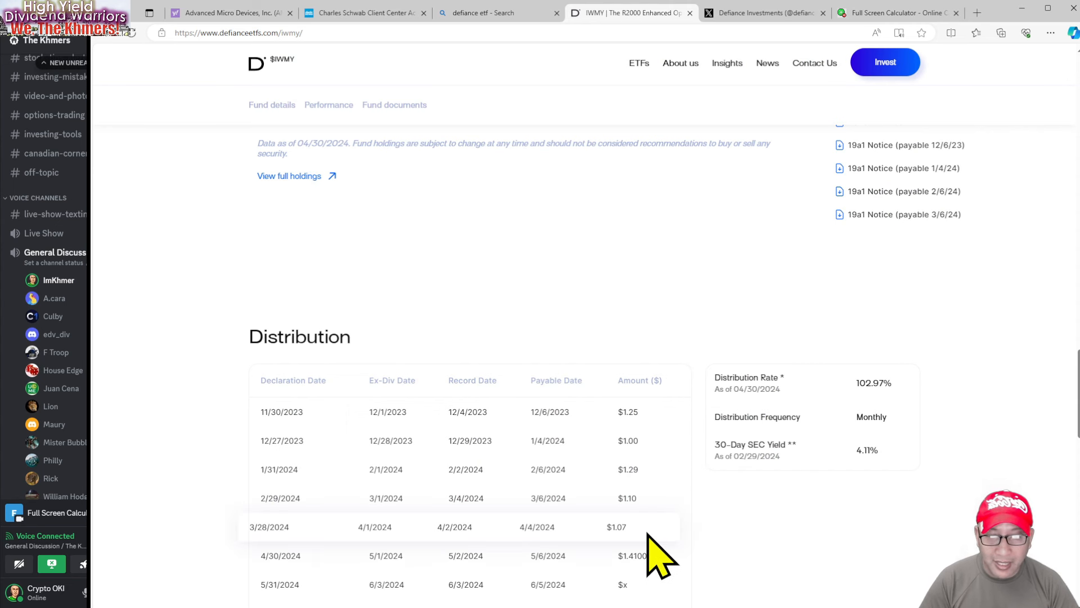
mouse_move(789, 486)
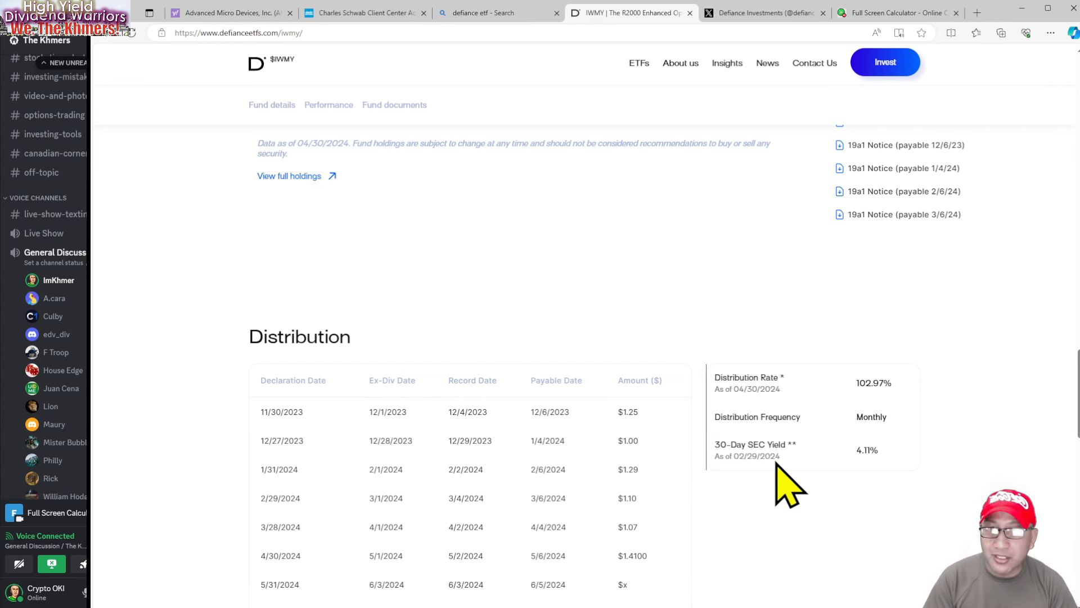
Step: Check the ~$7,409 May and June estimates on Schwab's 2024 chart, then return to the 1,781 calculator
left_click(365, 13)
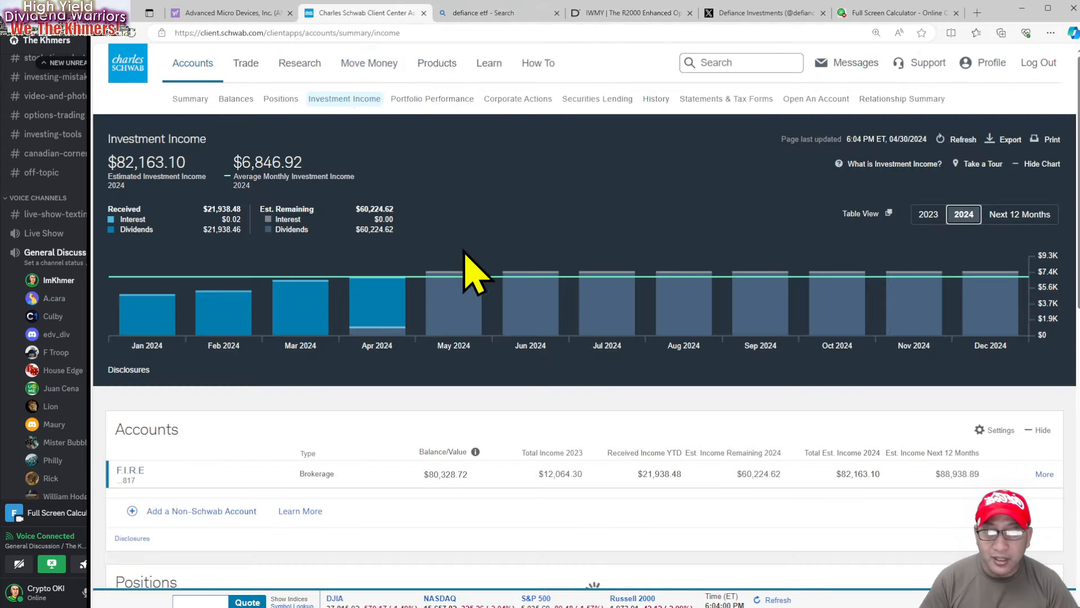
mouse_move(413, 200)
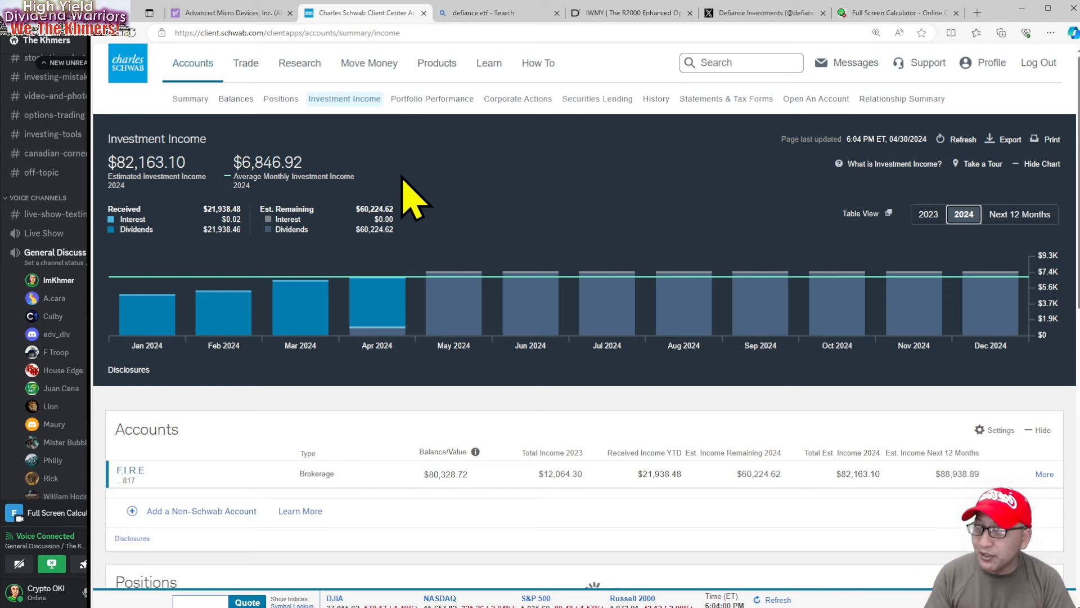
mouse_move(455, 324)
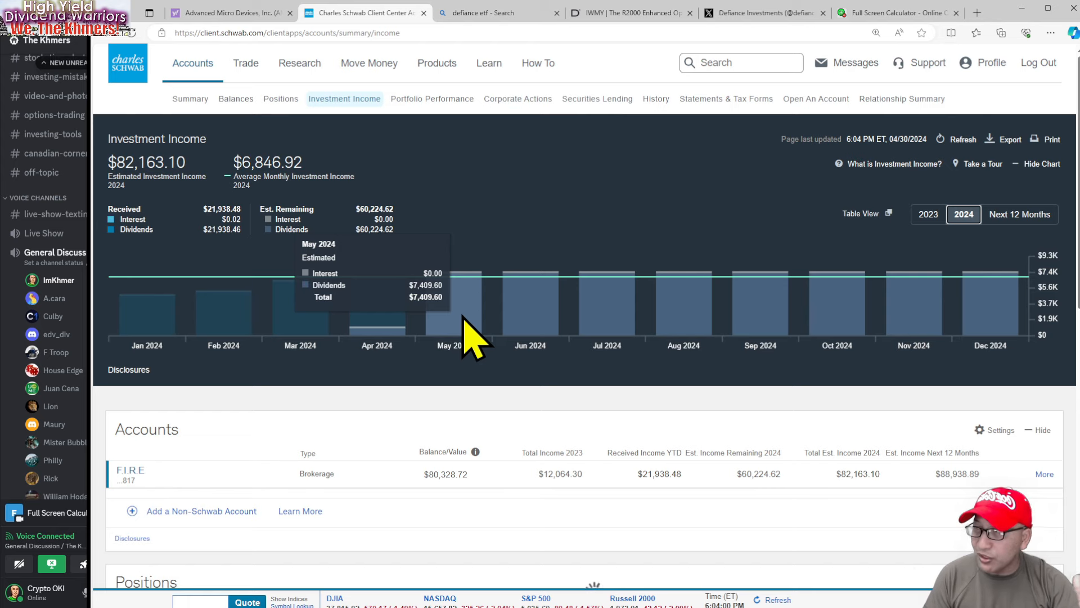
mouse_move(607, 245)
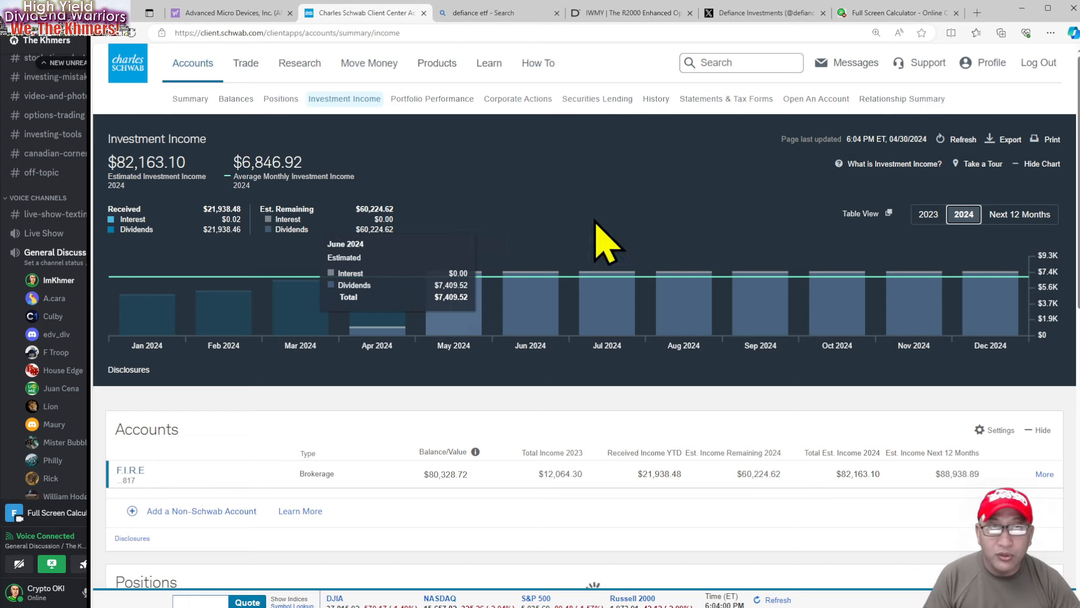
left_click(896, 12)
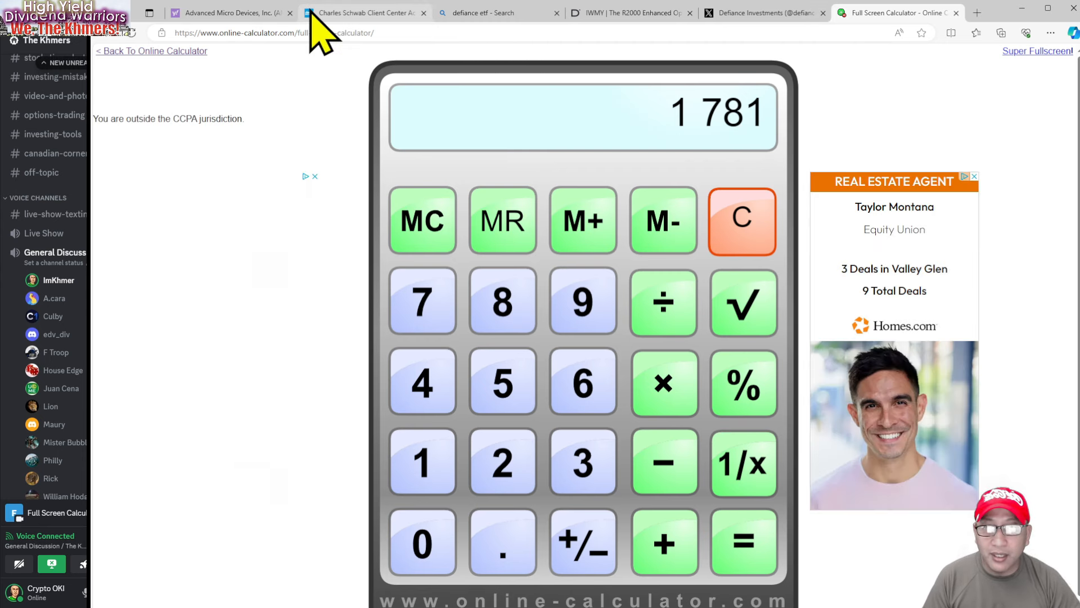
Step: Return to the Schwab 2024 Investment Income chart showing May's $7,409.60 estimated dividends
left_click(365, 12)
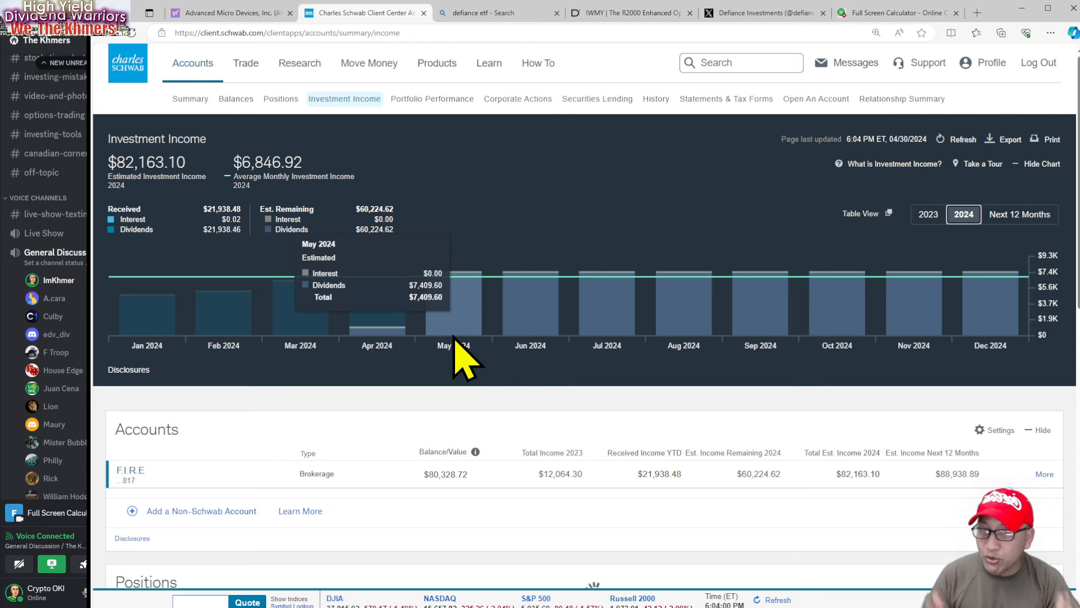
mouse_move(458, 351)
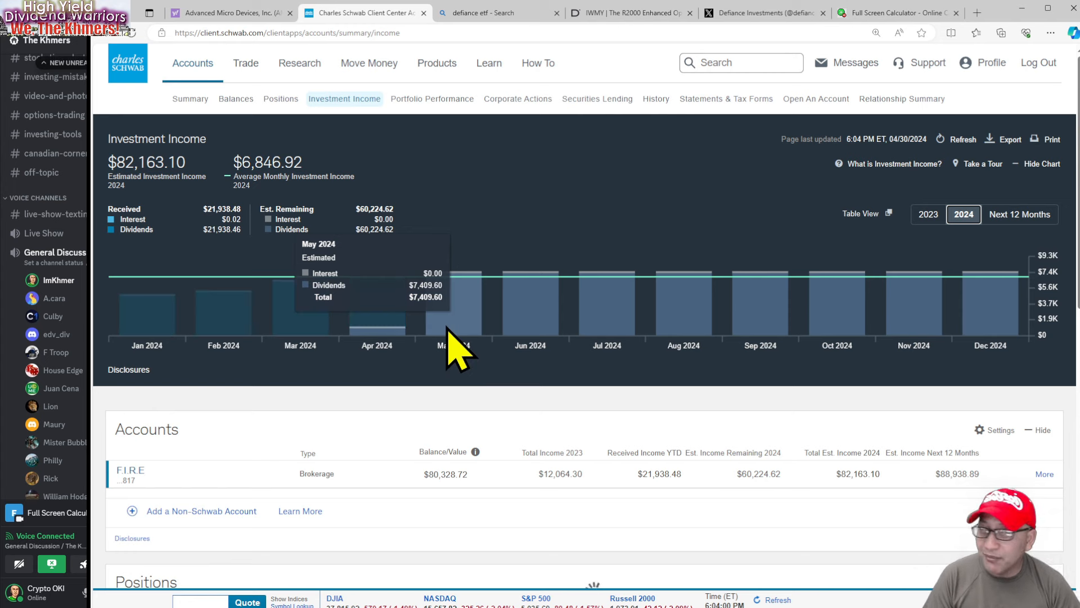
mouse_move(483, 355)
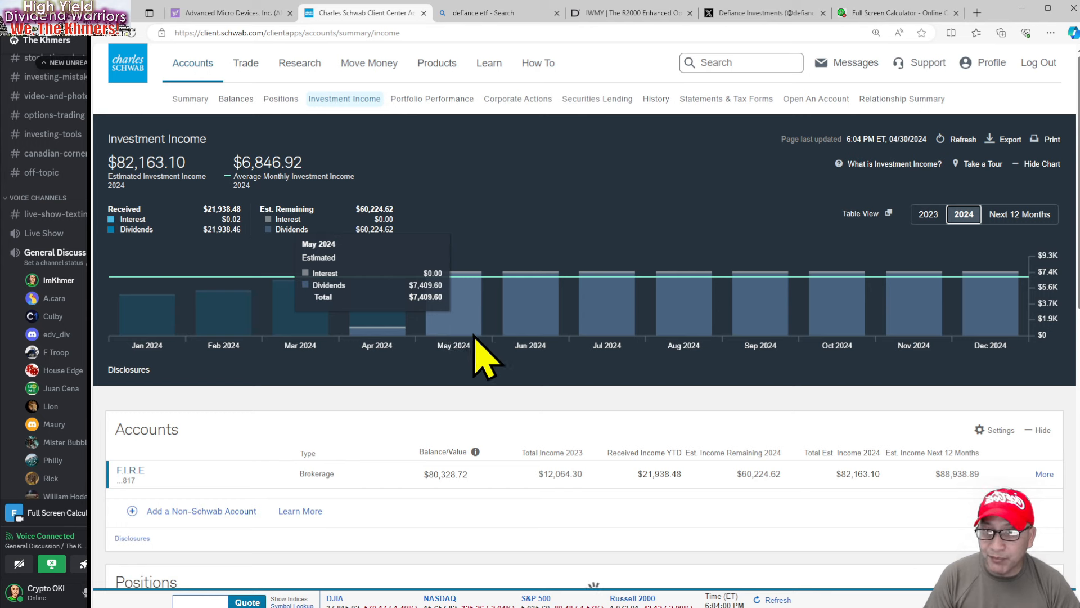
mouse_move(544, 341)
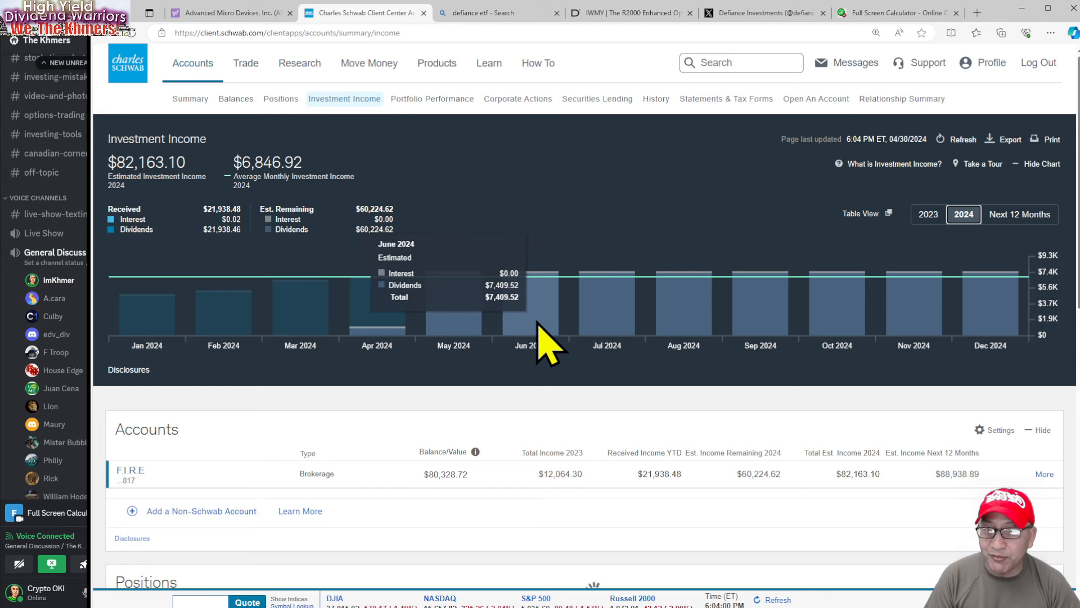
mouse_move(403, 337)
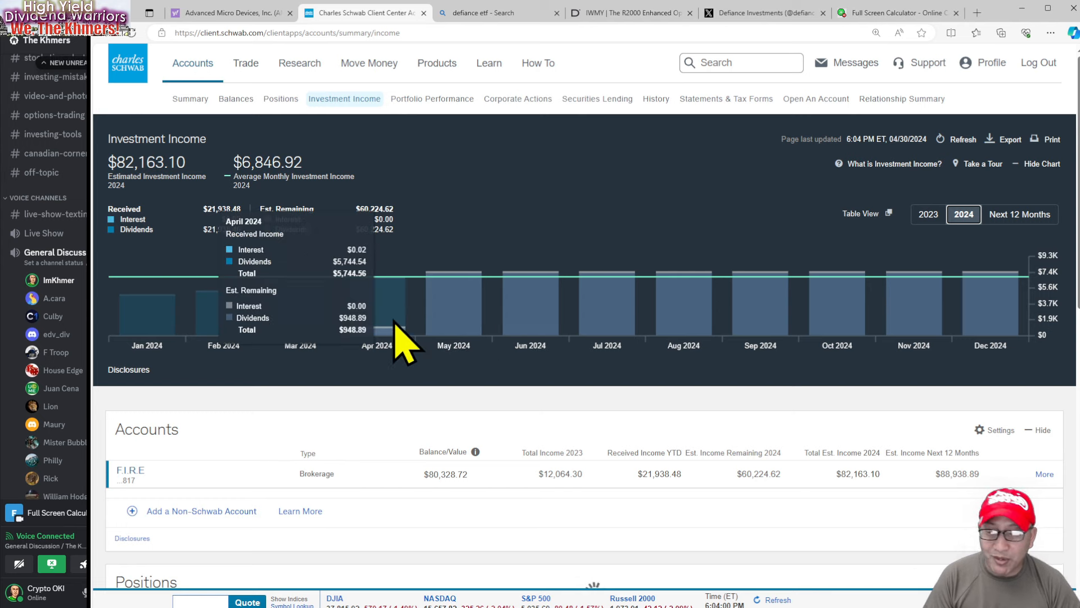
mouse_move(637, 338)
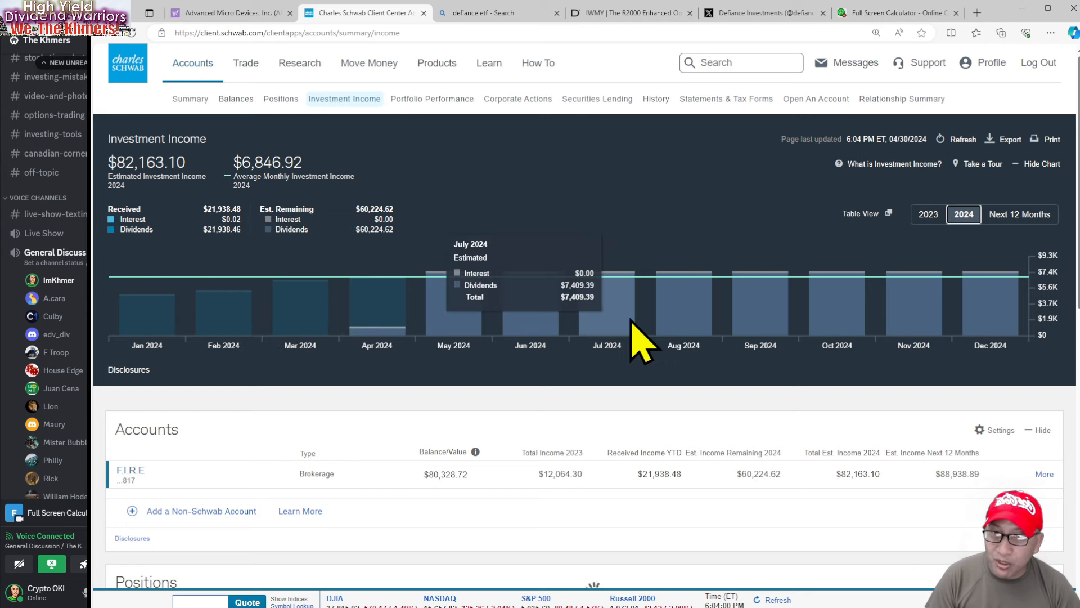
mouse_move(541, 338)
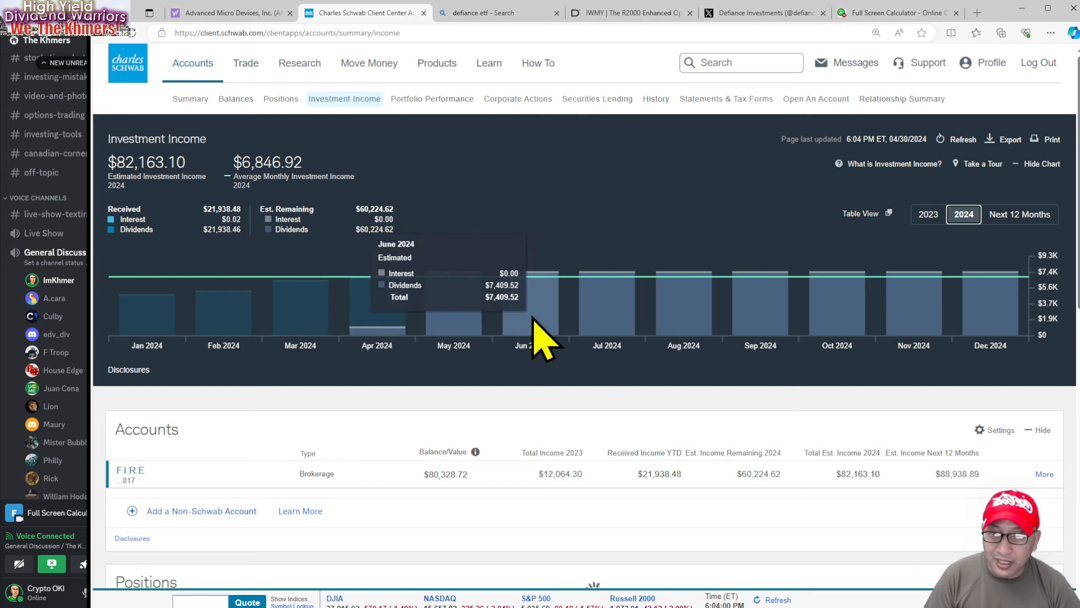
mouse_move(483, 345)
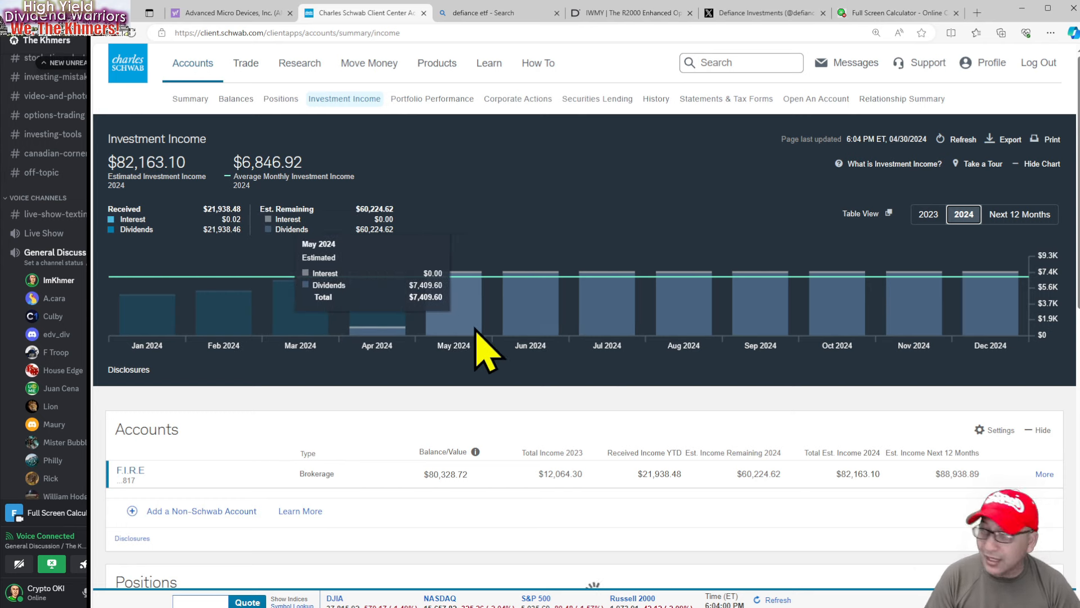
mouse_move(544, 331)
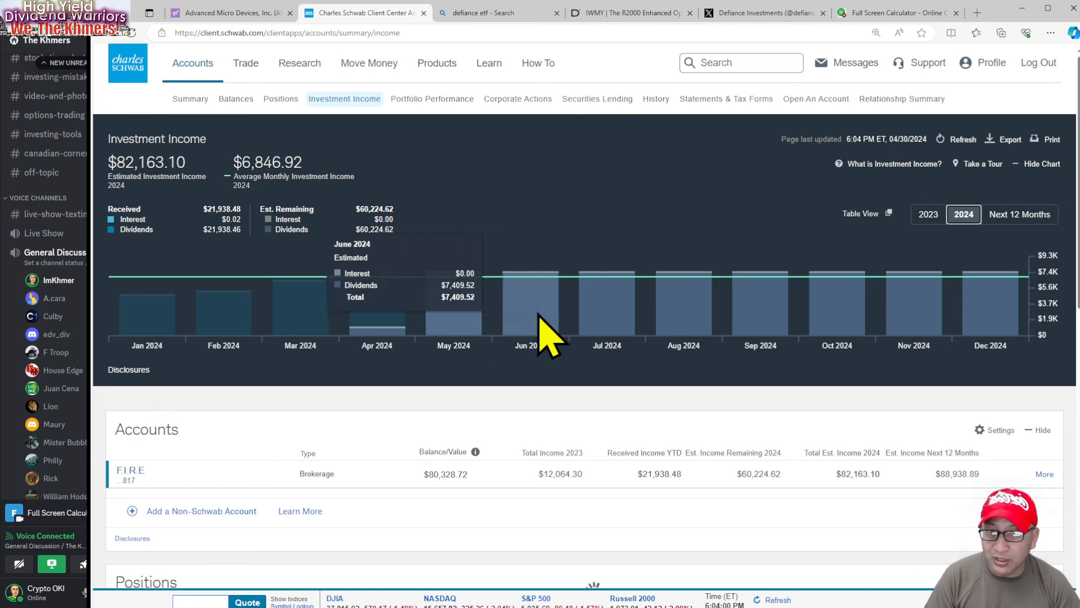
mouse_move(568, 337)
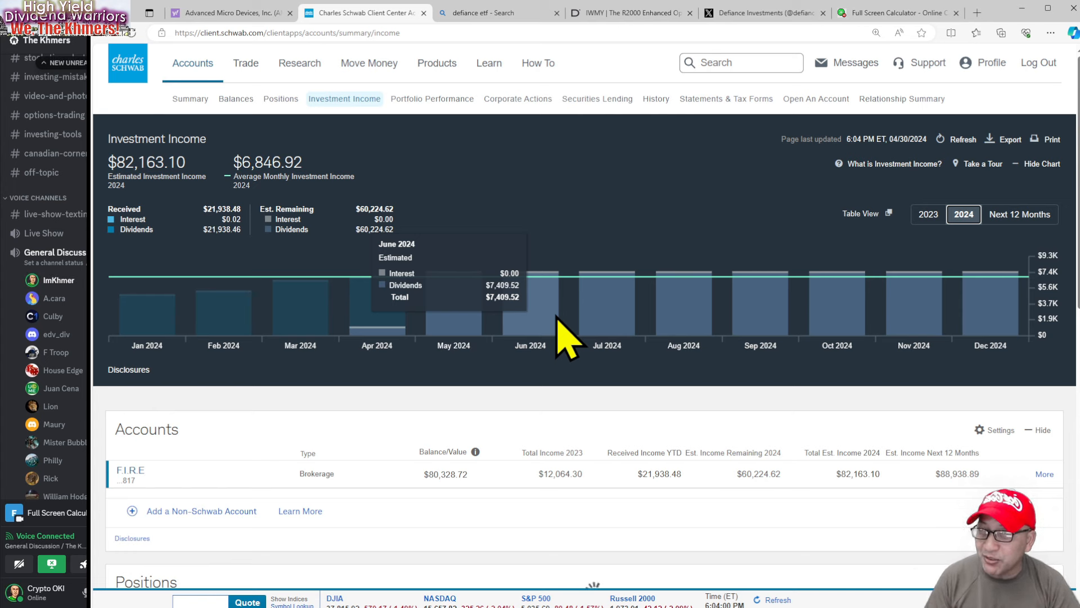
mouse_move(513, 297)
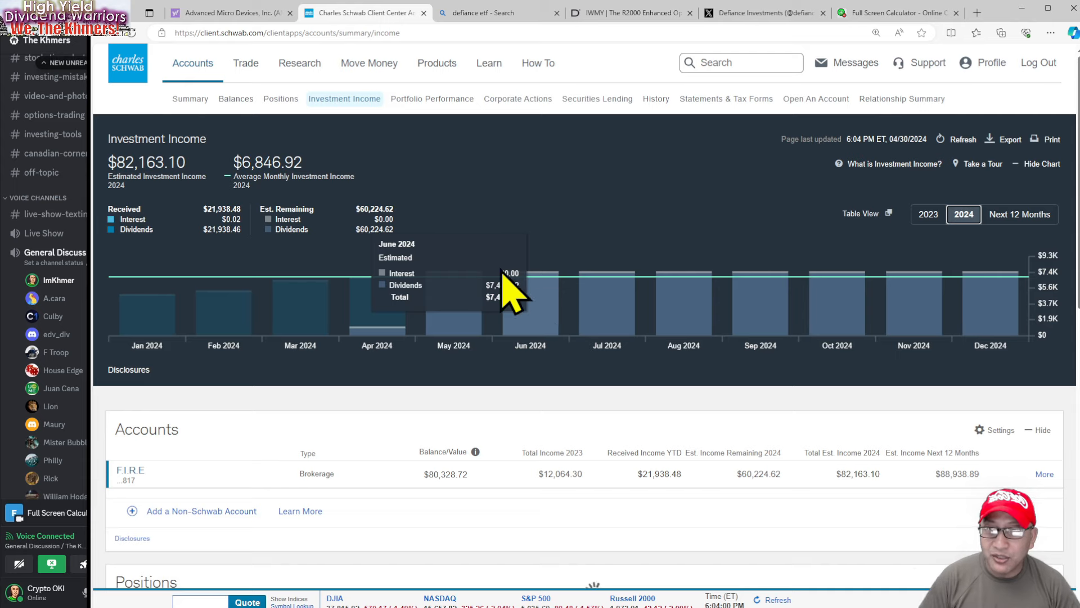
mouse_move(595, 31)
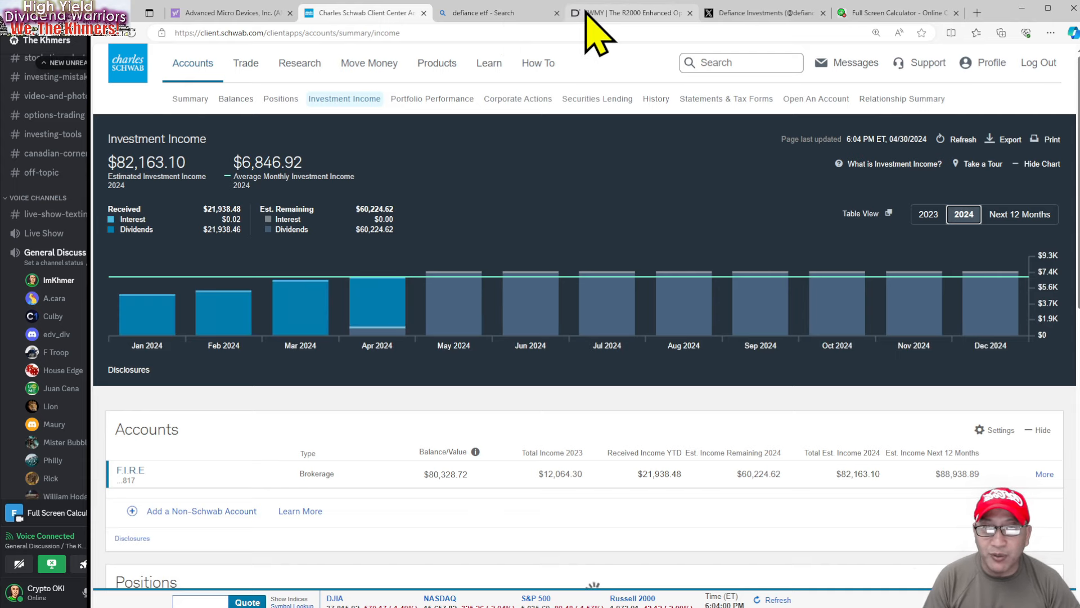
Step: Close the Defiance ETF Bing results to reveal Defiance Investments' 04/30/2024 distribution post
left_click(497, 12)
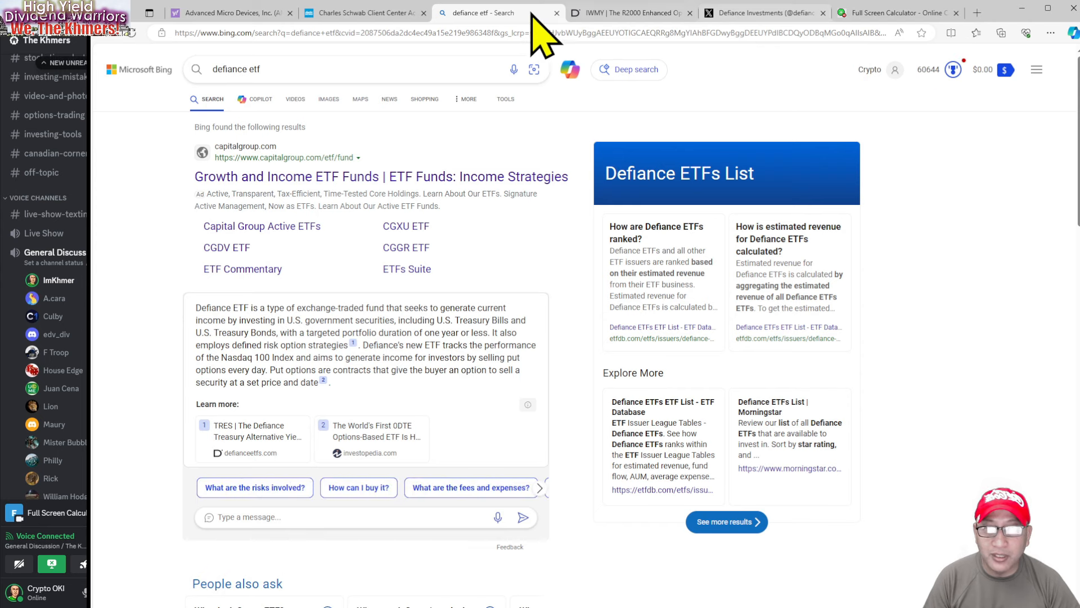
left_click(758, 12)
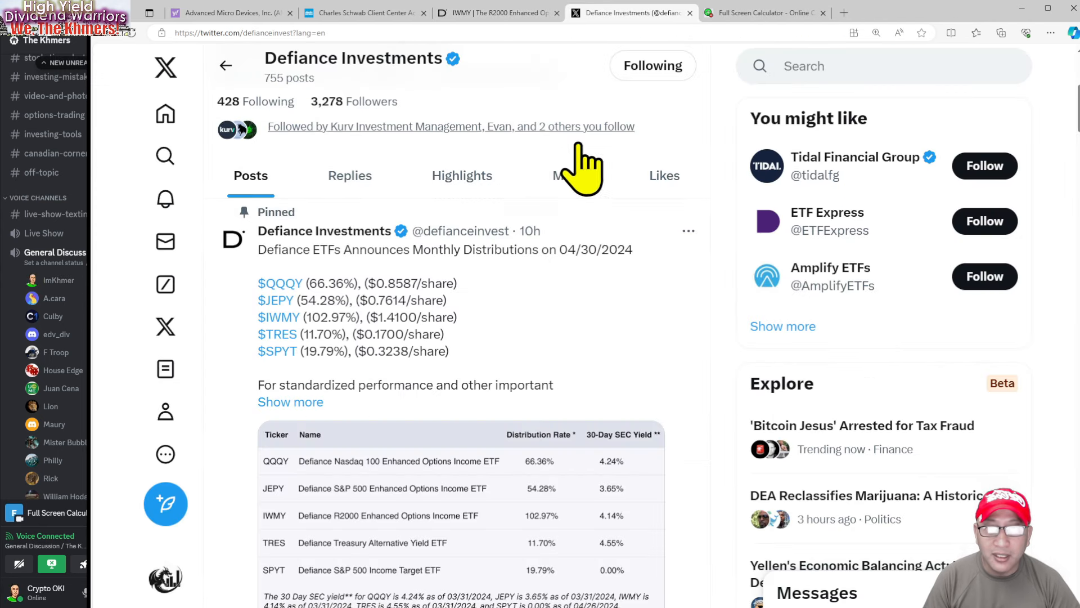
mouse_move(639, 310)
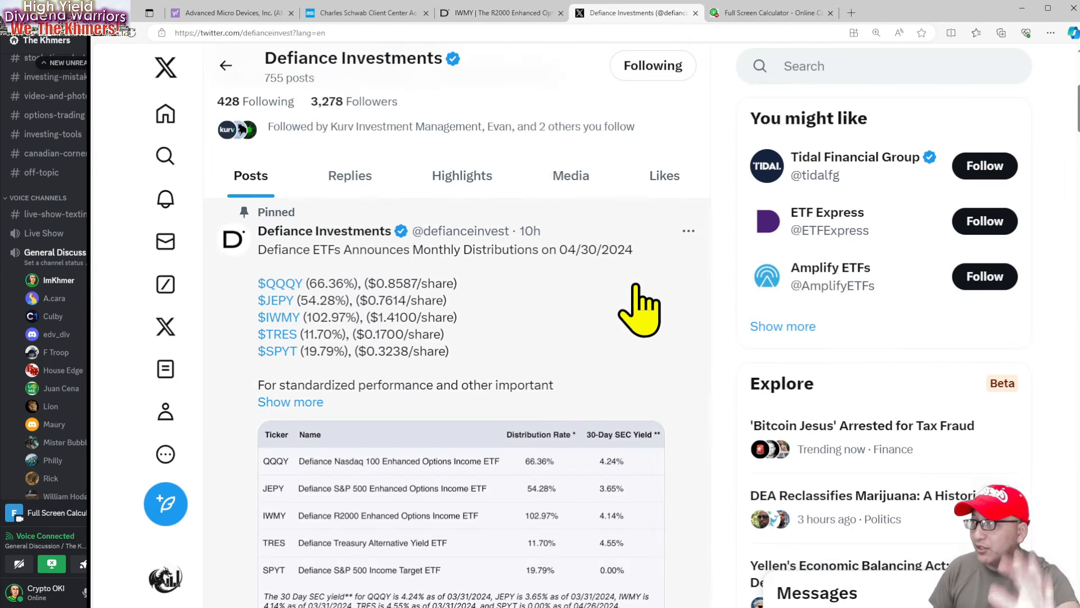